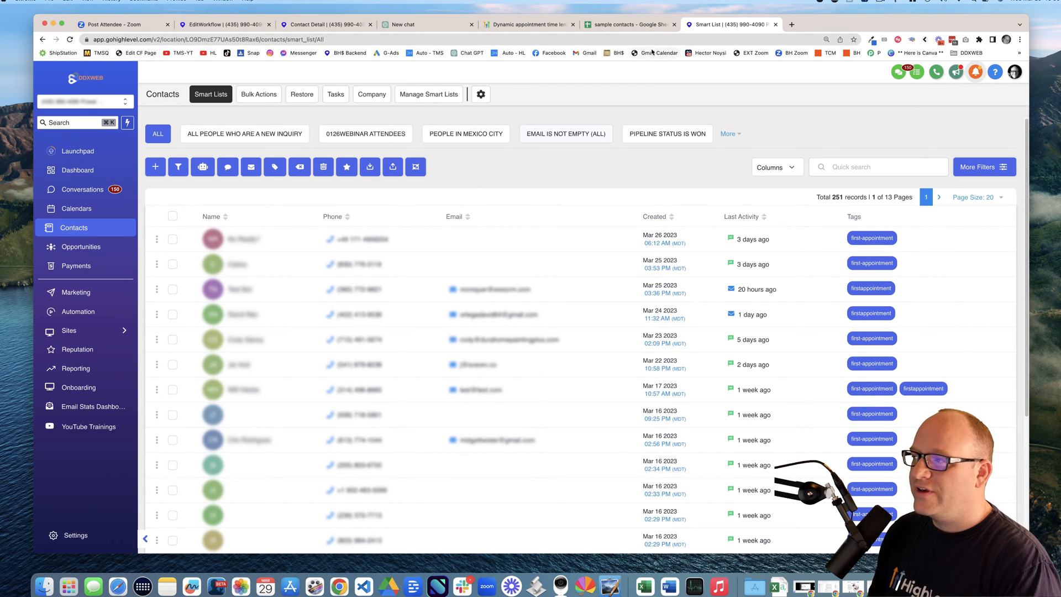
- Switch to the sample contacts spreadsheet with four contacts and their opp status and stage
click(627, 24)
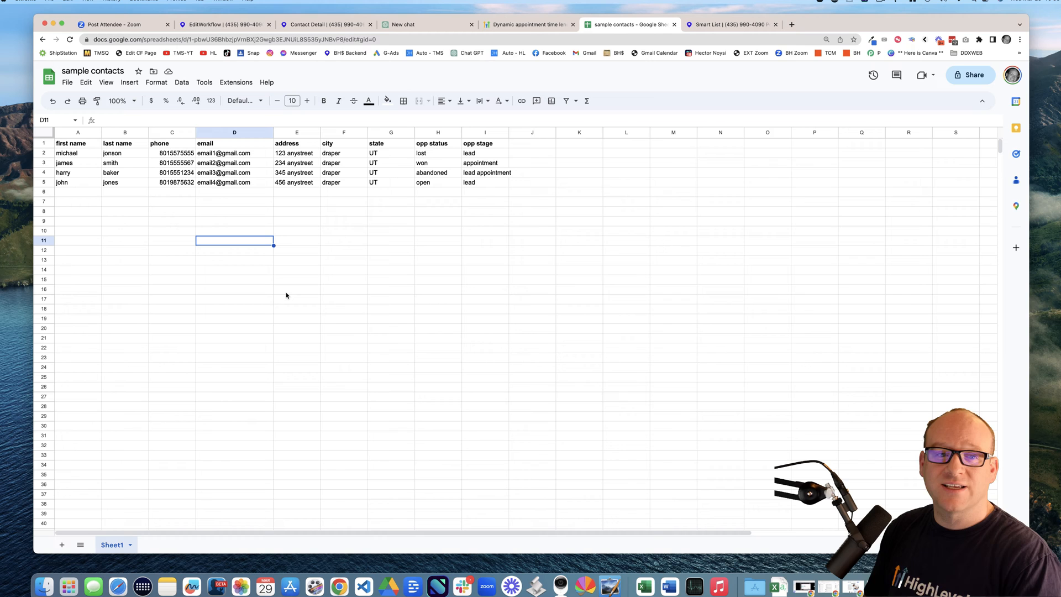
mouse_move(165, 217)
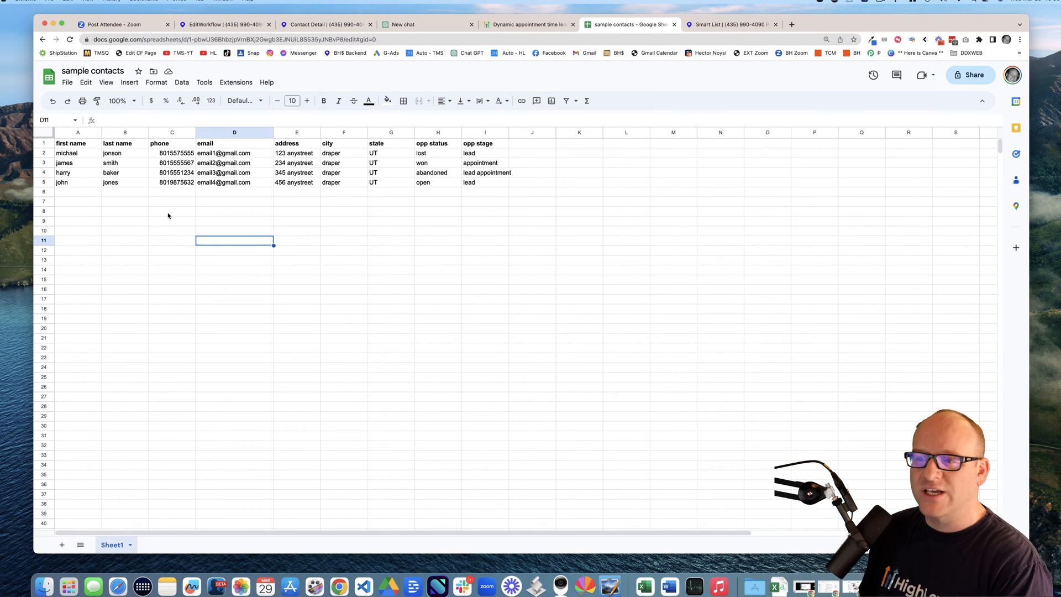
mouse_move(316, 256)
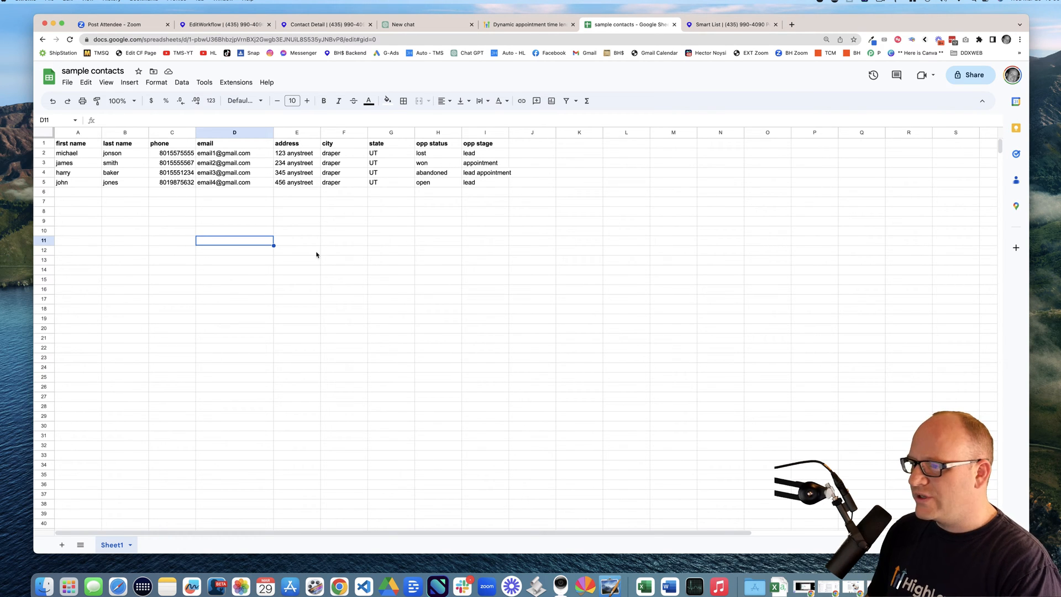
mouse_move(688, 529)
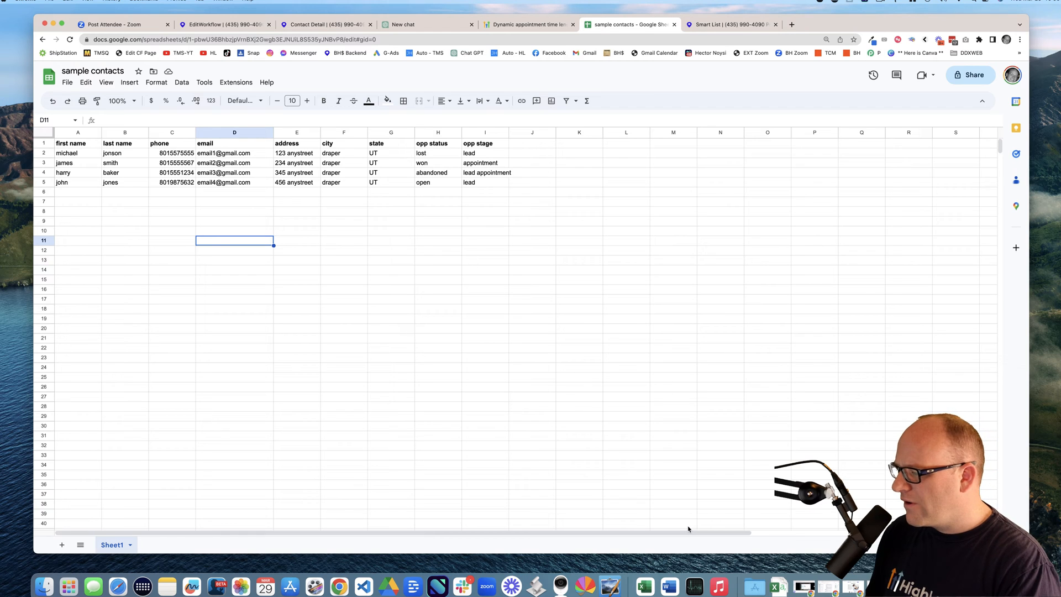
- Review the opp status column heading in the sheet, then return to the HighLevel account
click(234, 202)
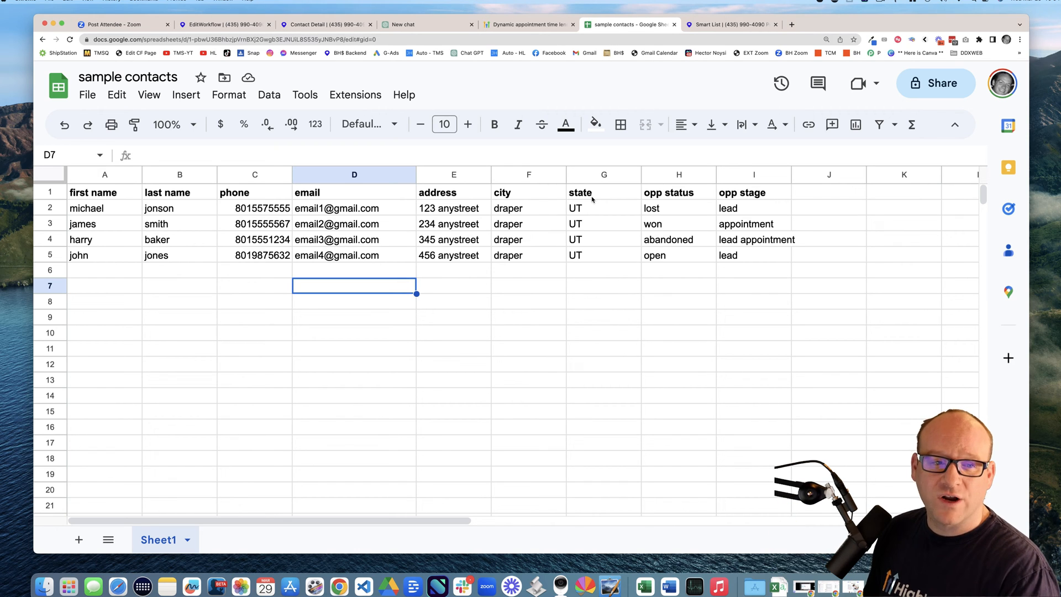
mouse_move(686, 215)
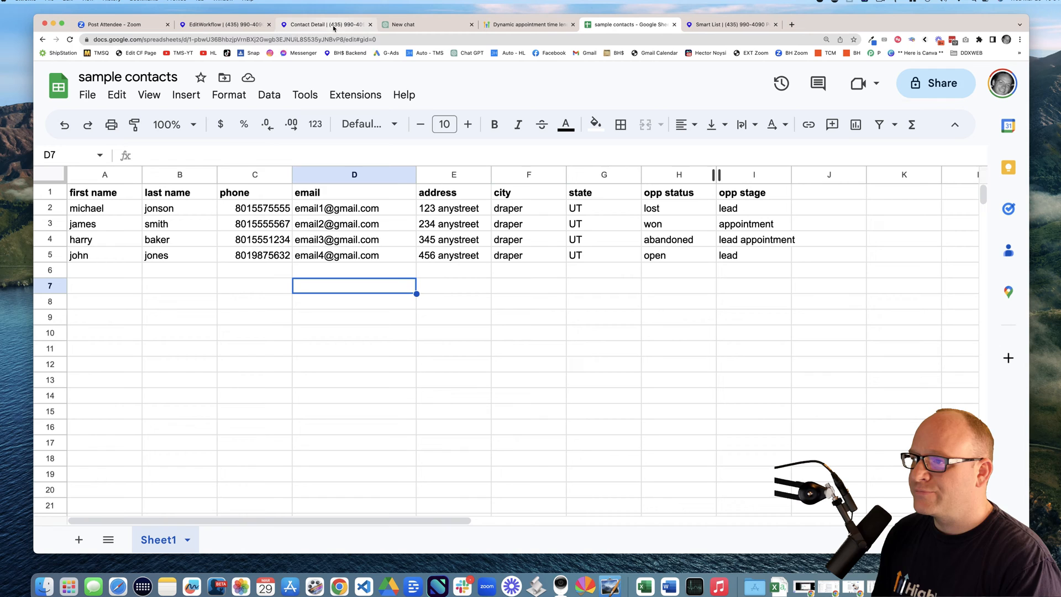
mouse_move(676, 200)
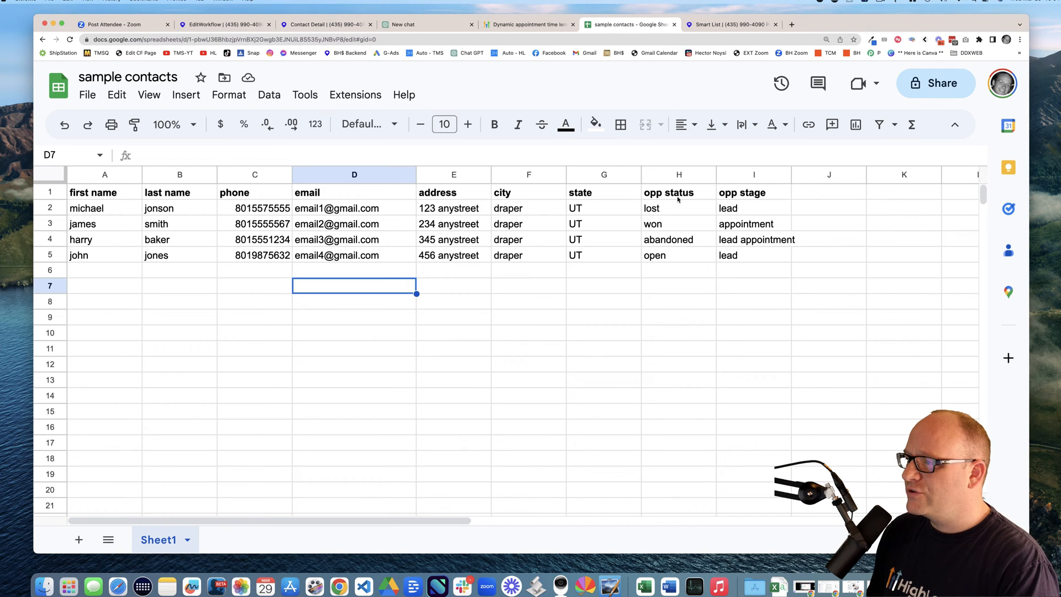
click(677, 192)
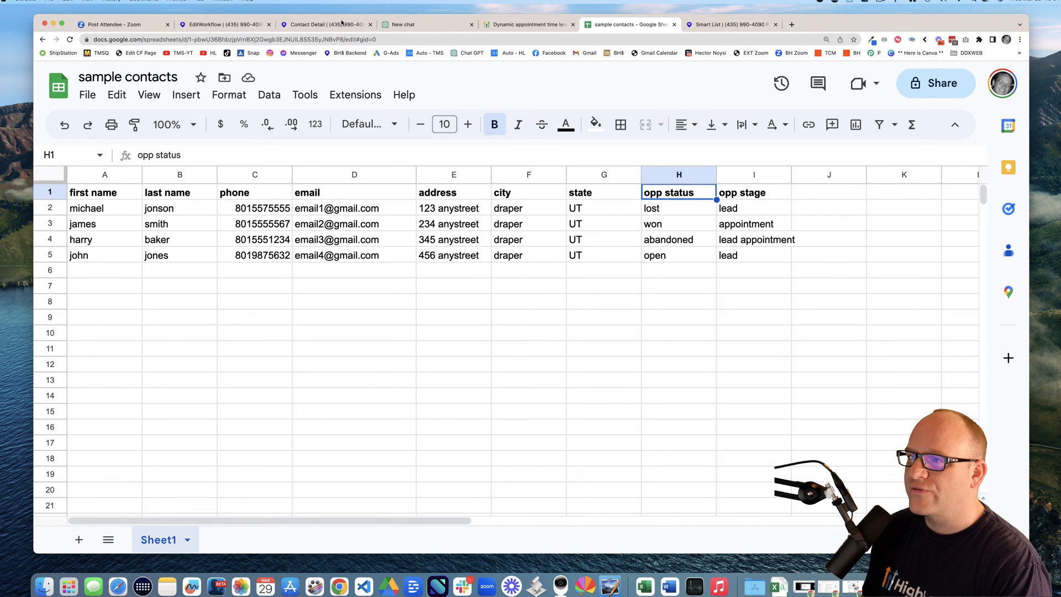
click(328, 24)
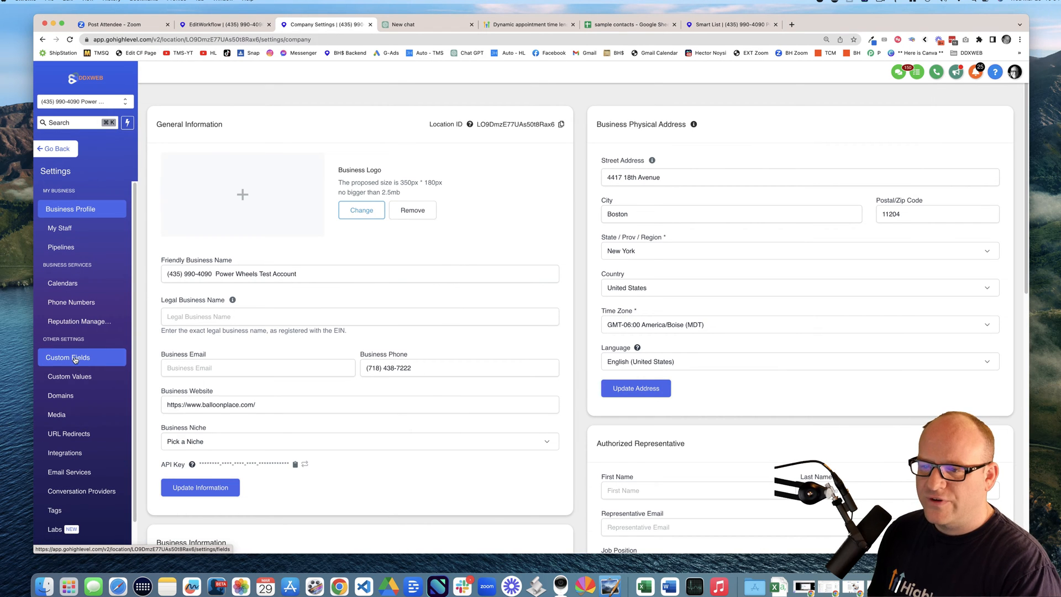
- Start a new Single Line custom field from the Custom Fields settings
click(67, 357)
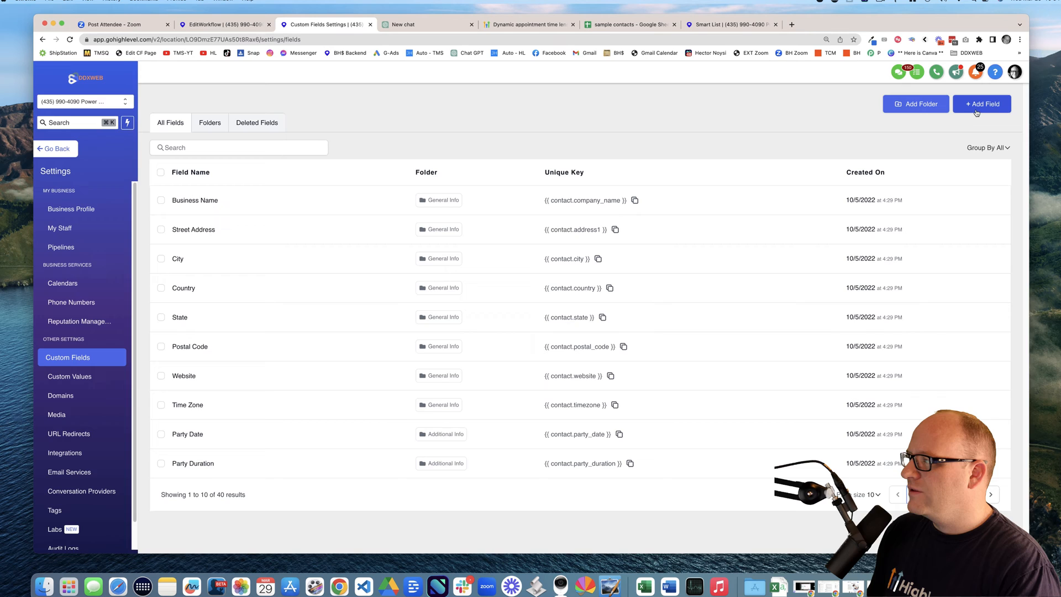
click(981, 104)
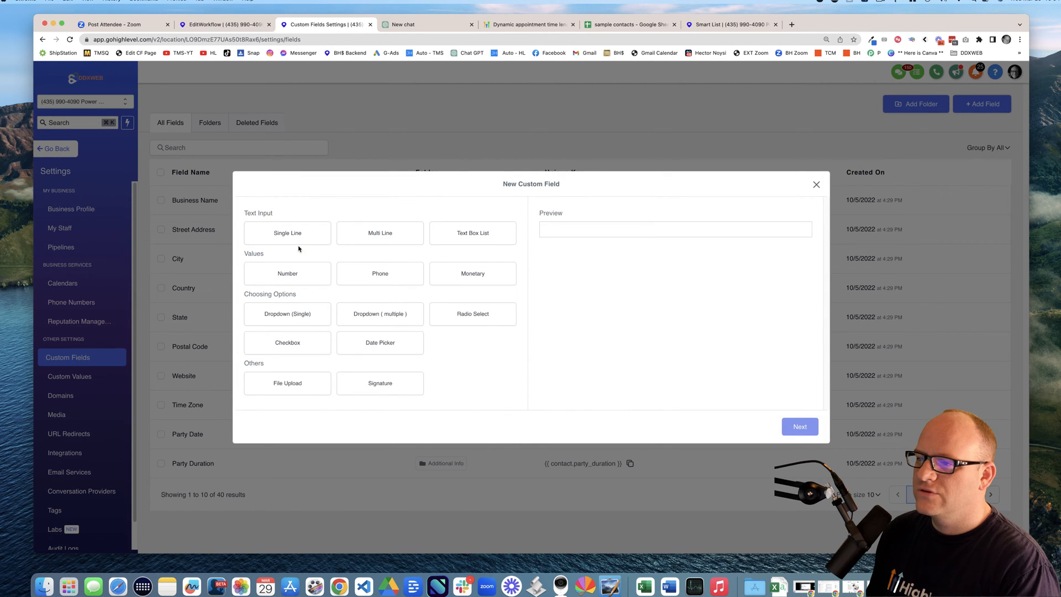
click(287, 233)
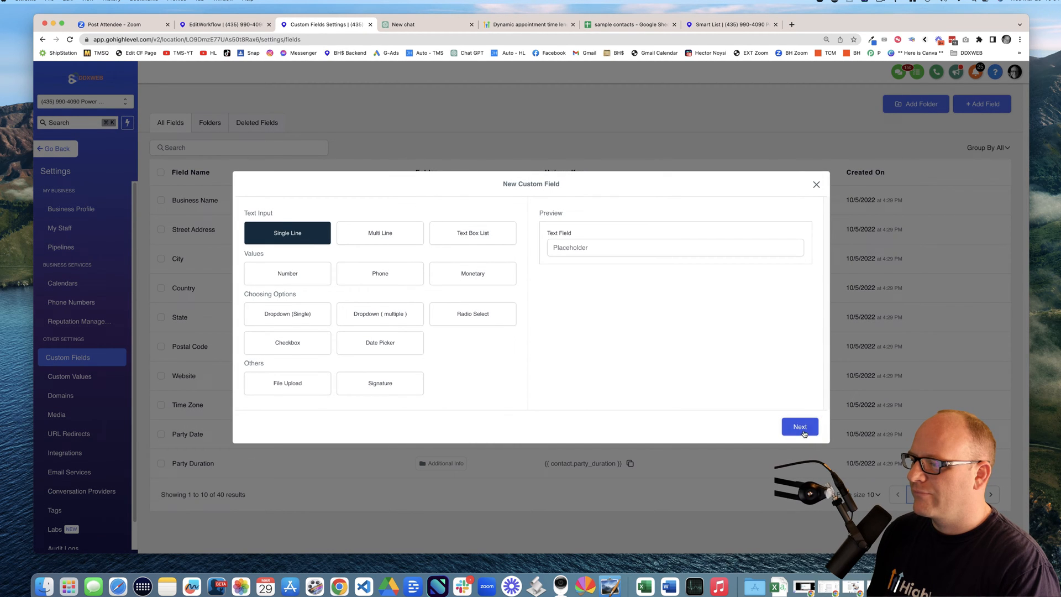
click(799, 427)
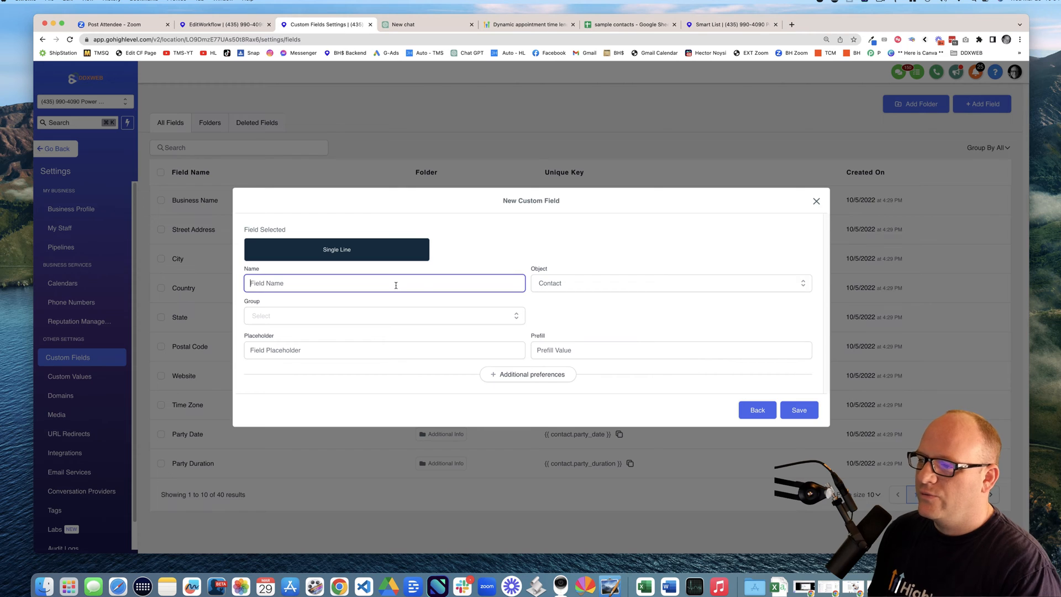
- Name the field 'opportunity status 1', group it under Additional Info and save it
text(opportunity status 1)
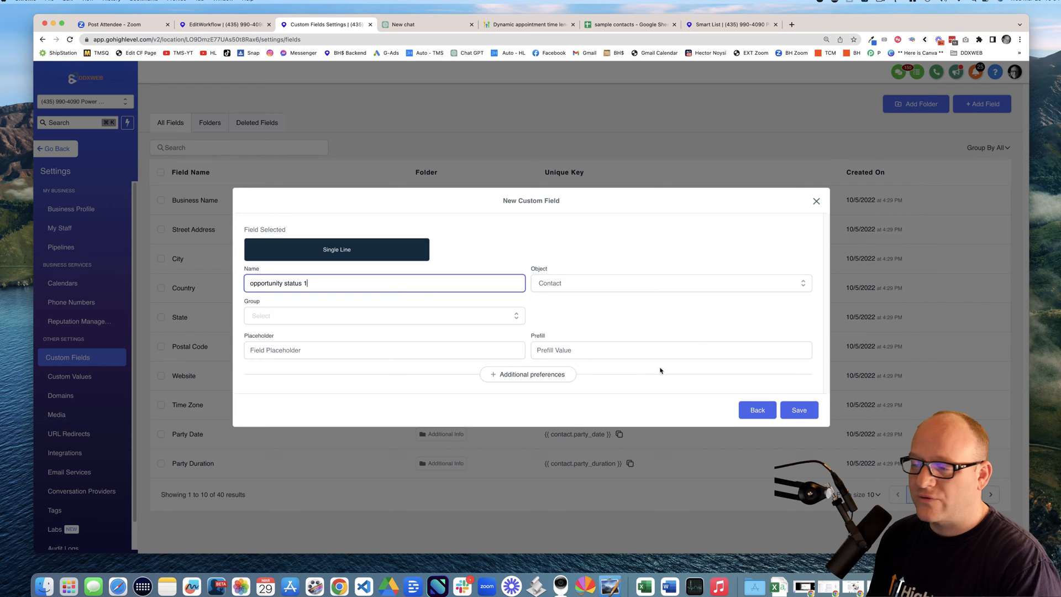
click(384, 315)
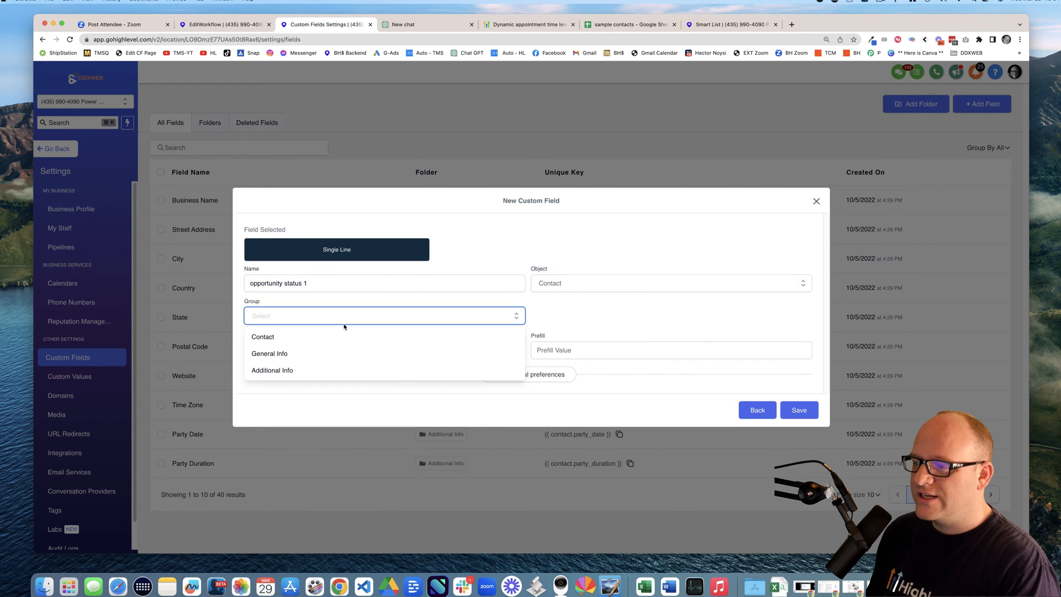
click(272, 370)
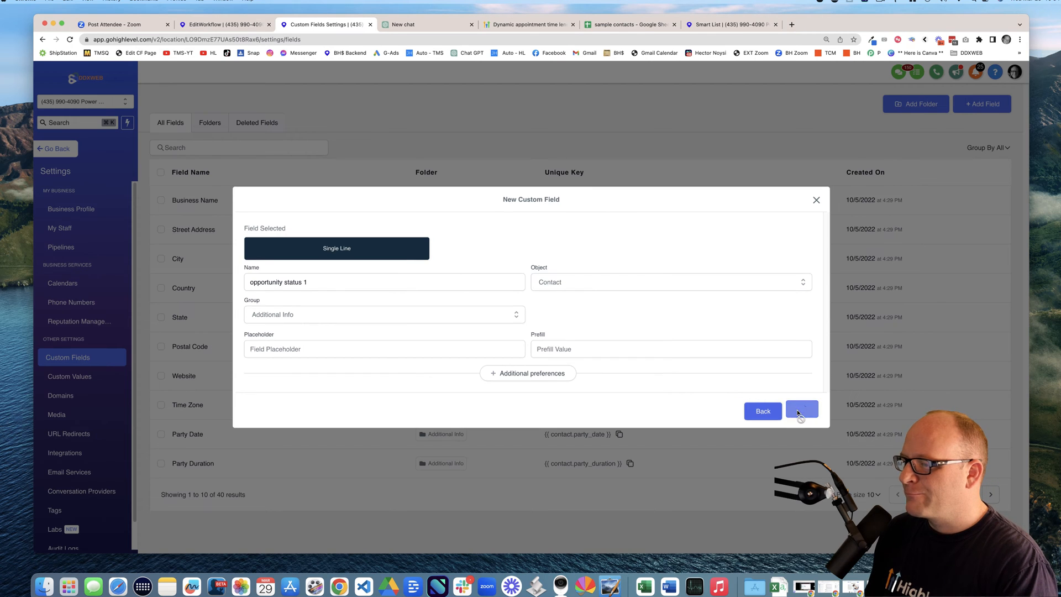
click(801, 411)
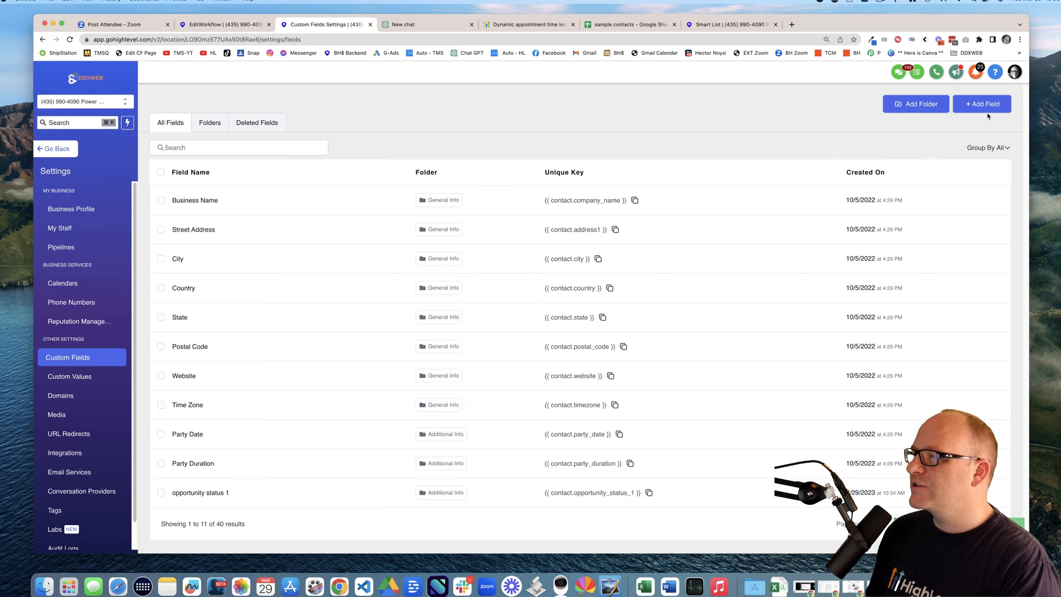
- Start another Single Line custom field named 'opportunity stage 1'
click(981, 104)
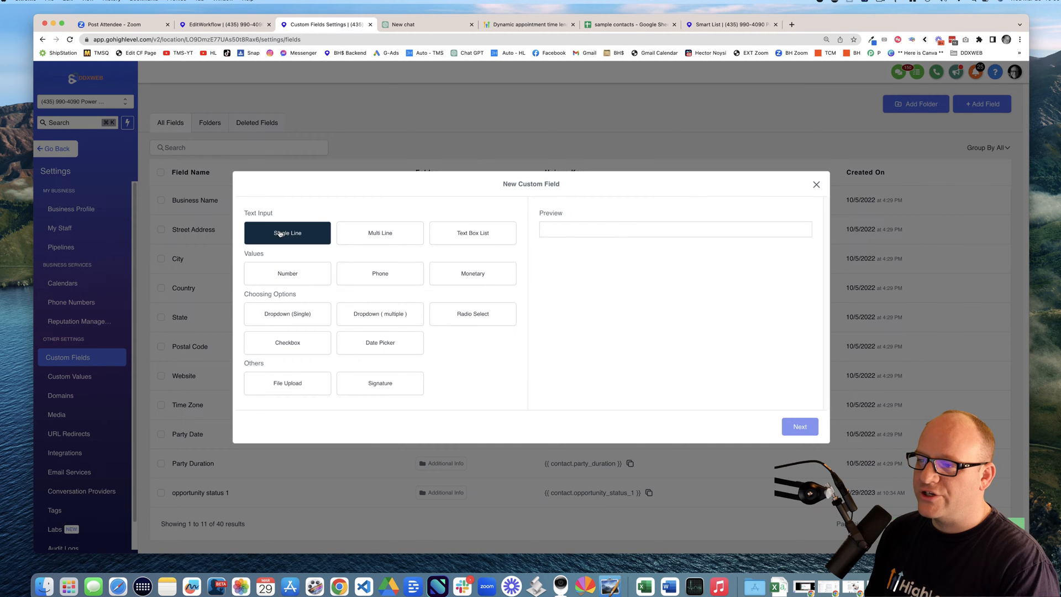
click(287, 234)
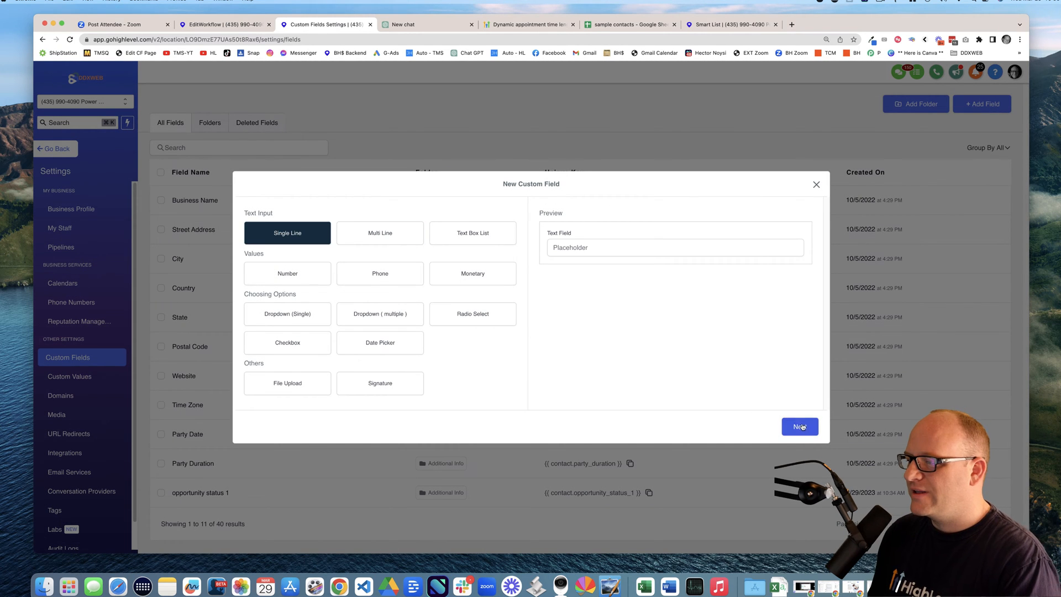
click(799, 426)
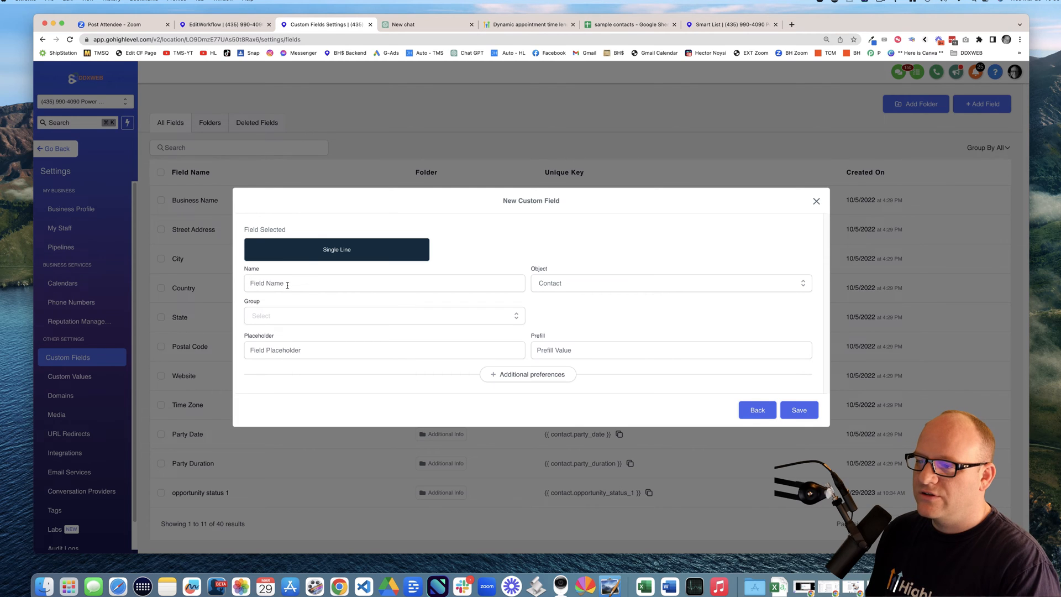
text(opportunit)
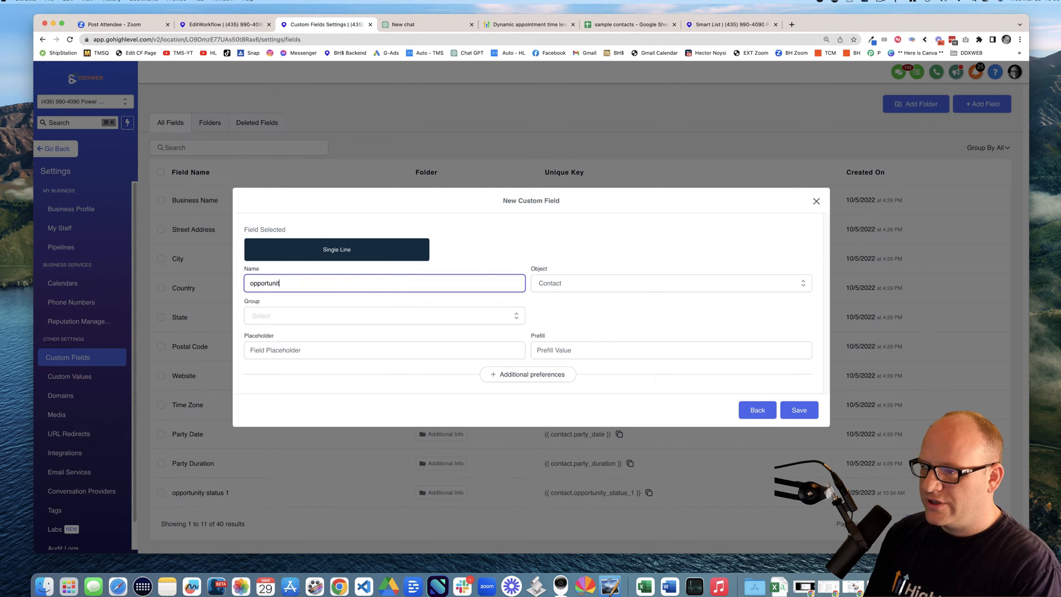
text(y stag)
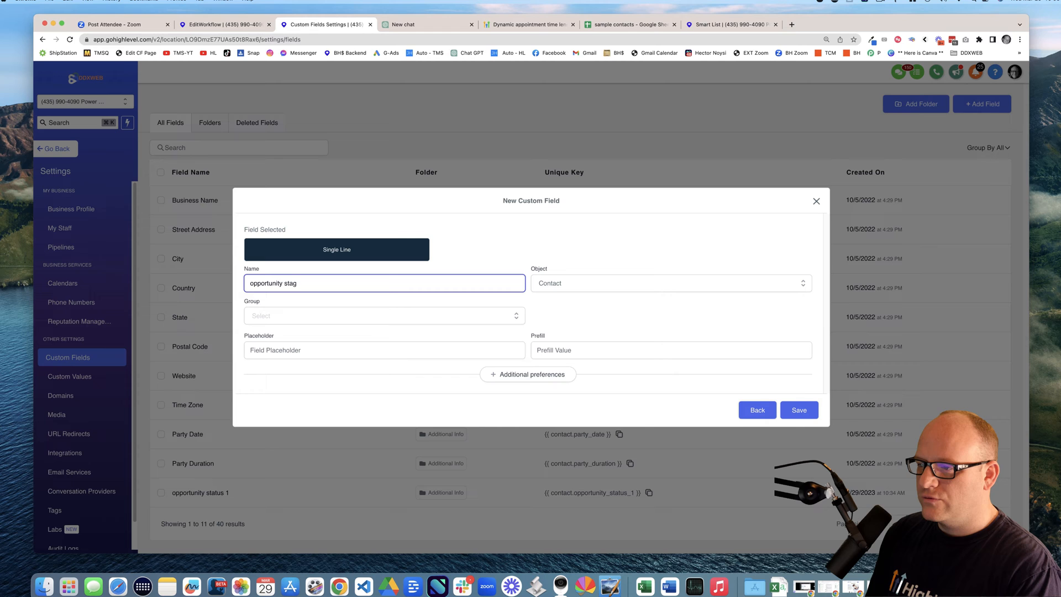
- Group the field under Additional Info, save it, and bring up the contact detail page
click(382, 315)
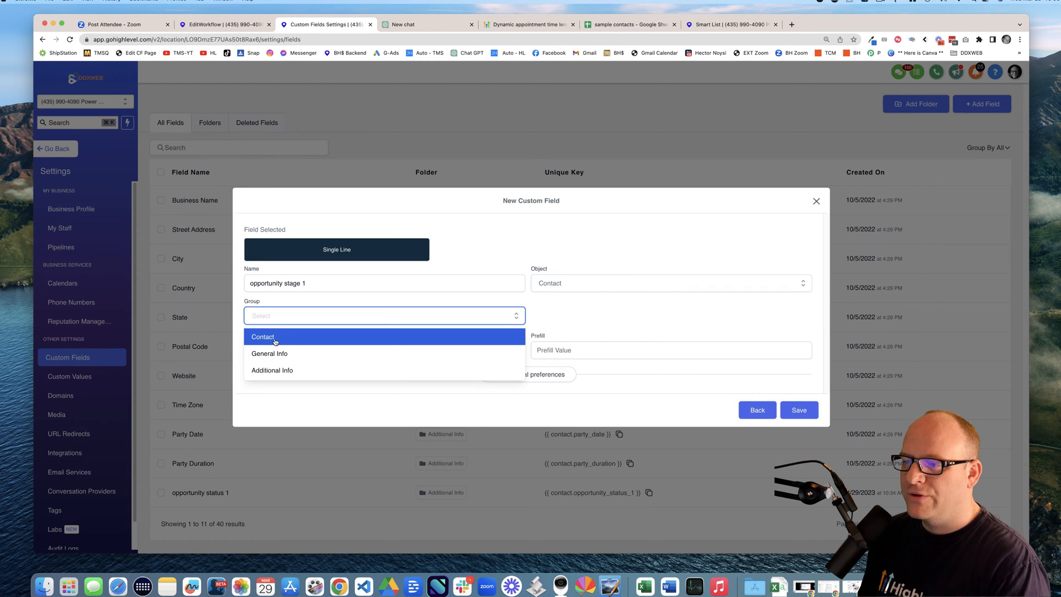
click(272, 370)
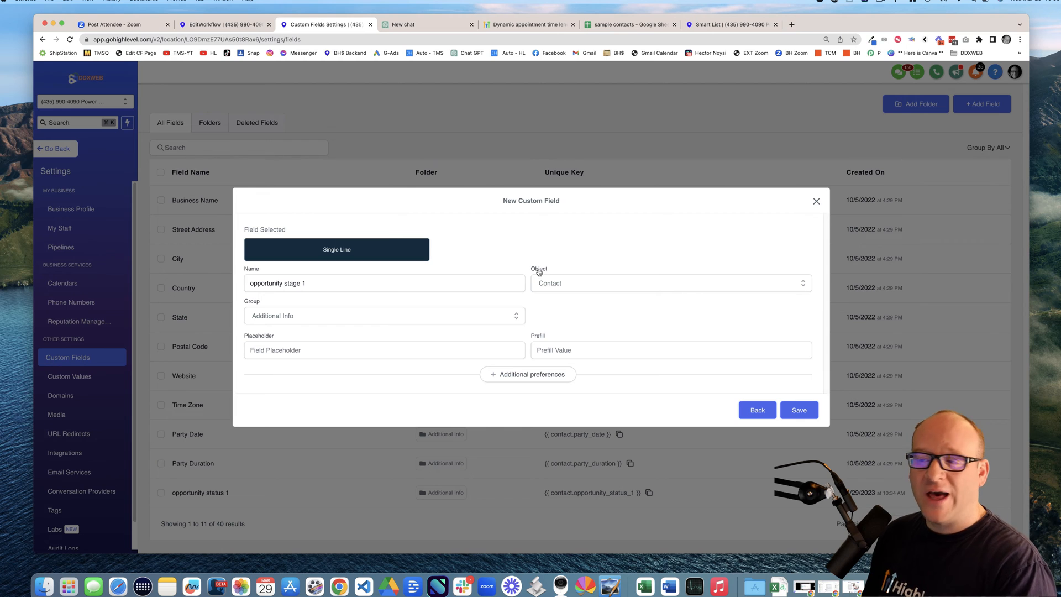
click(798, 410)
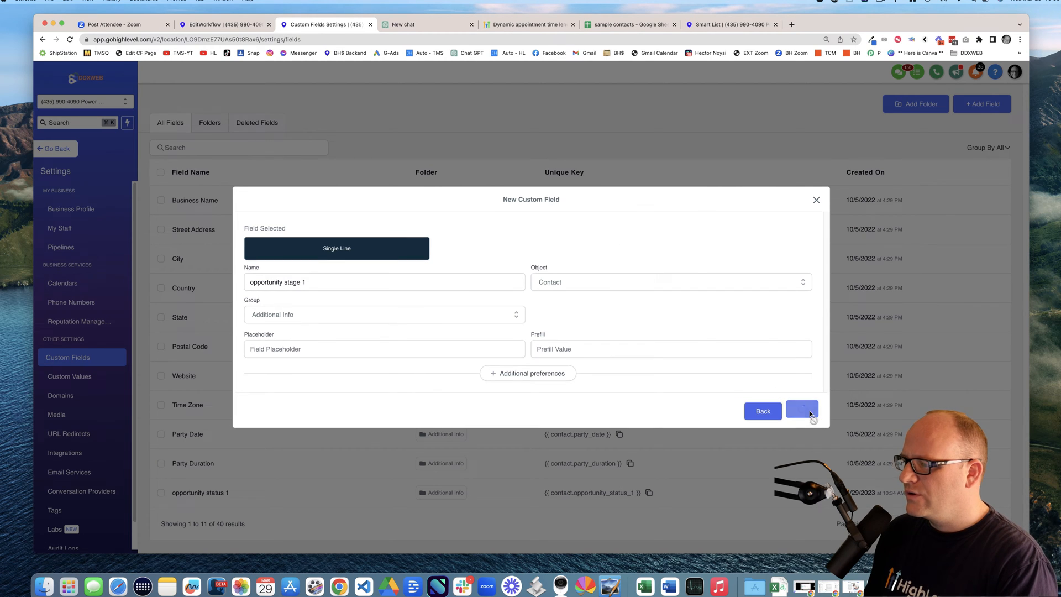
click(801, 411)
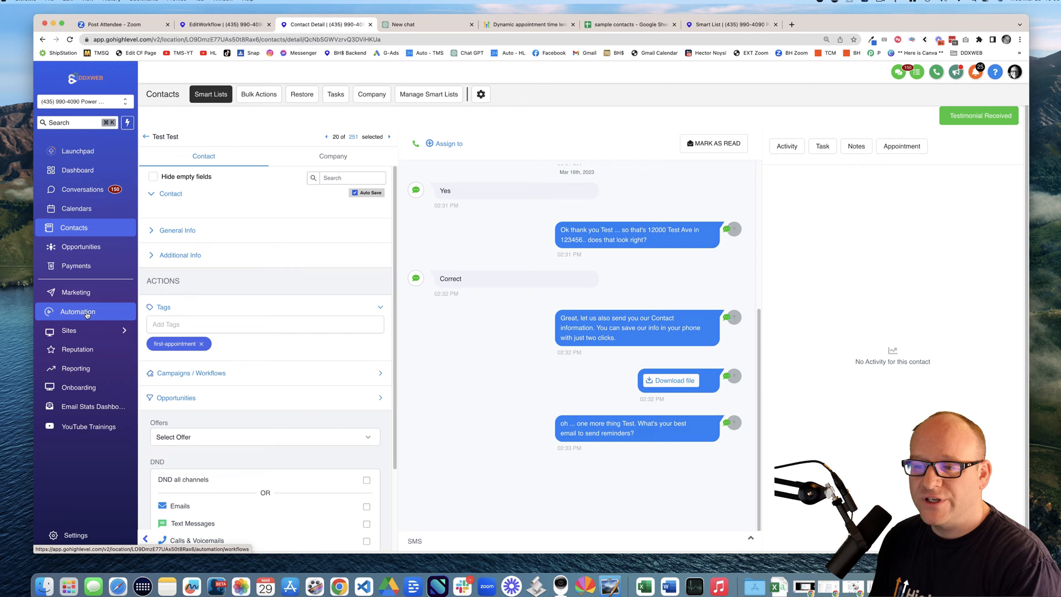
- Start a blank workflow from scratch in Automation
click(77, 311)
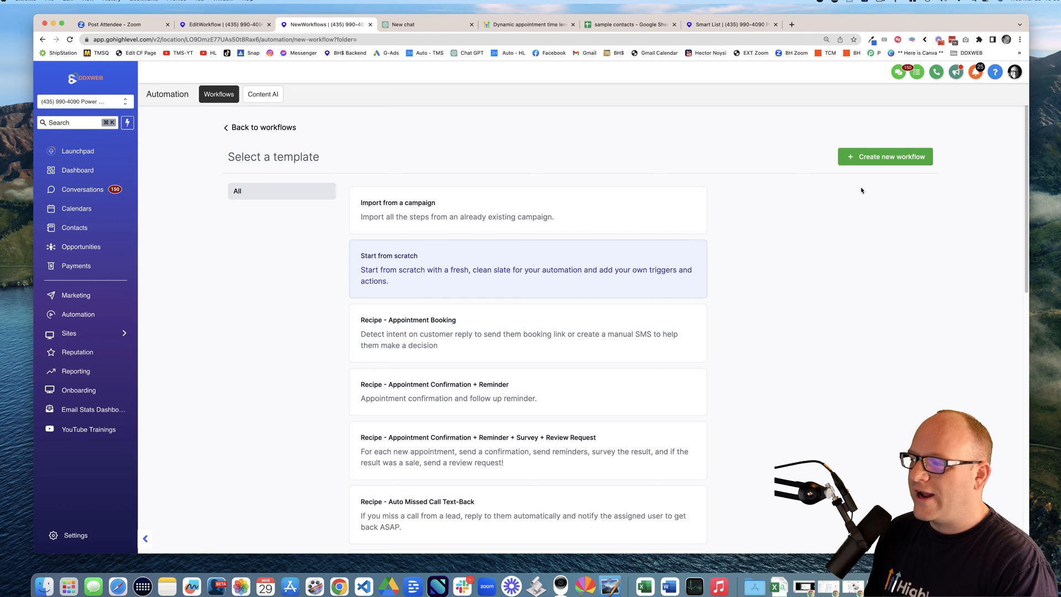
click(527, 267)
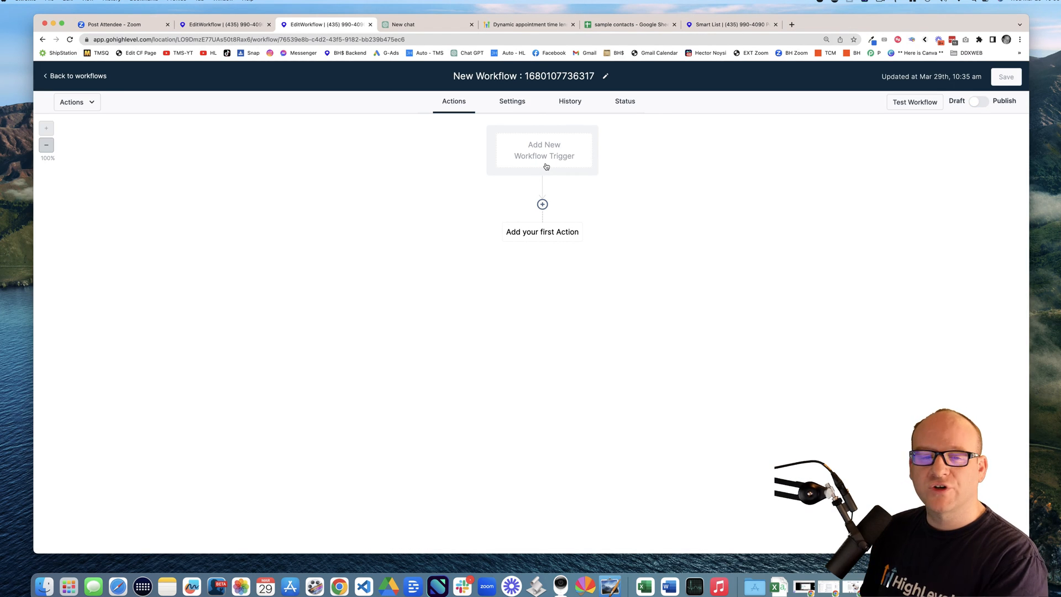
mouse_move(447, 156)
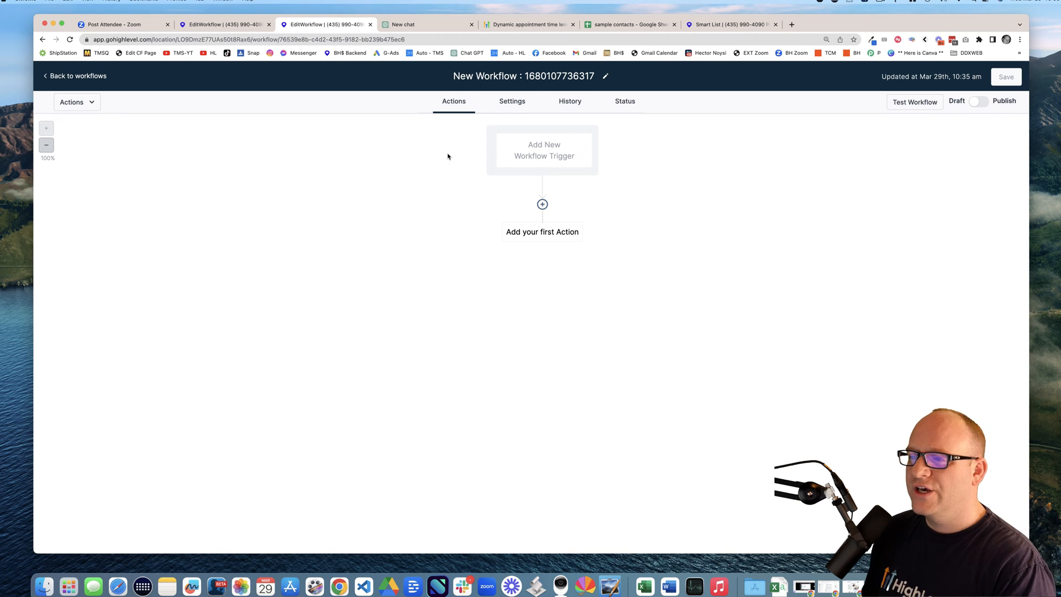
mouse_move(542, 150)
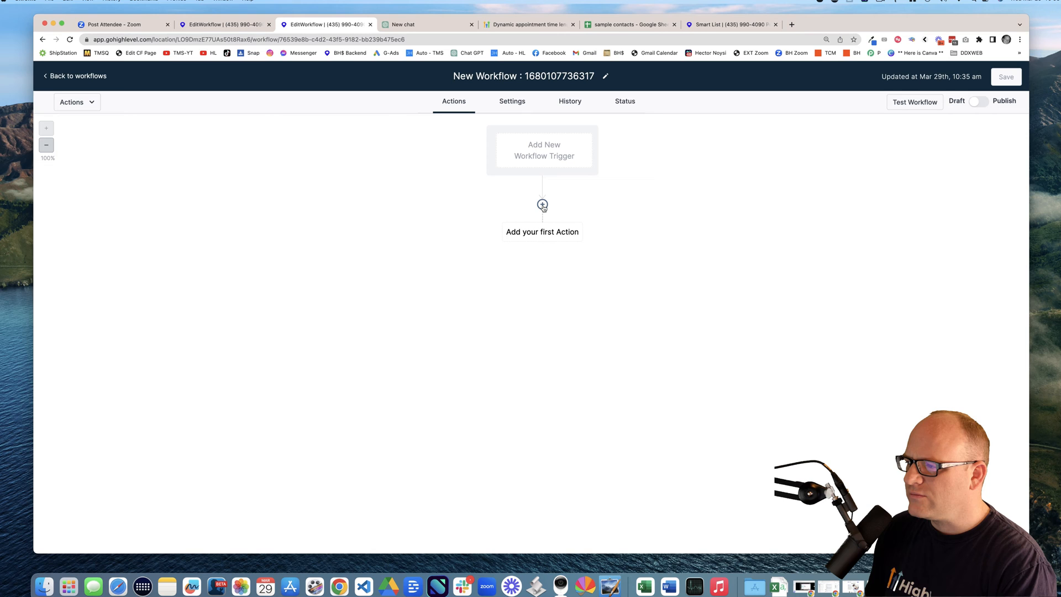
- Add an If / Else action named 'what stage is it?' as the workflow's first step
click(541, 206)
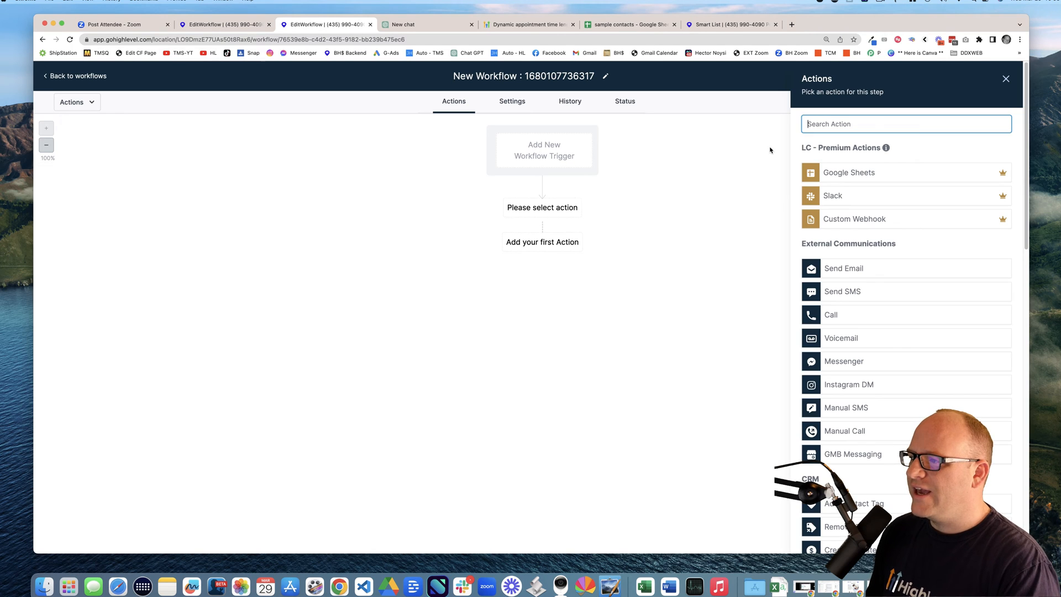
text(if)
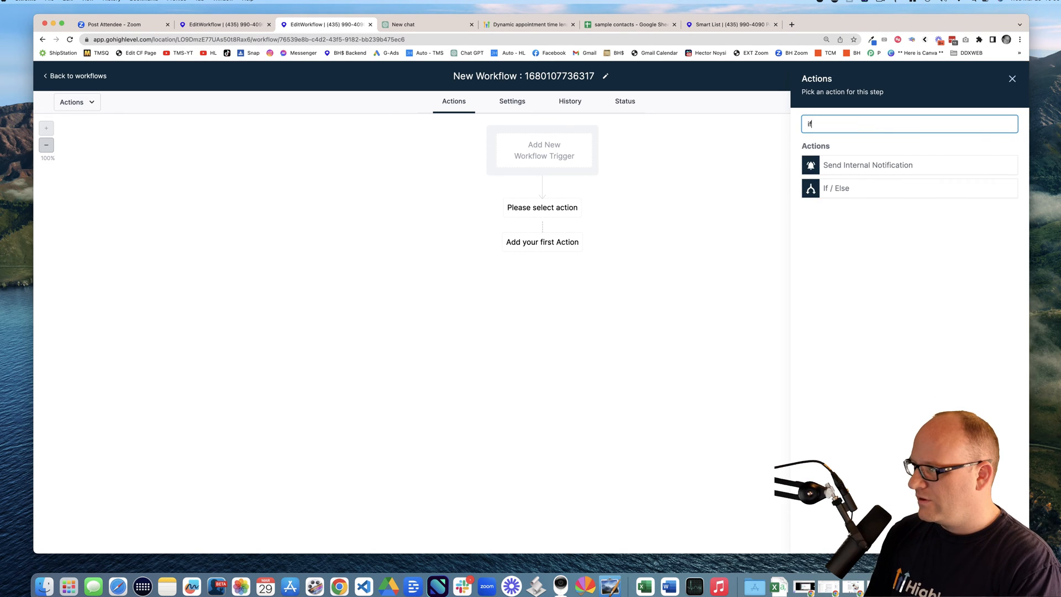
click(837, 187)
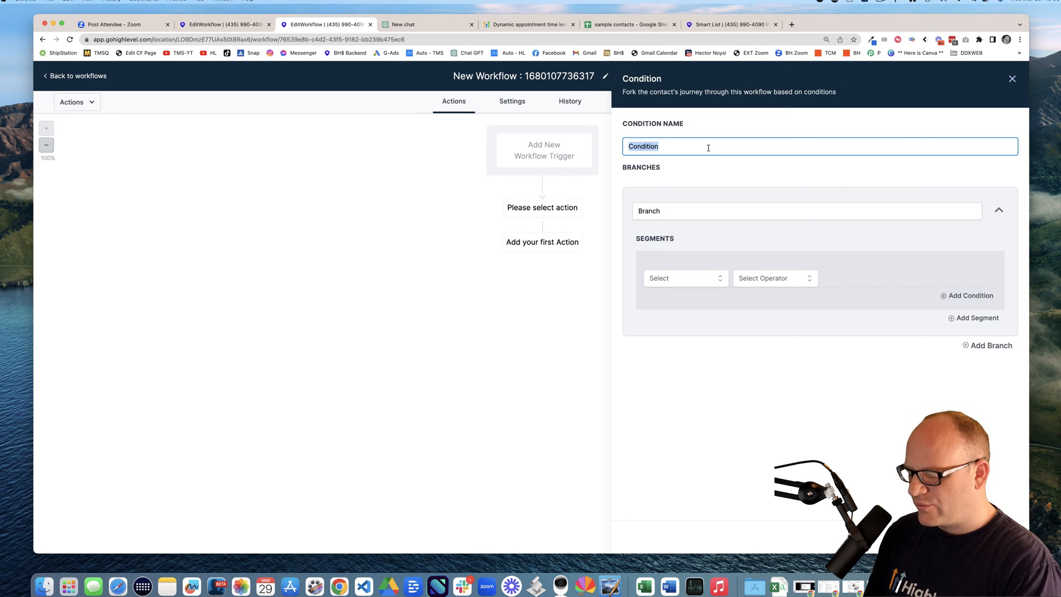
text(what)
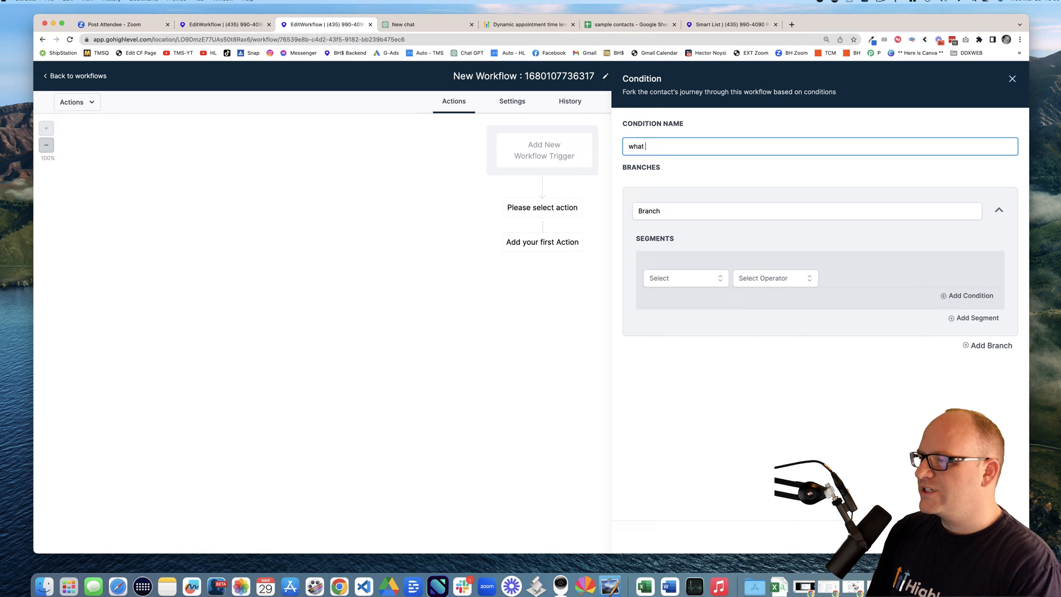
text(stage is it)
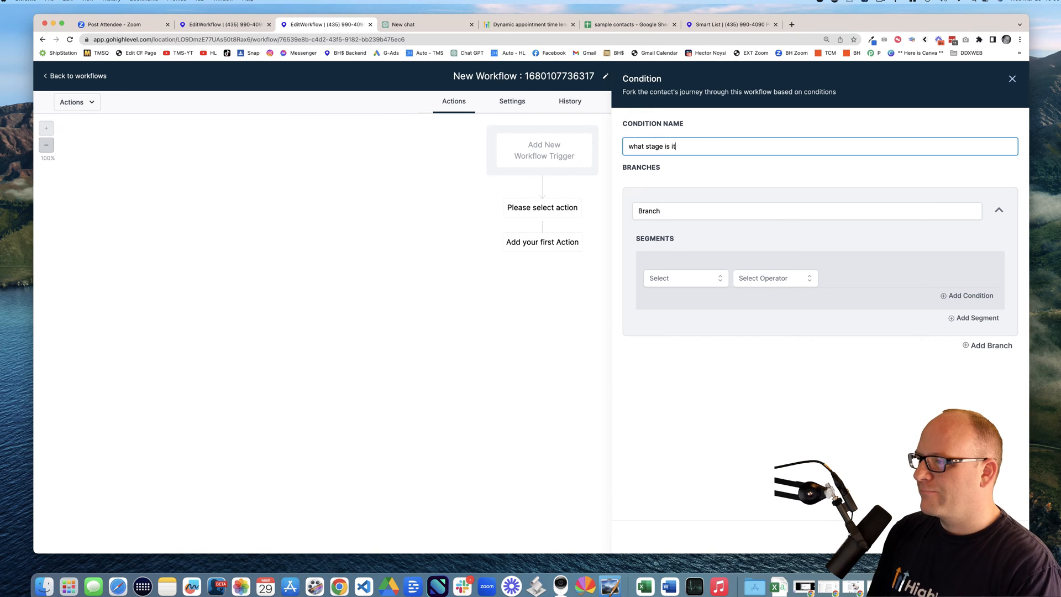
text(?)
text(s)
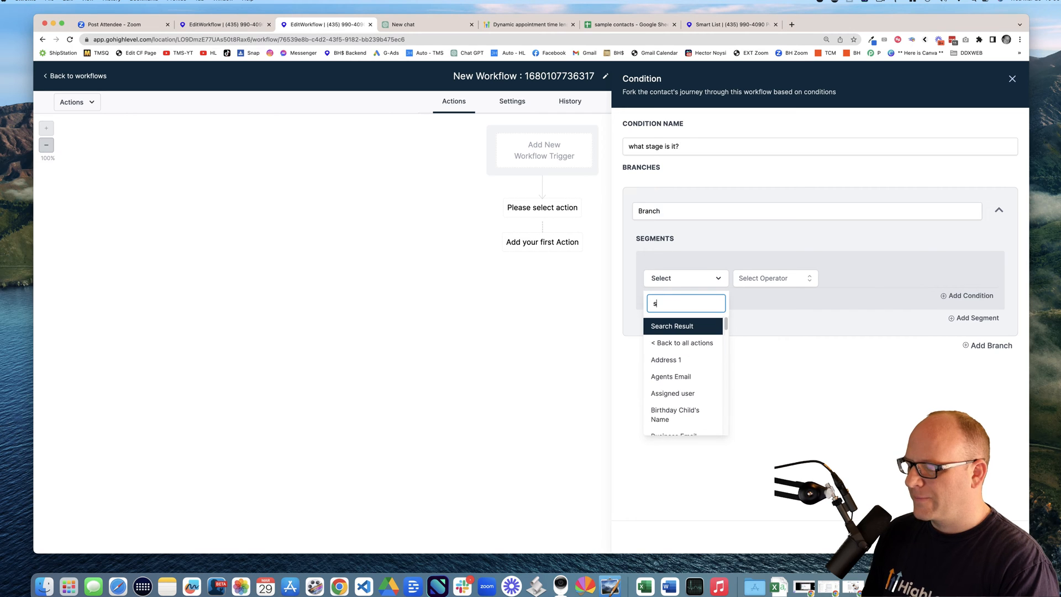
- Set the branch condition to opportunity stage 1 Is lead, checking the spreadsheet values
text(tag)
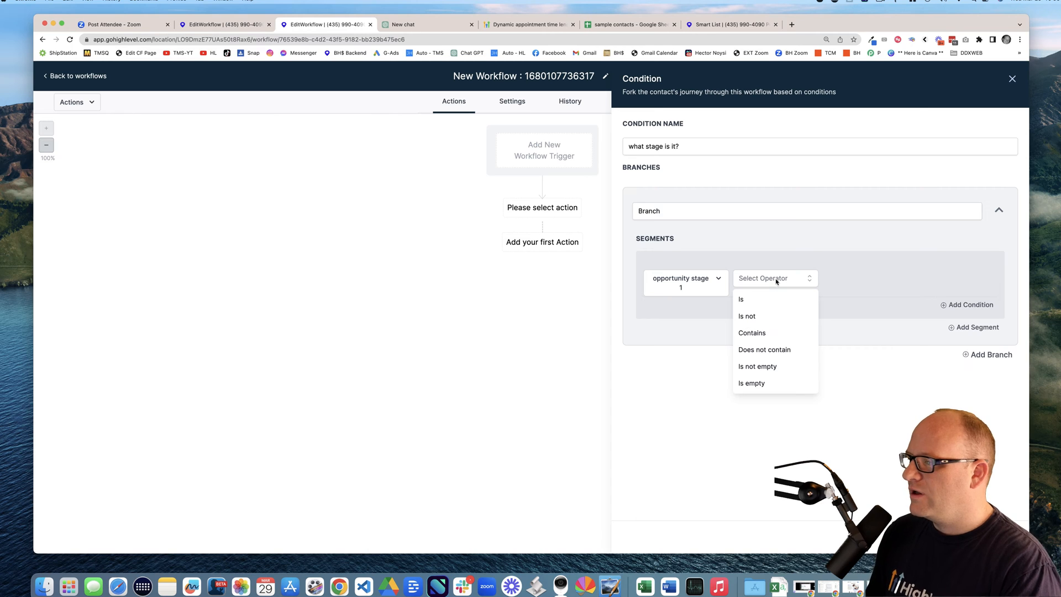
click(627, 24)
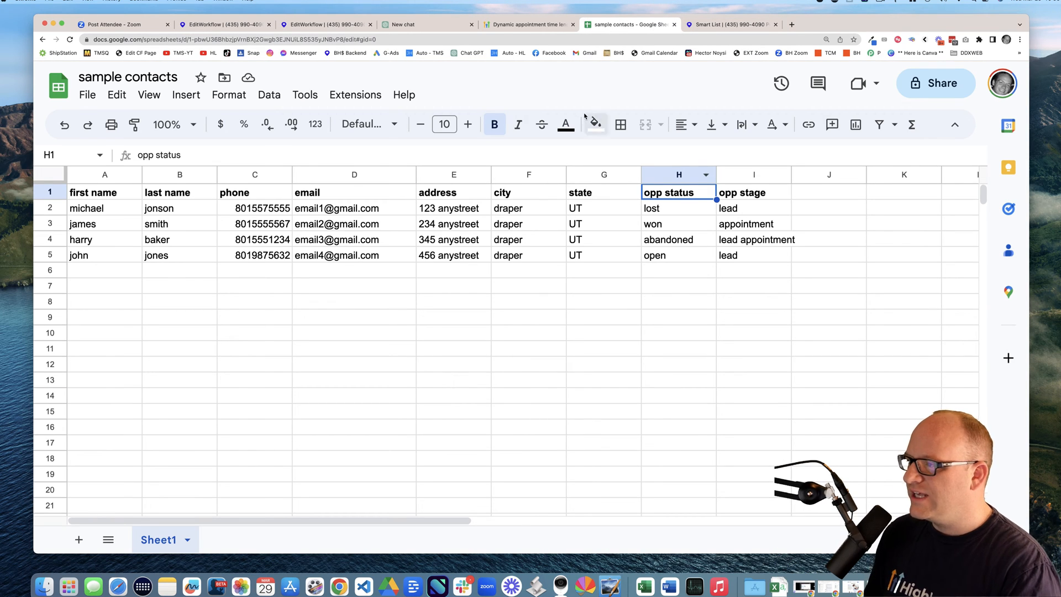
click(327, 24)
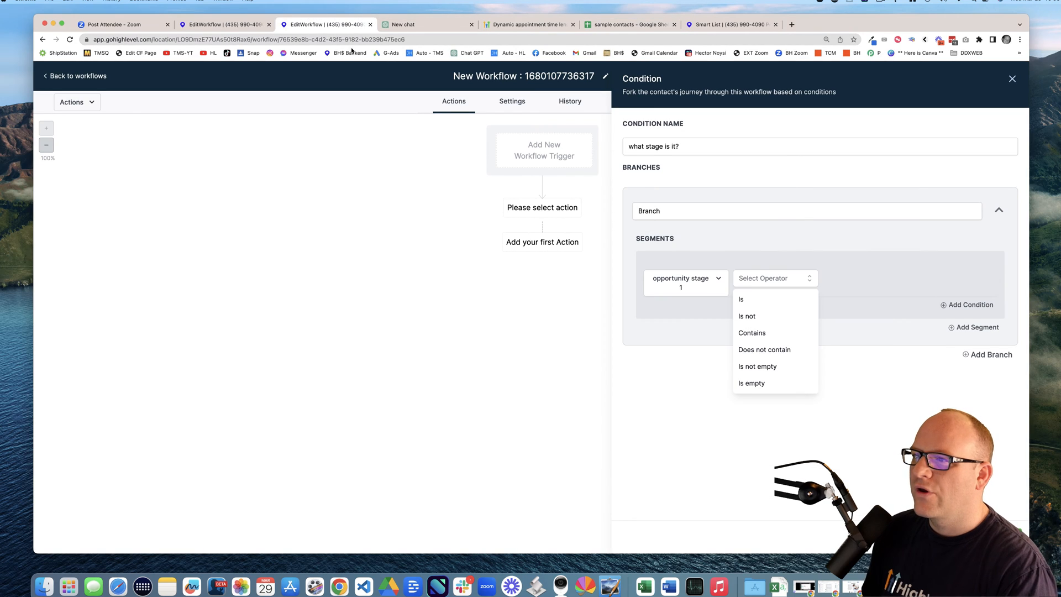
click(740, 300)
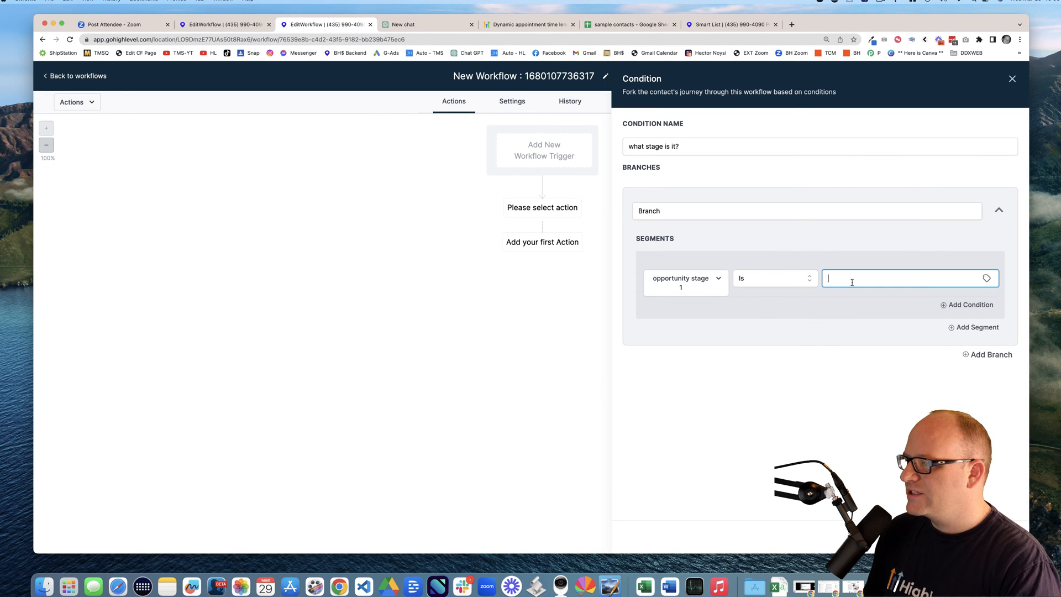
text(lead)
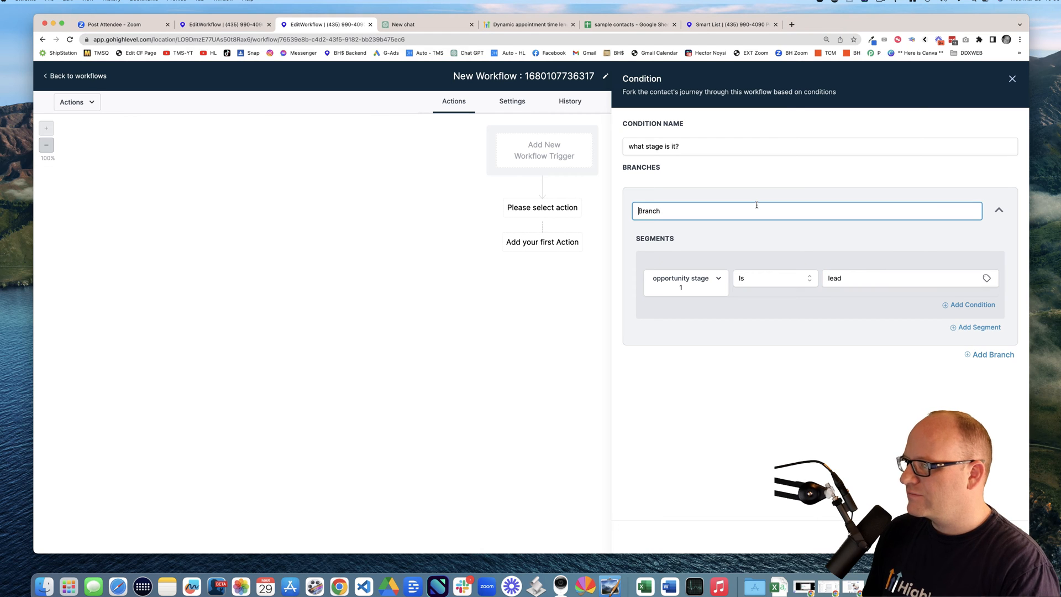
- Name the branch 'stage is lead' and save the condition step
text(bra)
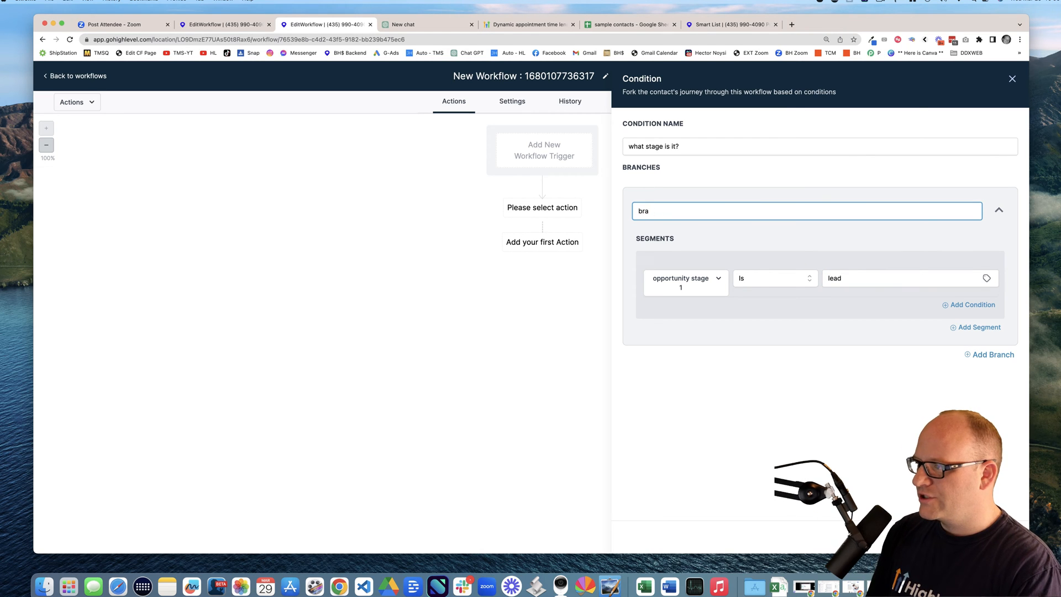
text(stage is lead)
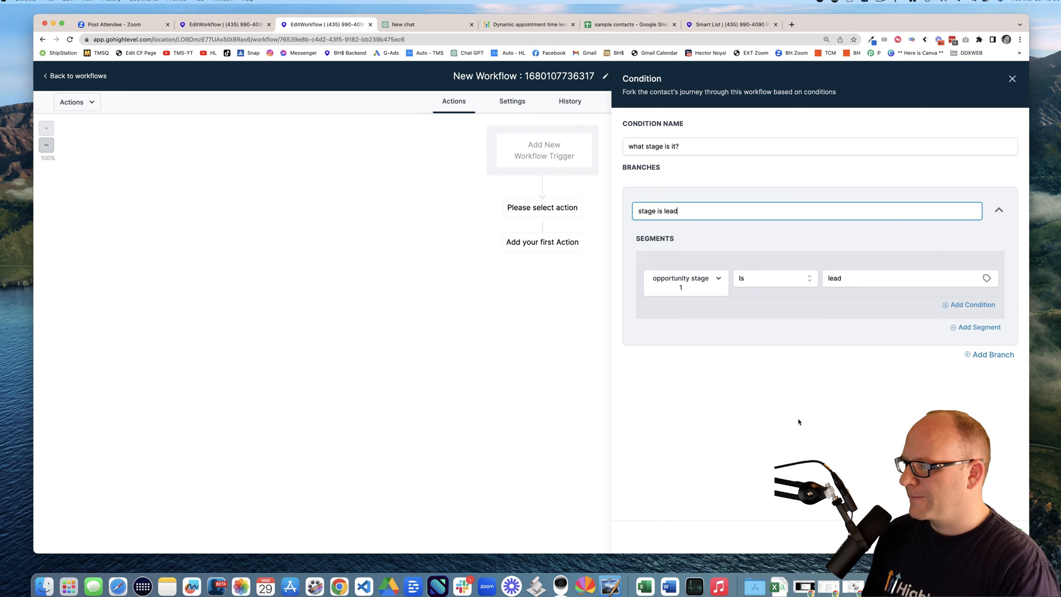
click(1011, 79)
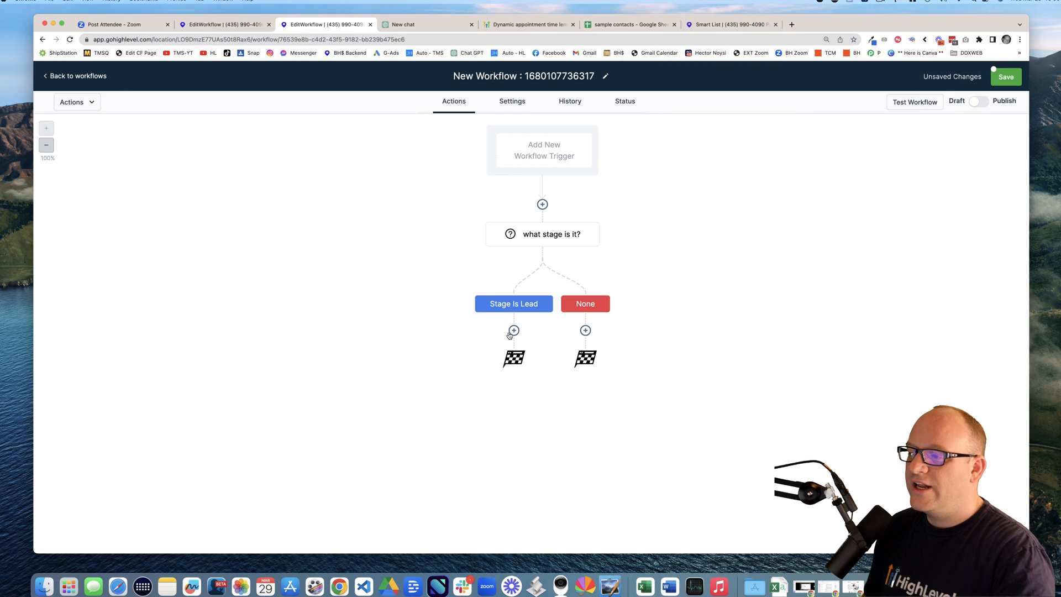
- Under Stage Is Lead, add a 'what is opp status' condition with branch opportunity status 1 Is won
click(513, 330)
text(w)
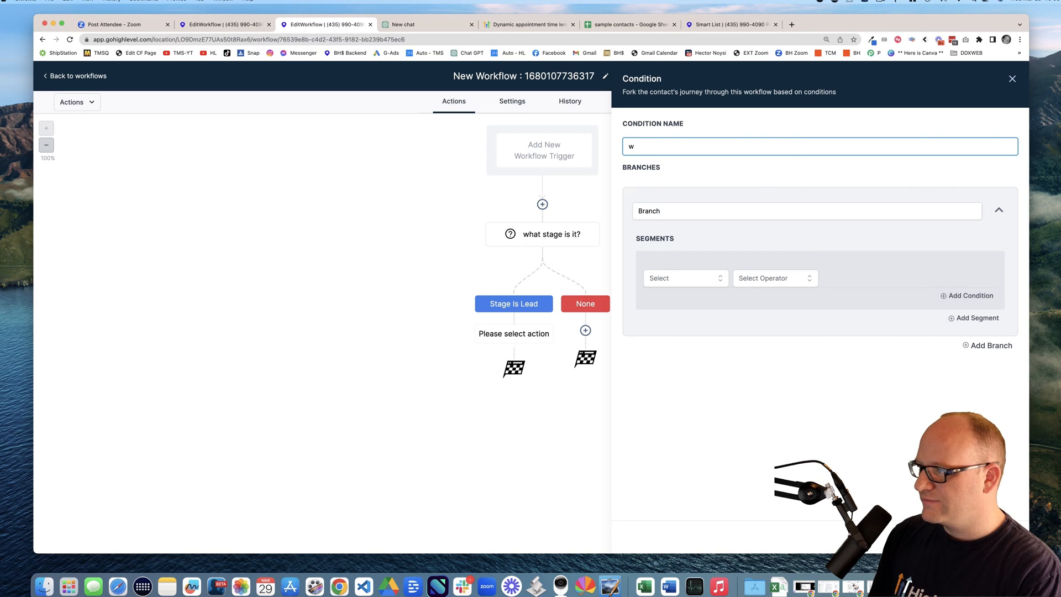
text(hat is s)
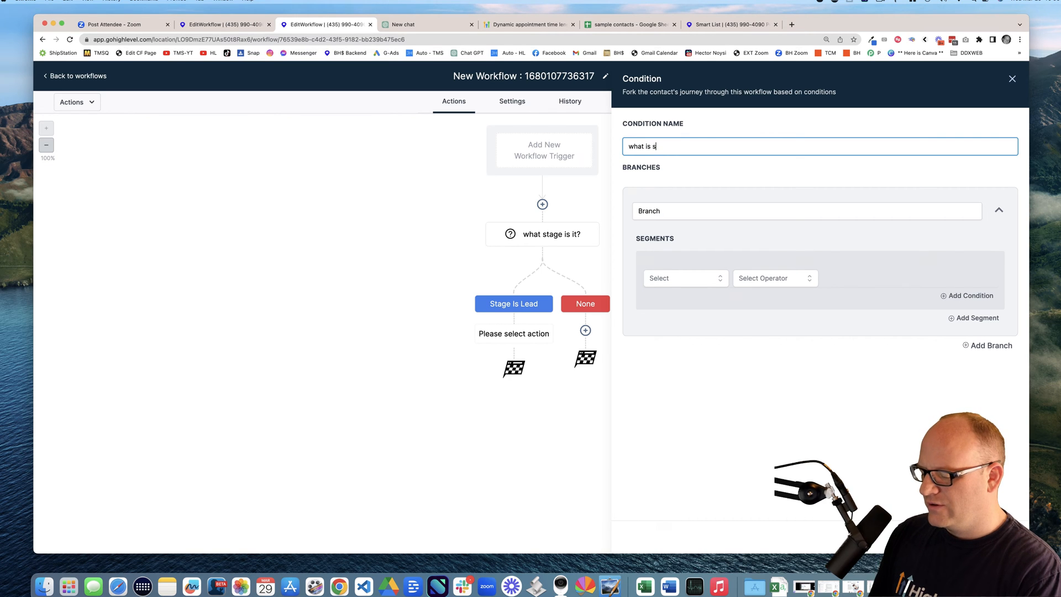
text(opp statu)
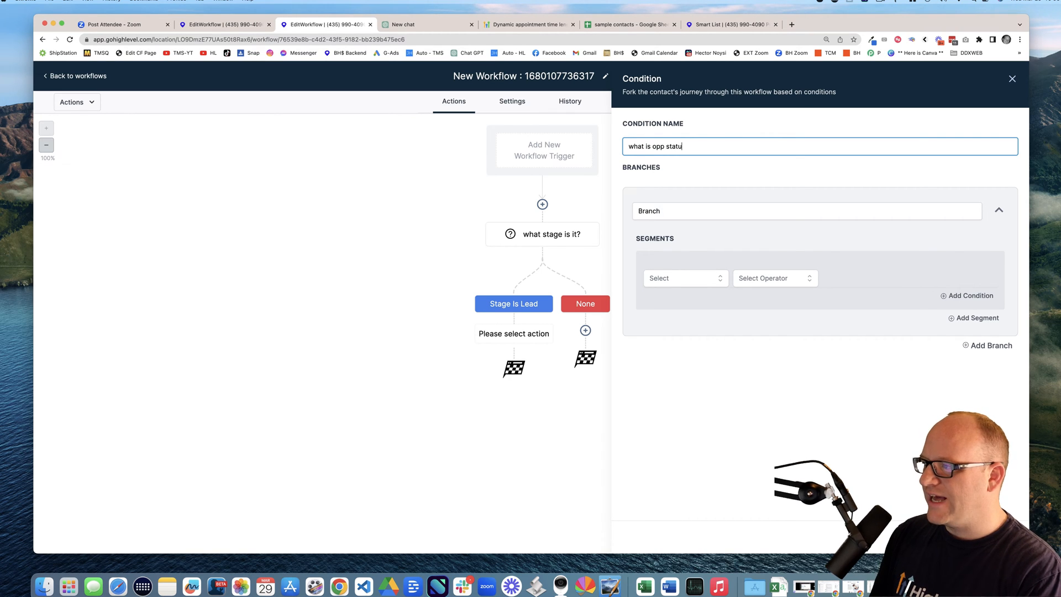
text(s)
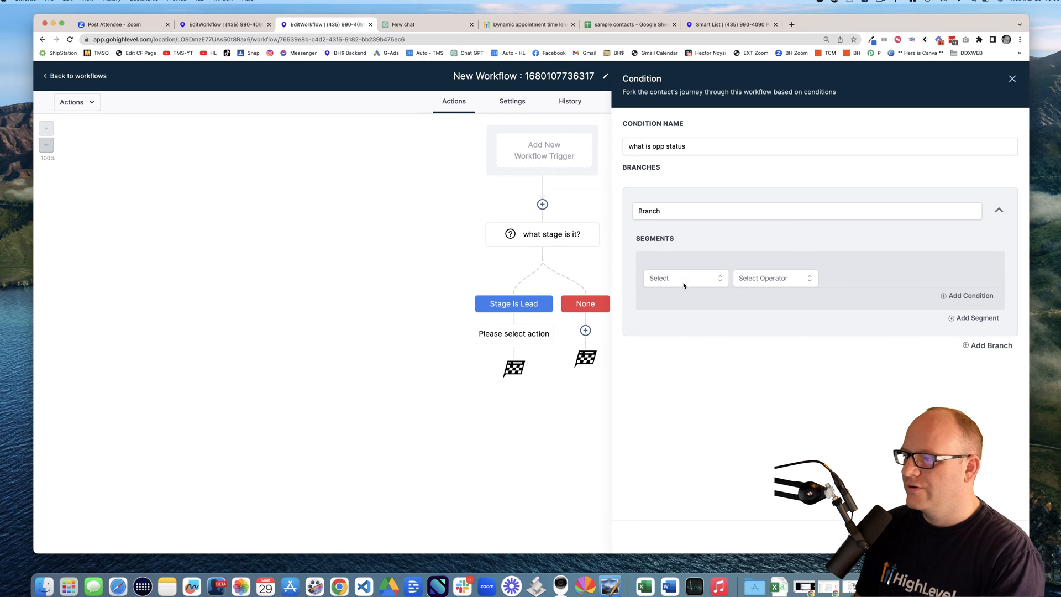
text(stat)
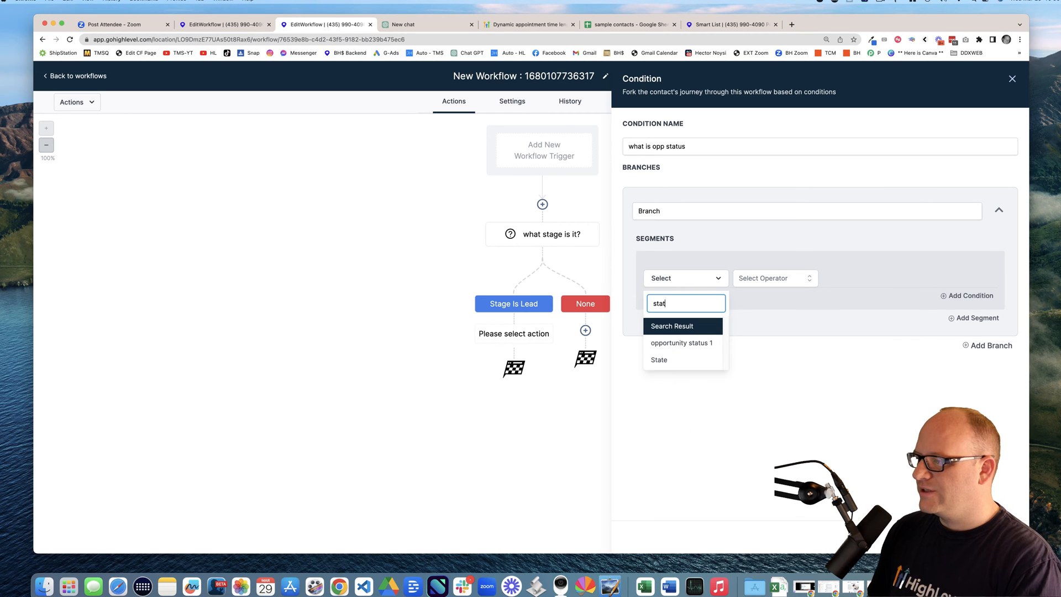
click(682, 343)
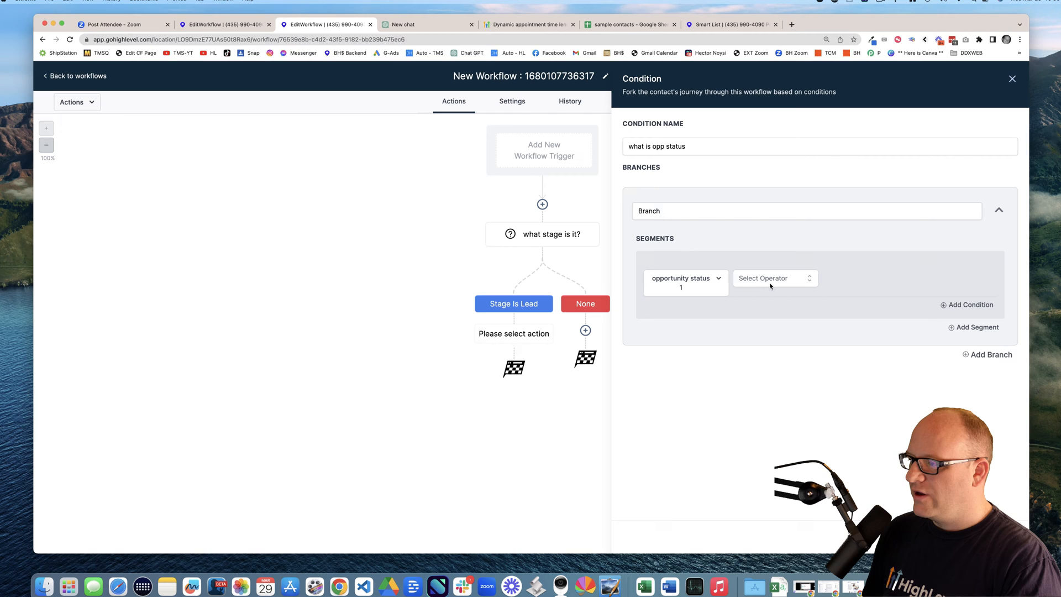
click(774, 279)
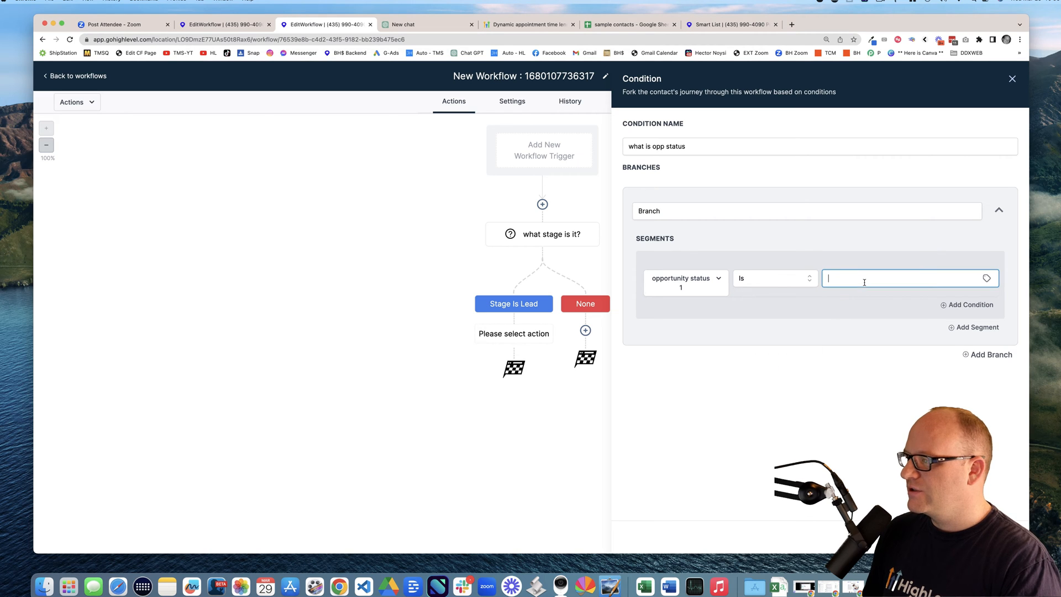
text(won)
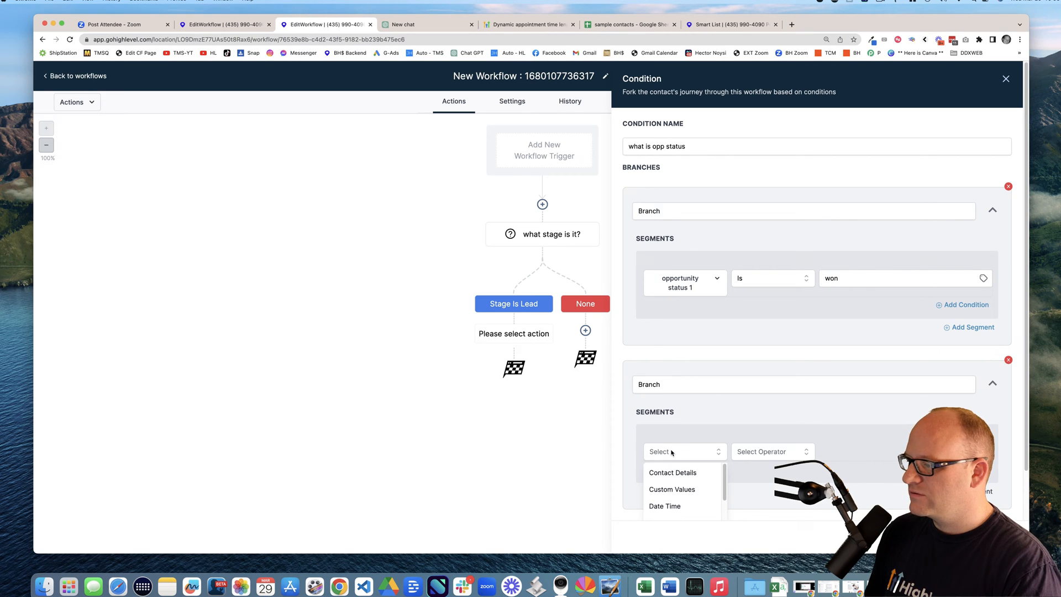
- Add a second branch for opportunity status 1 is lost, then check the sample contacts sheet
click(673, 471)
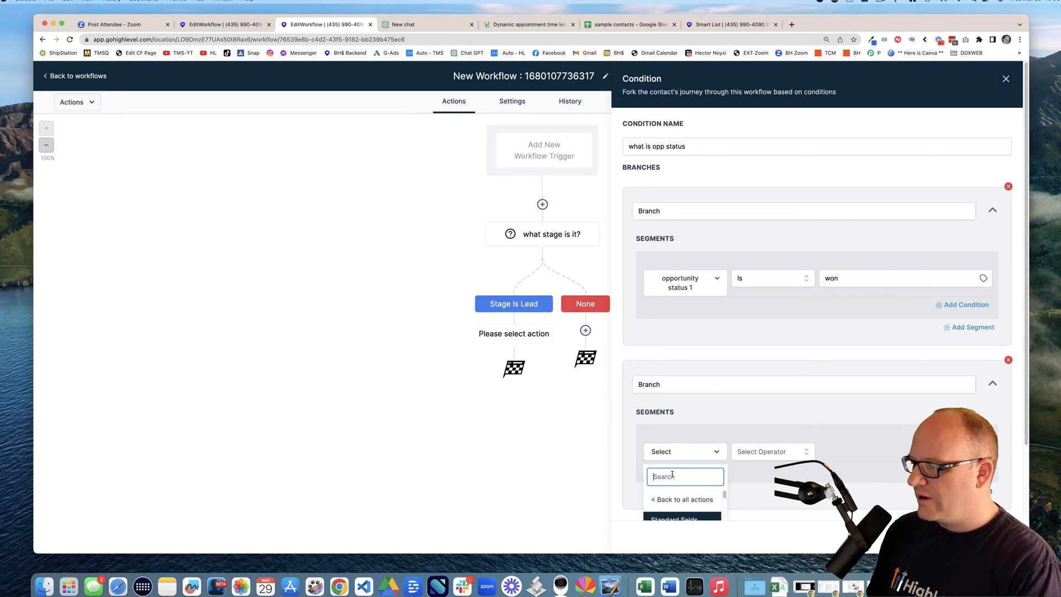
text(opp)
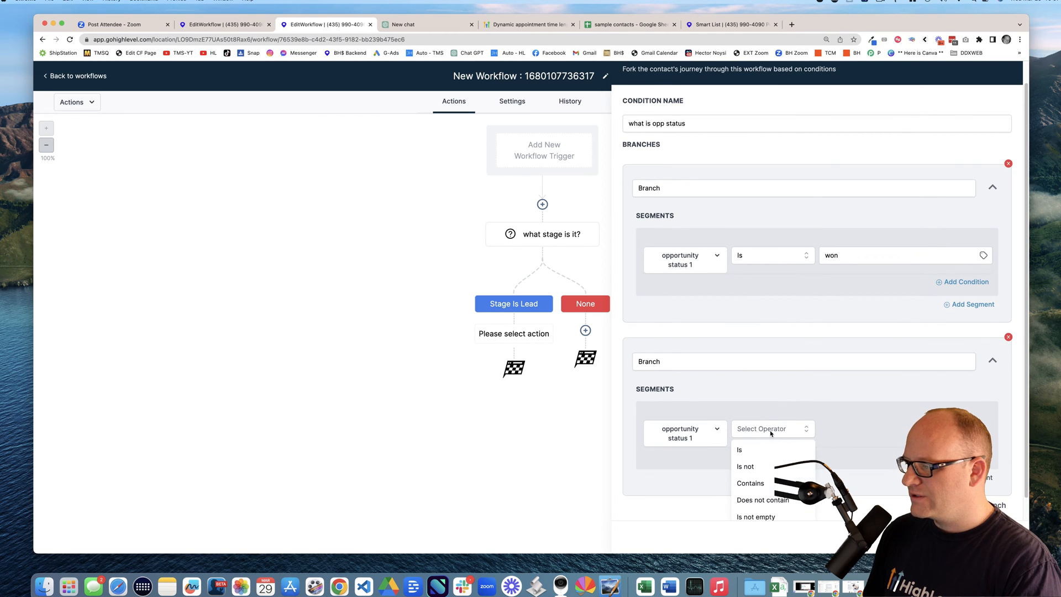
click(739, 449)
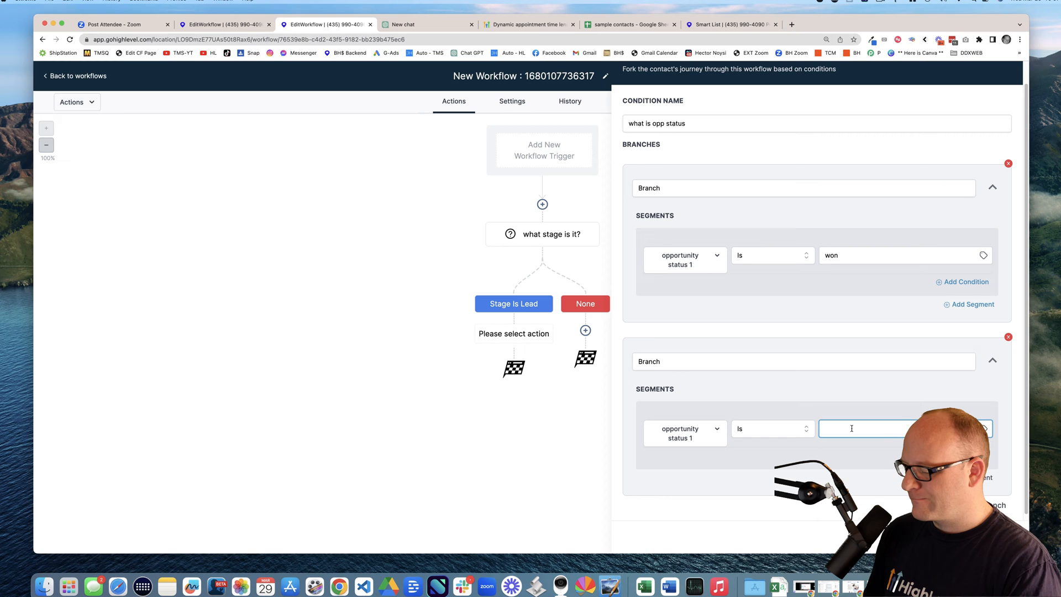
text(lost)
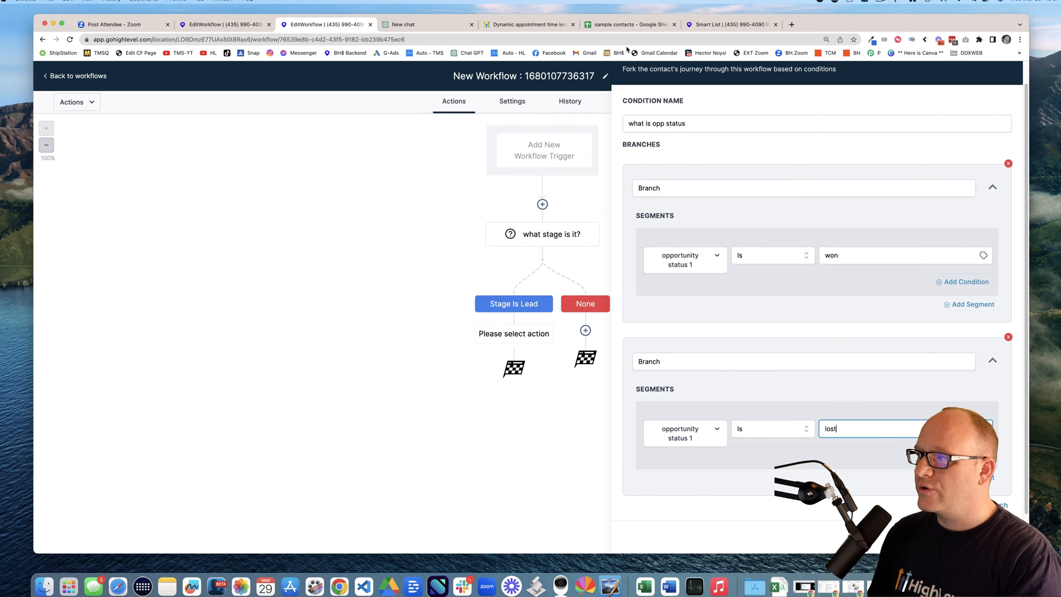
click(628, 24)
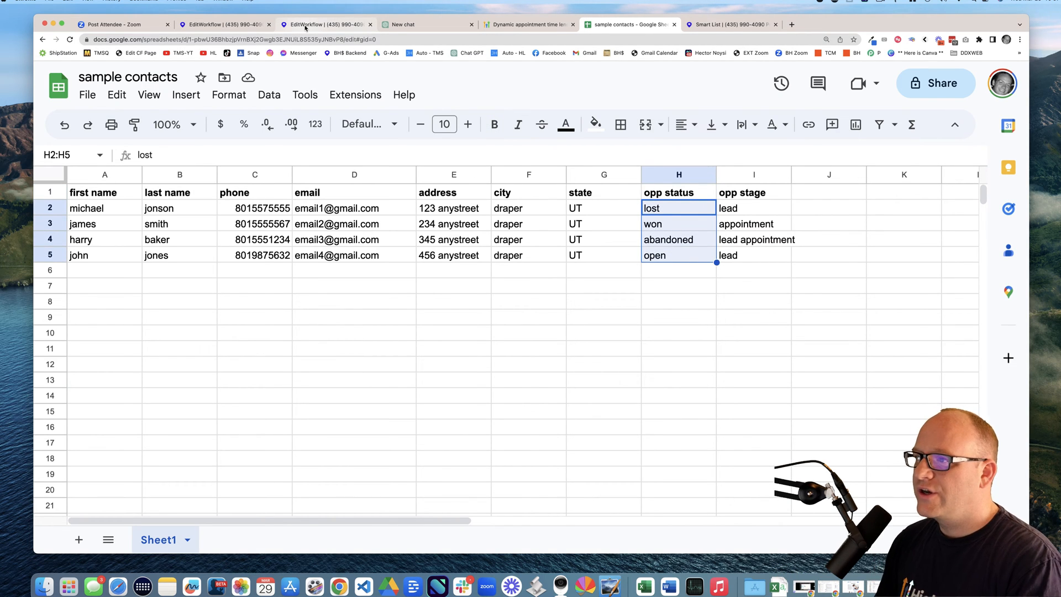
- Return from the opp status column to the workflow being edited
click(328, 24)
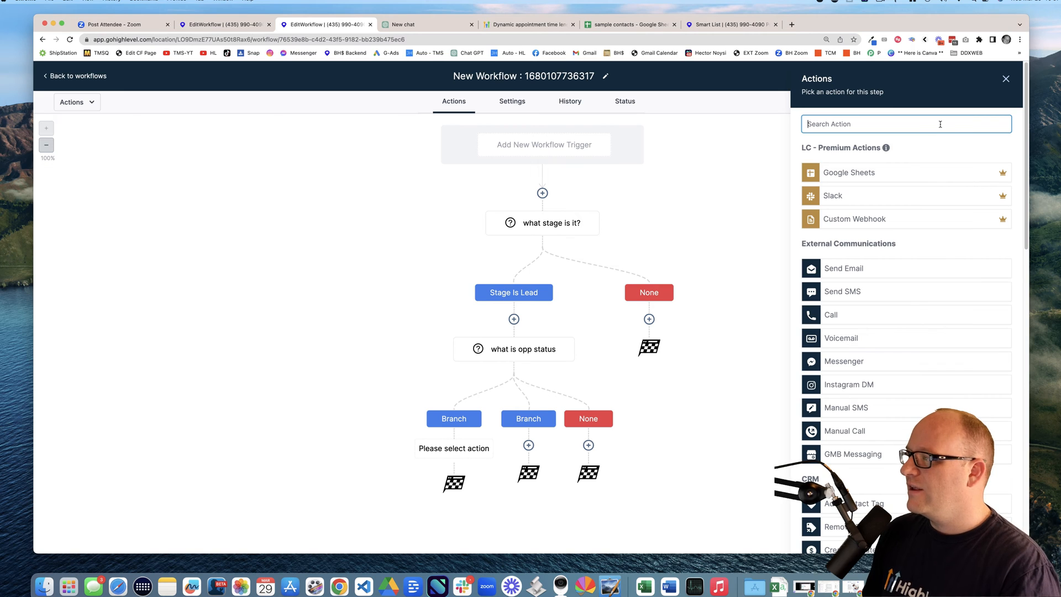
- Add a Create Or Update Opportunity action in Party Pipeline's Lead stage
click(849, 544)
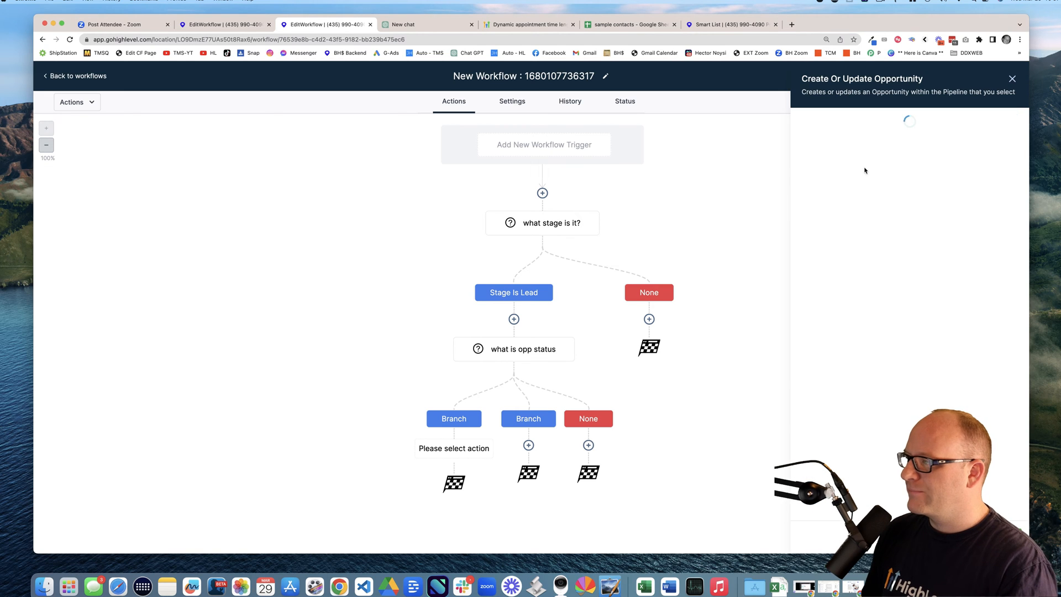
click(906, 182)
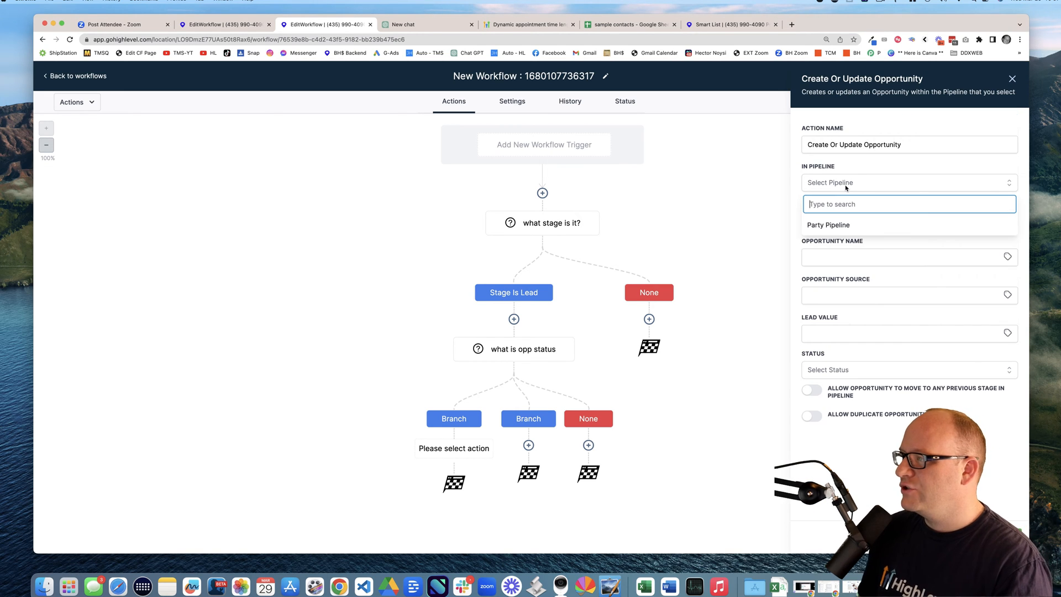
click(828, 224)
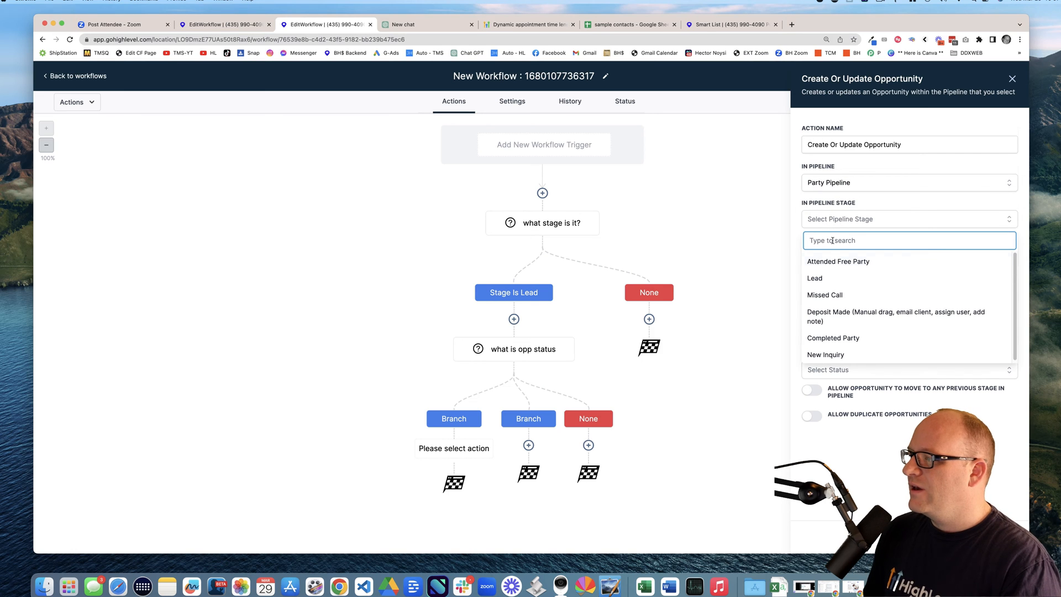
mouse_move(815, 279)
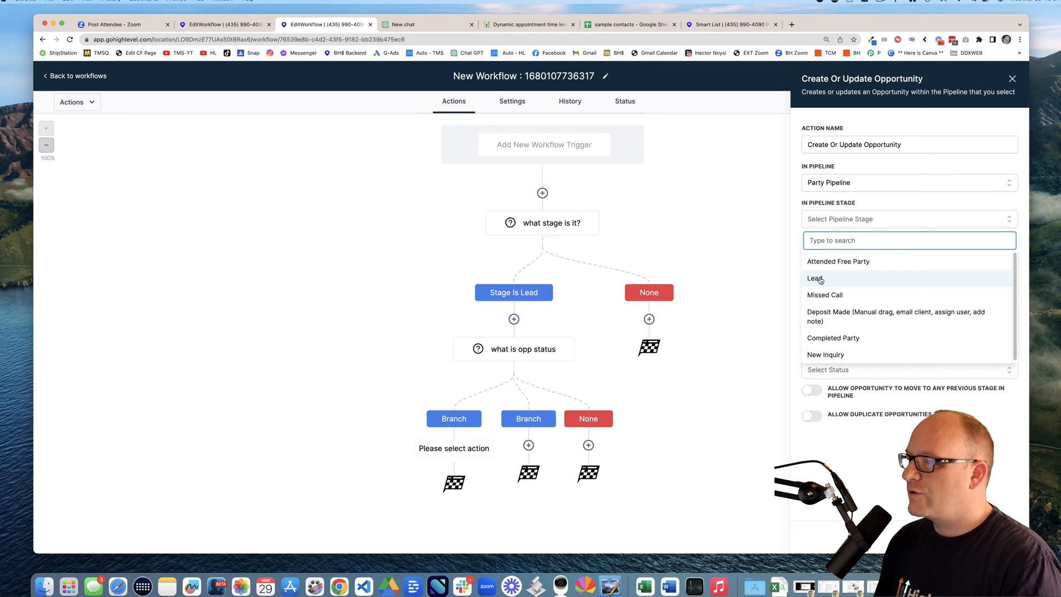
click(814, 278)
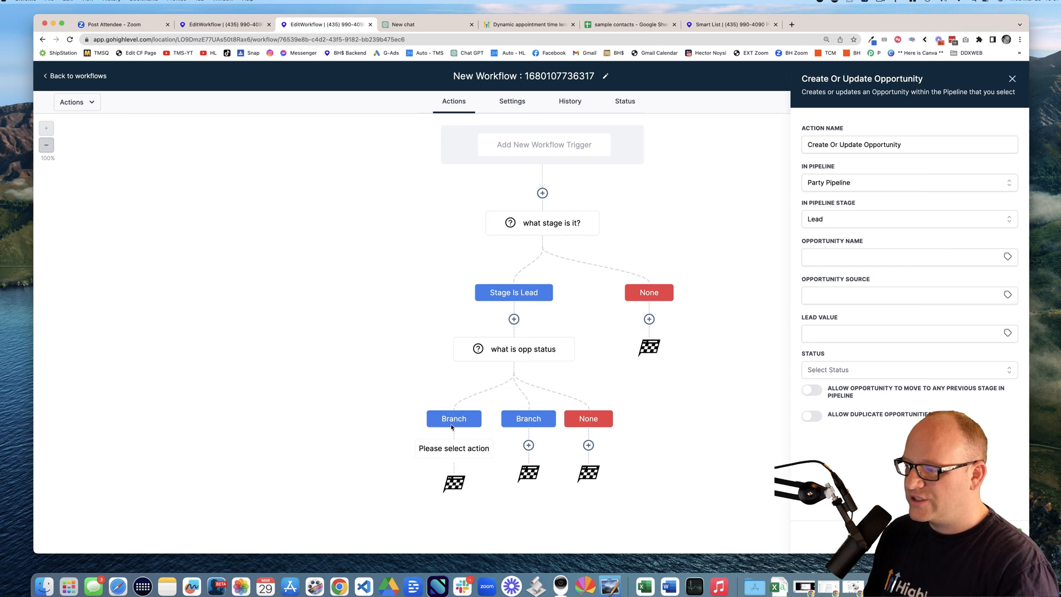
- Set the opportunity status to won and save the action
click(908, 369)
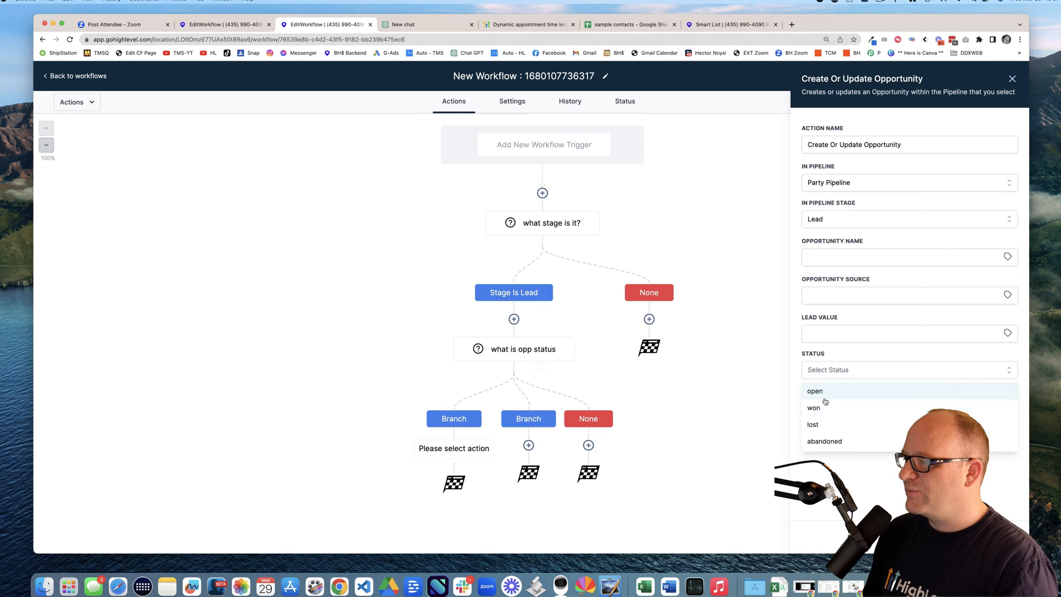
click(814, 407)
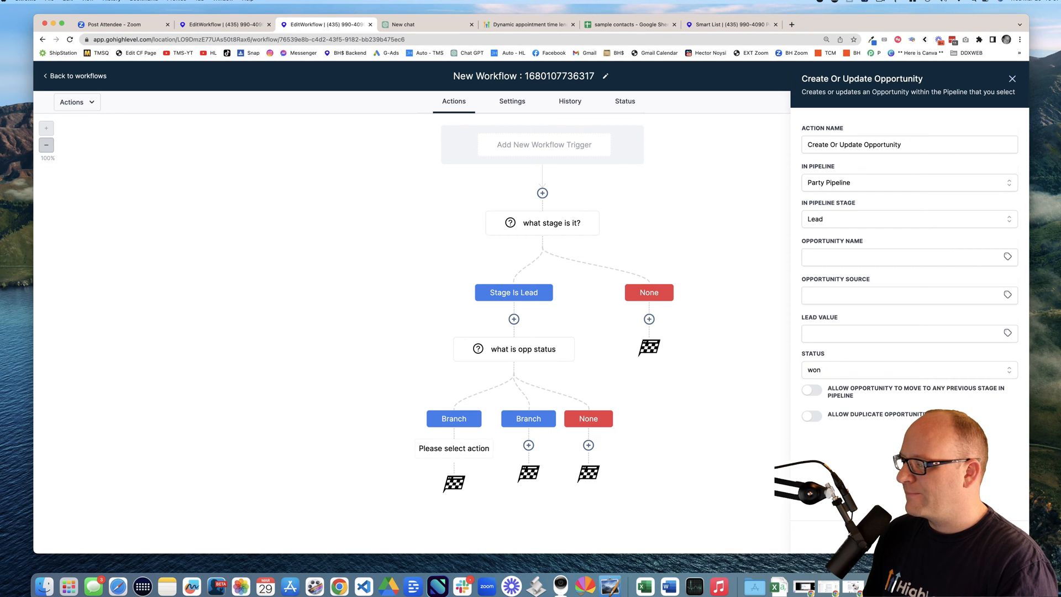
click(1012, 78)
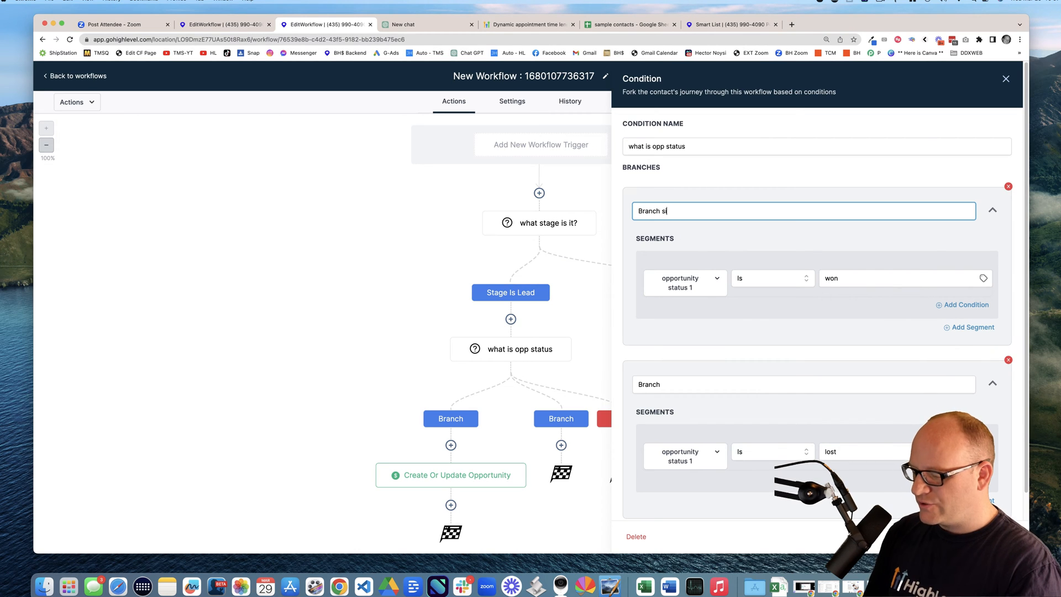
- Name the branches 'Branch is won' and 'Branch is lost' and save the condition
text(is won)
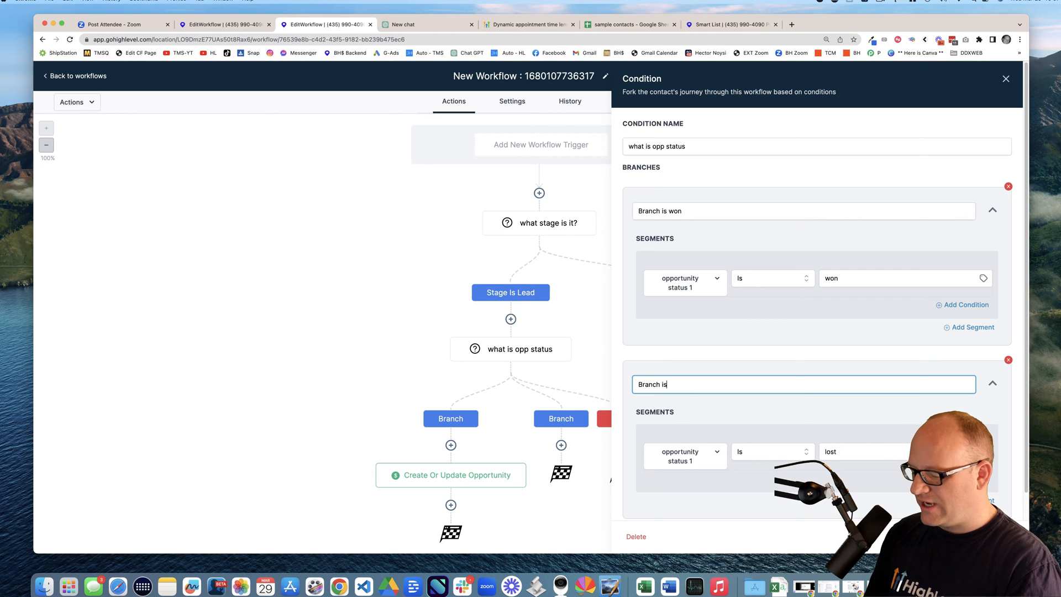
text(lost)
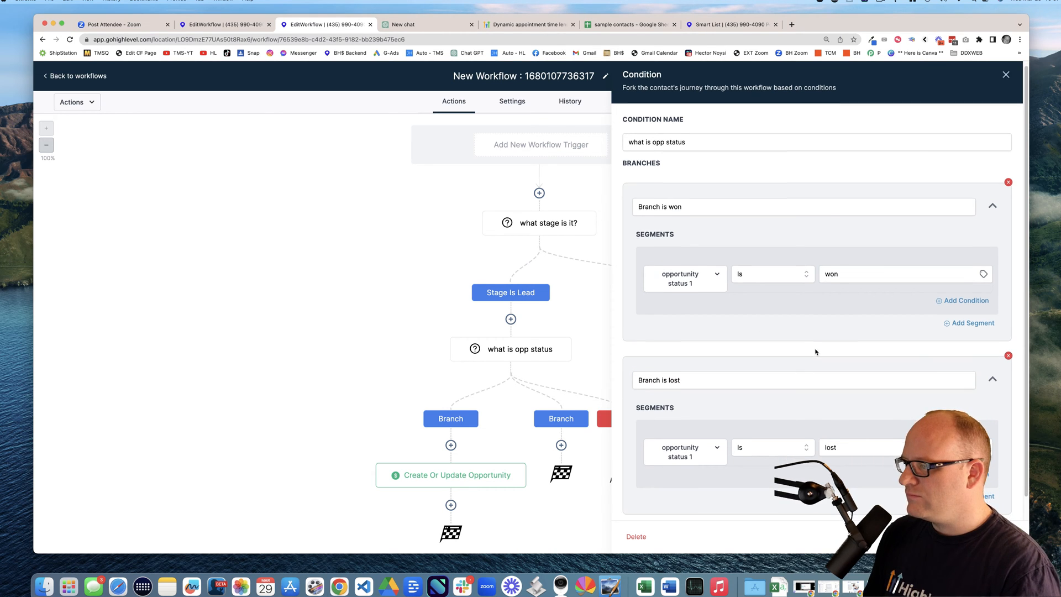
click(1005, 74)
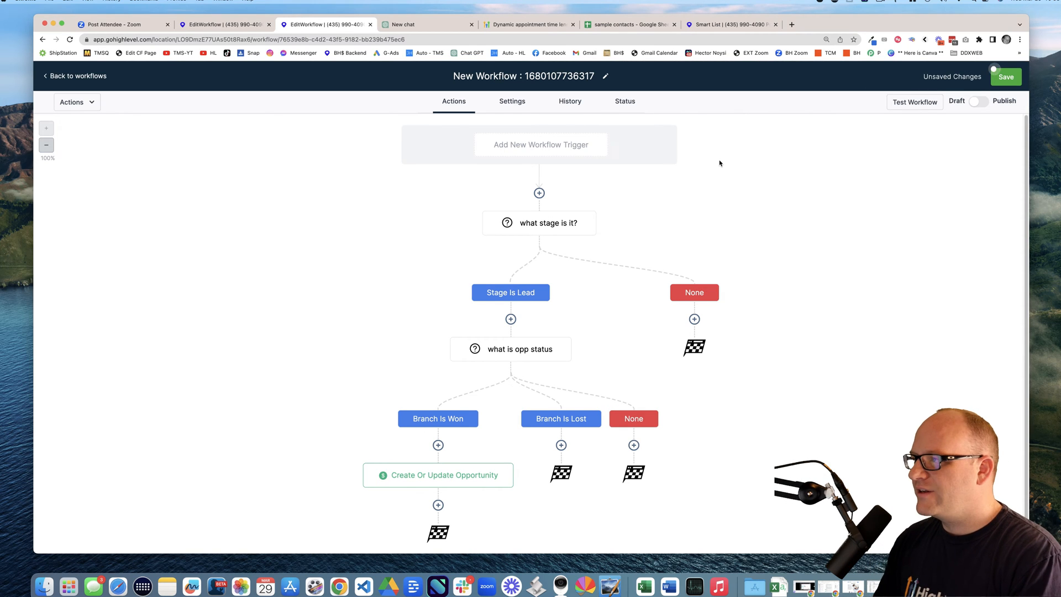
mouse_move(629, 25)
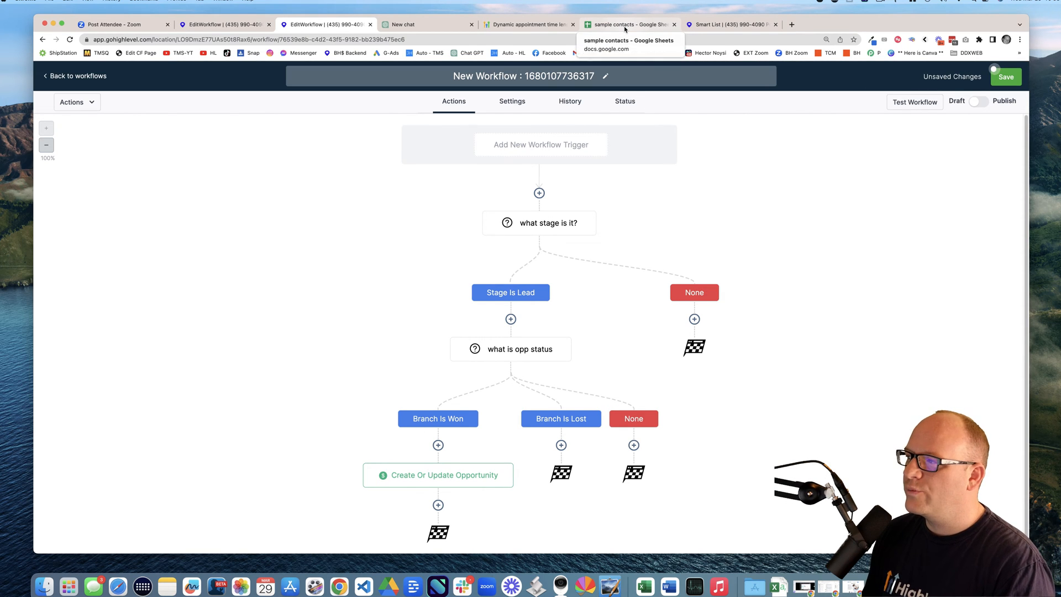
click(628, 25)
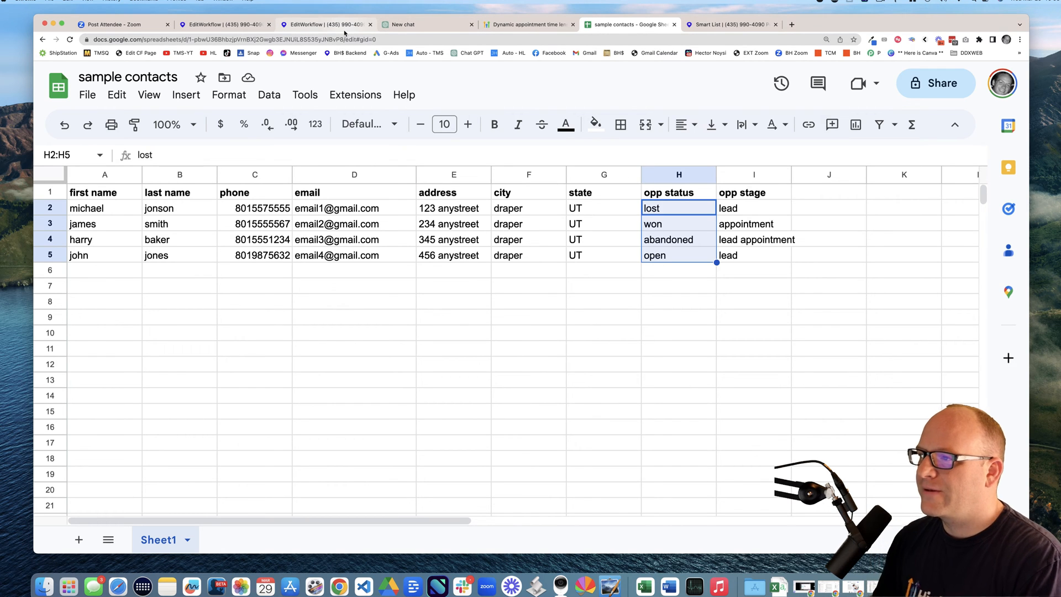
click(328, 24)
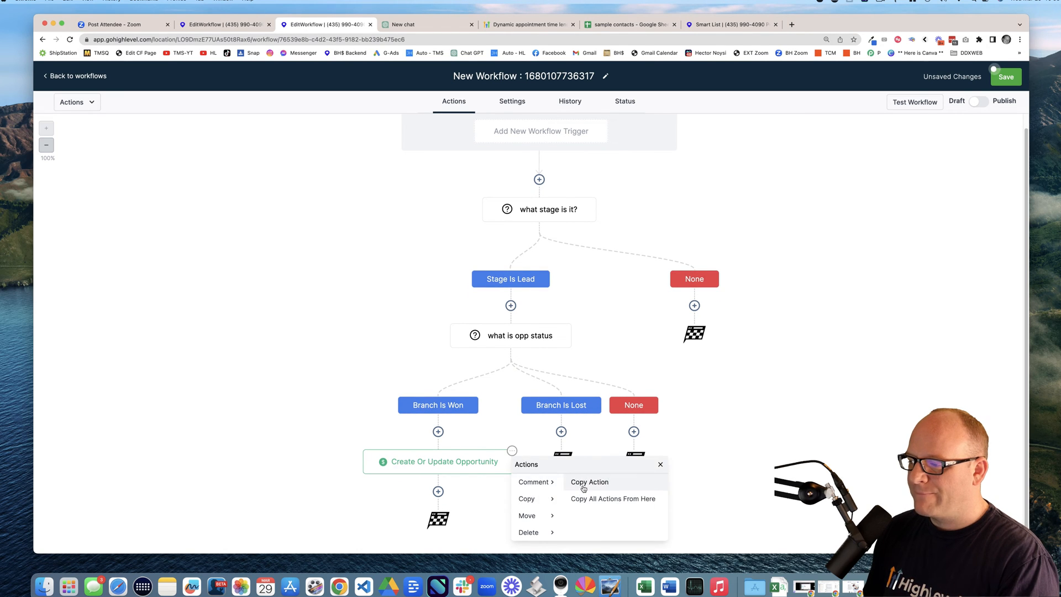
- Copy the Create Or Update Opportunity action under Branch Is Lost with Status set to lost
click(589, 481)
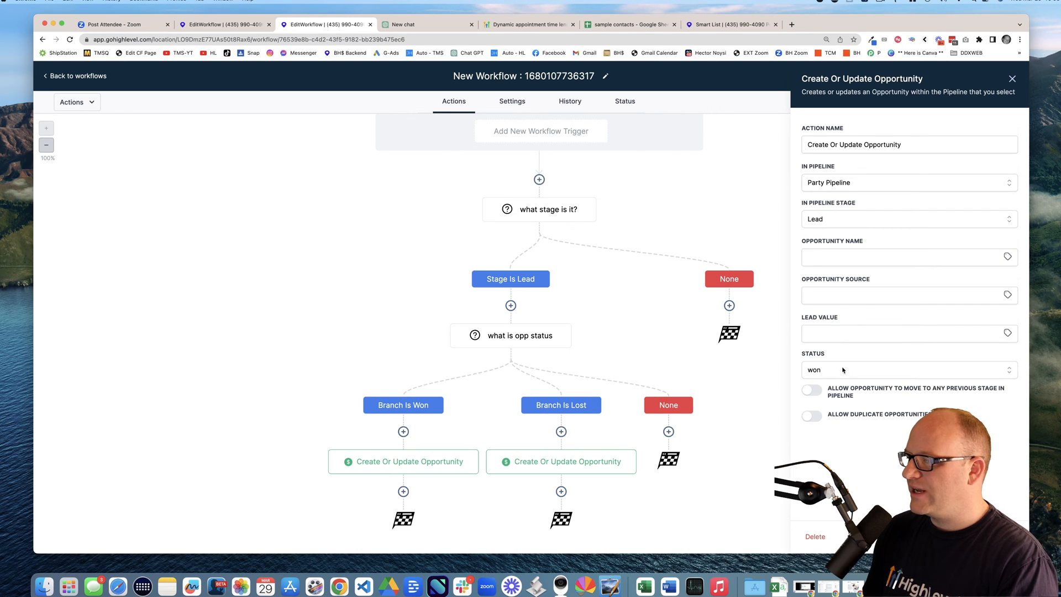
click(908, 369)
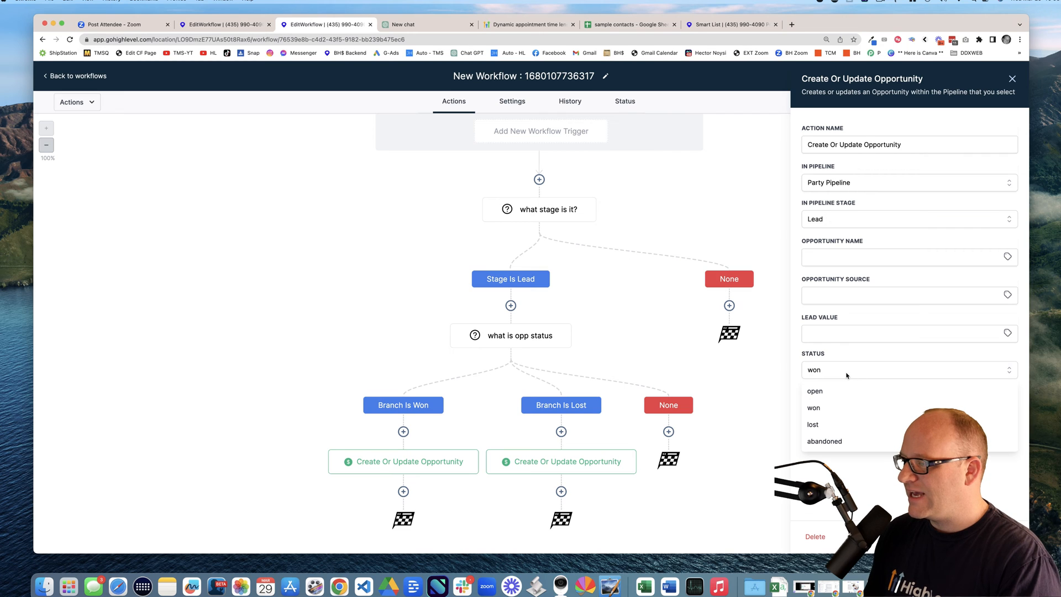
click(812, 425)
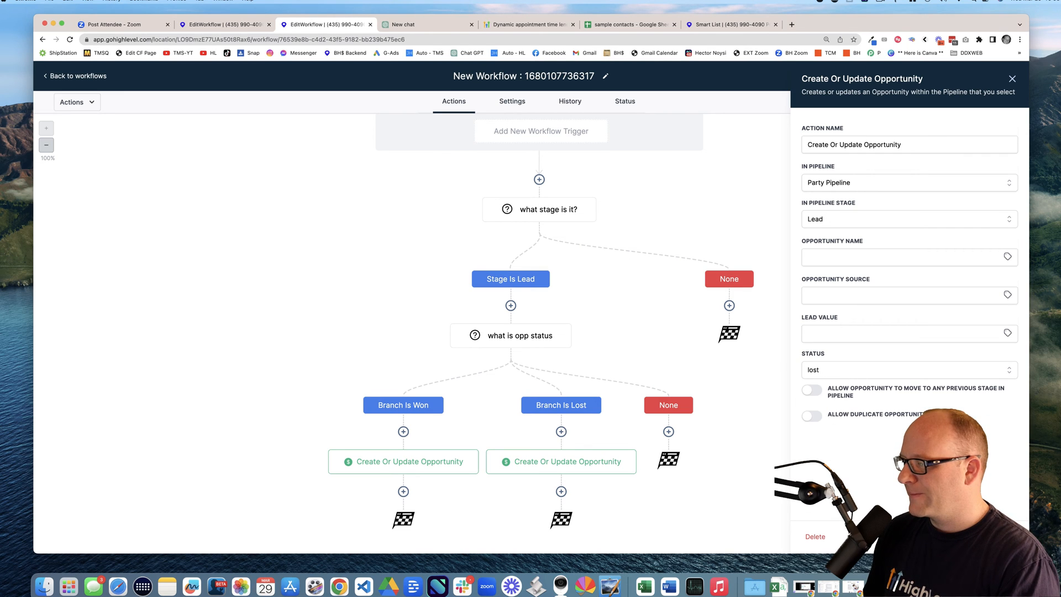
click(1012, 78)
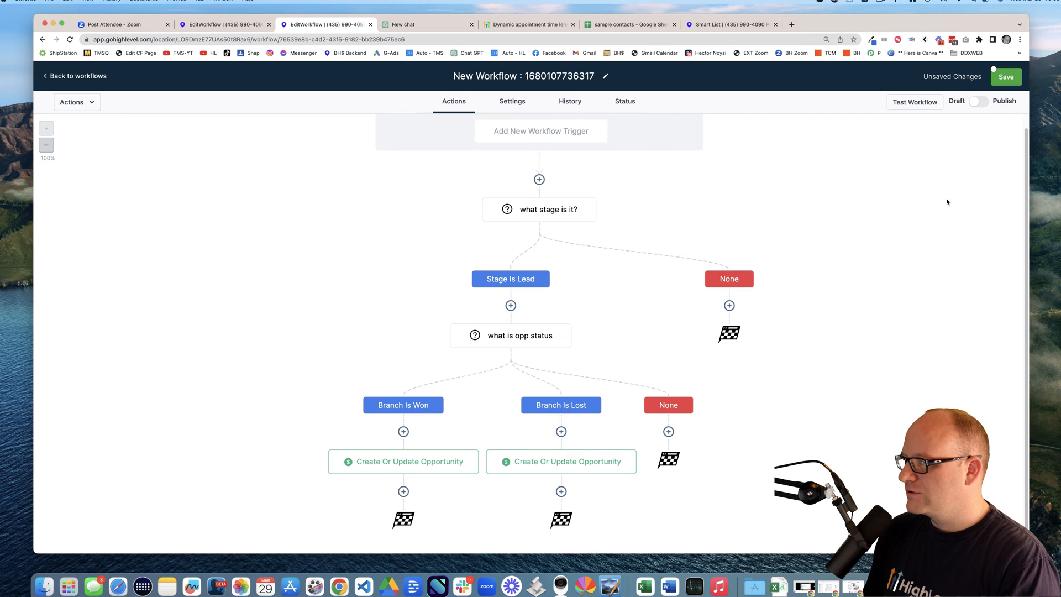
click(978, 101)
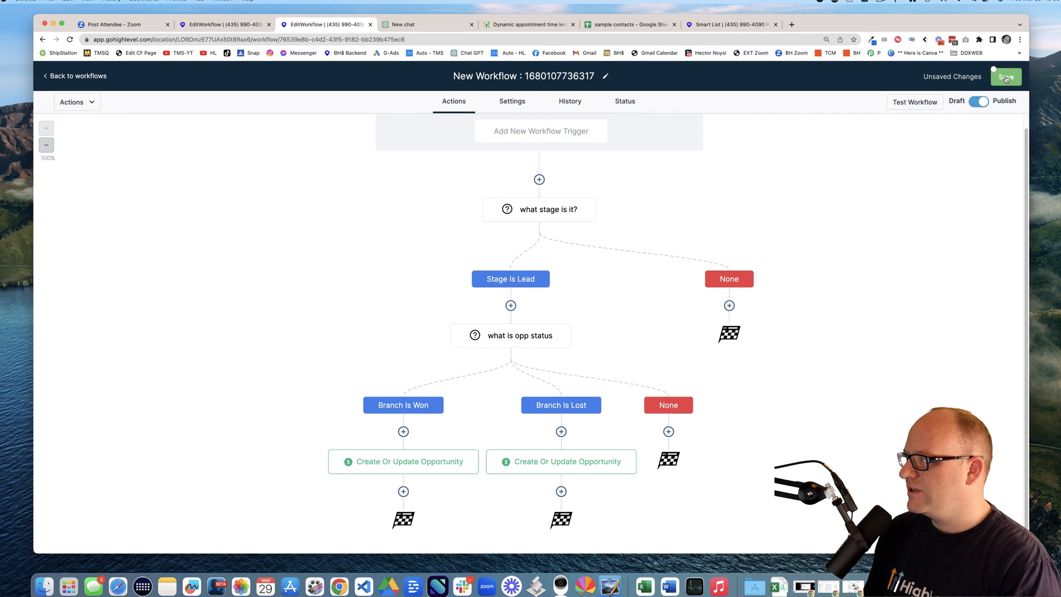
click(1004, 76)
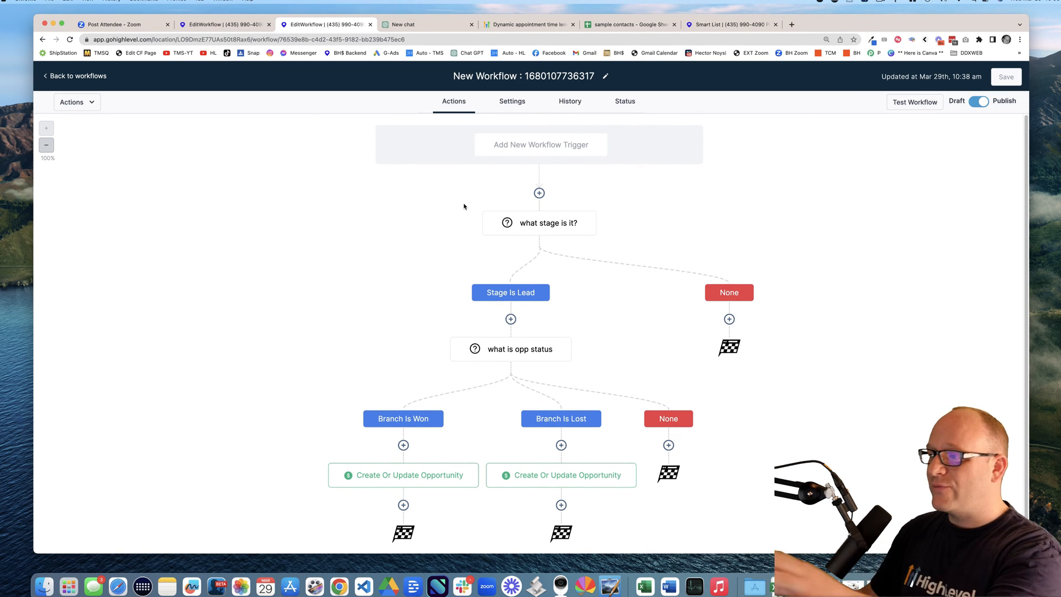
mouse_move(590, 292)
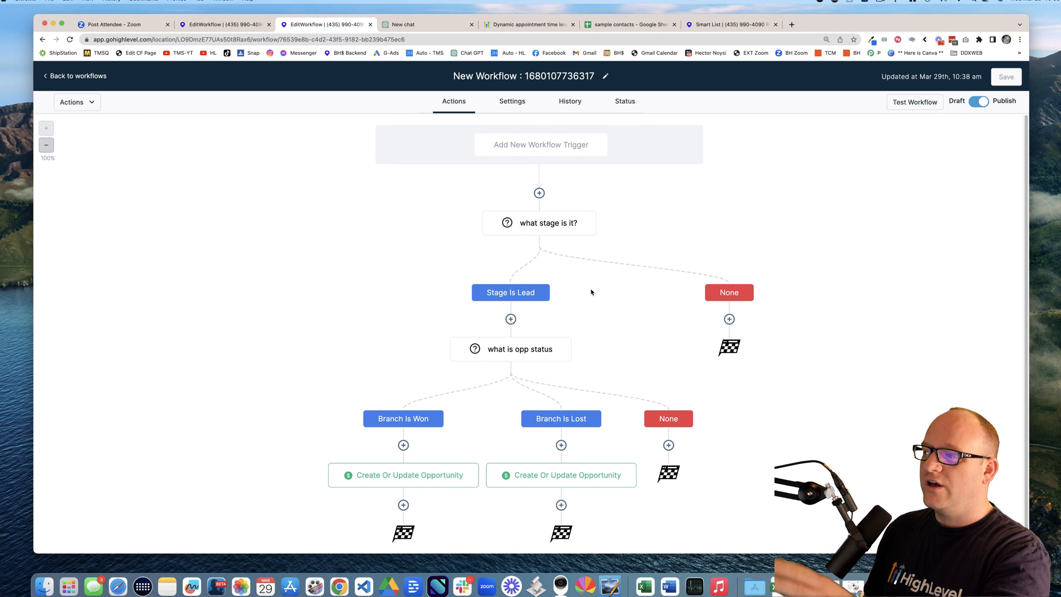
mouse_move(550, 383)
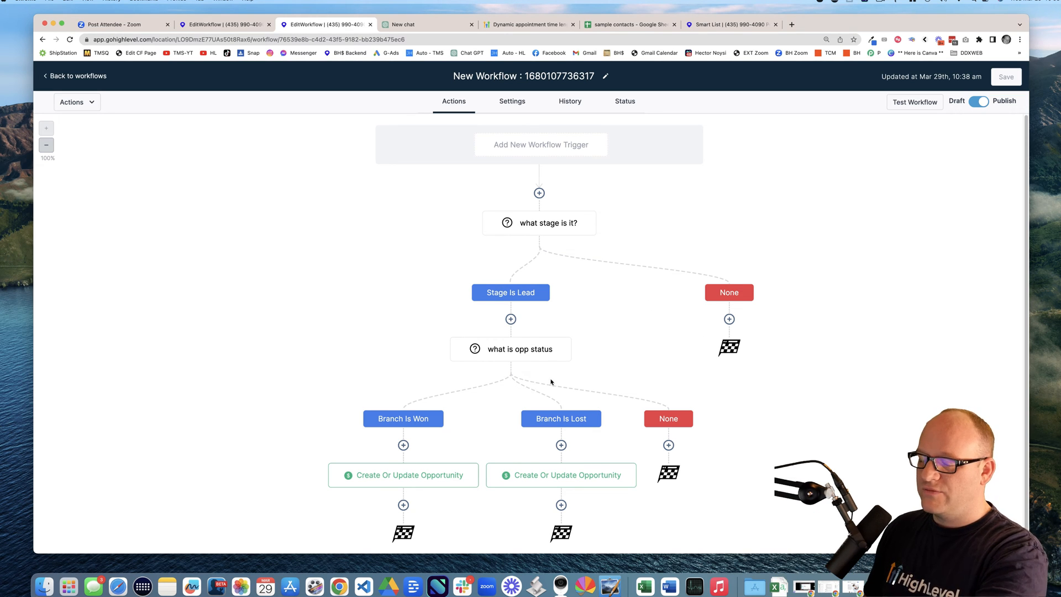
mouse_move(372, 252)
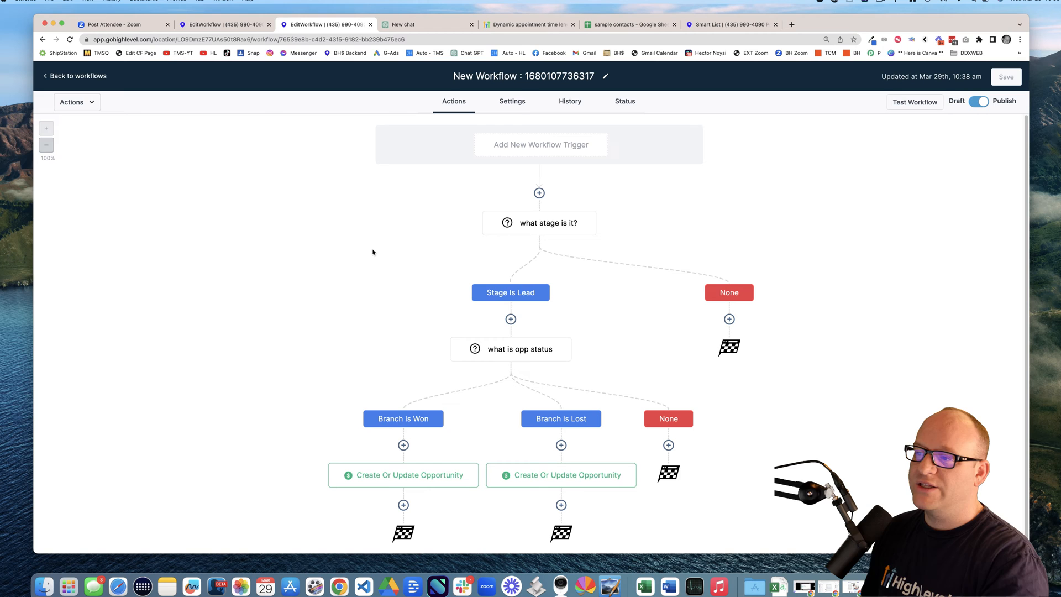
mouse_move(197, 175)
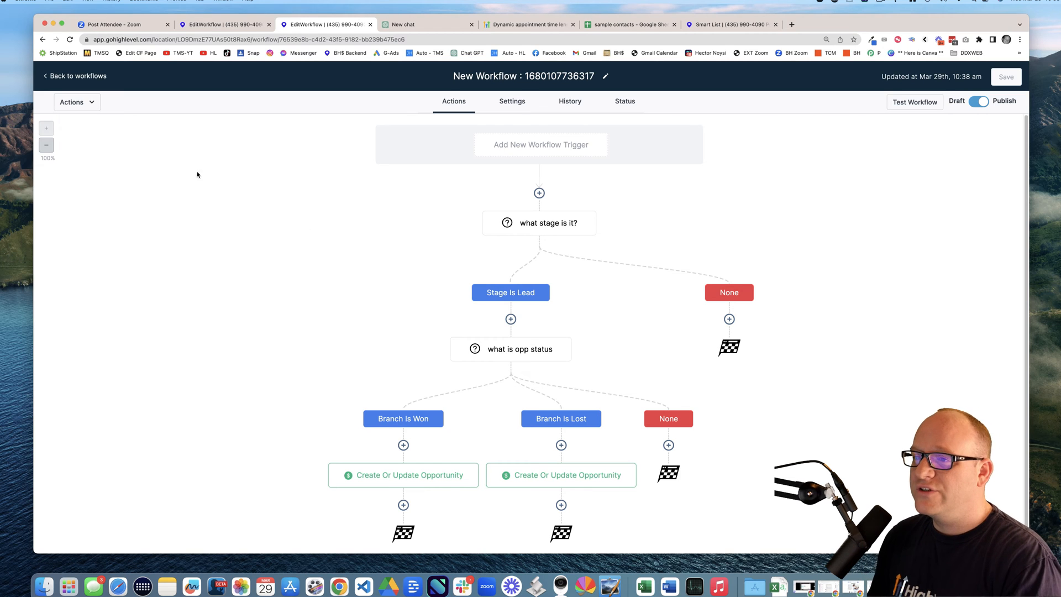
- Return to the workflows list and search it for the workflow number, finding no matches
click(77, 75)
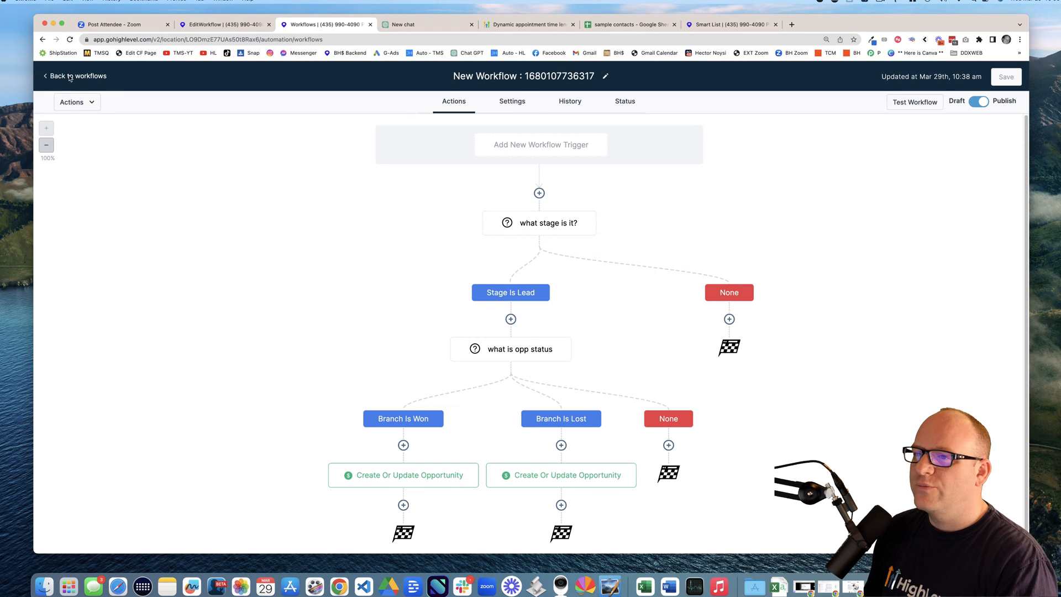
click(75, 76)
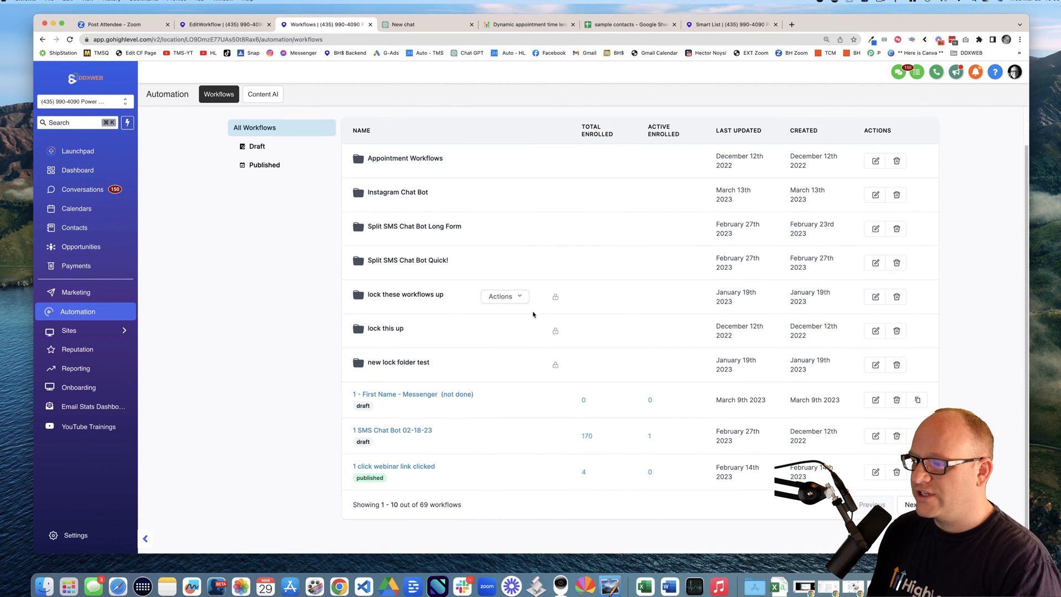
mouse_move(824, 414)
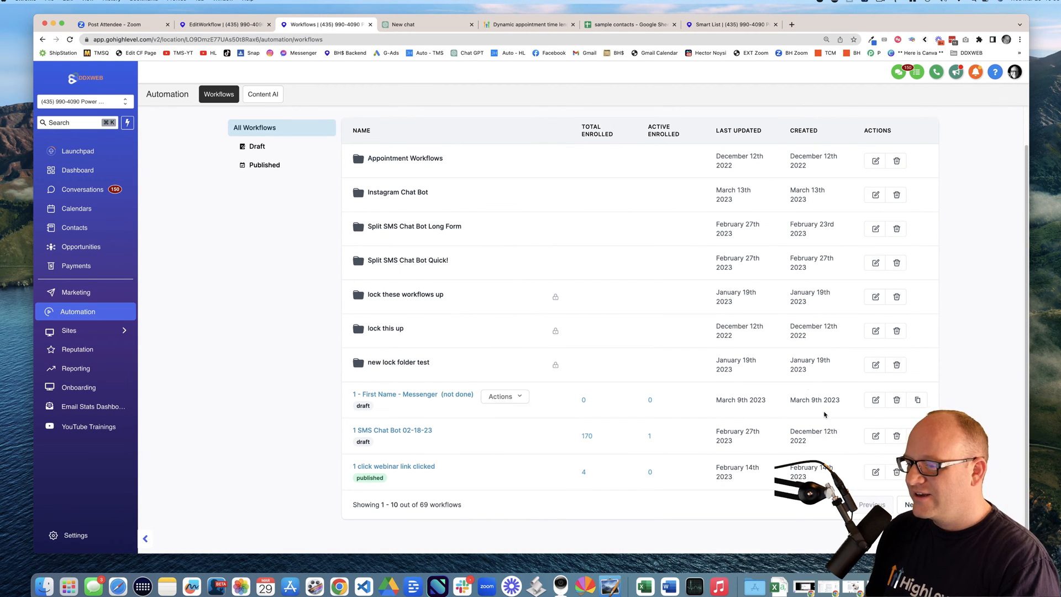
mouse_move(504, 262)
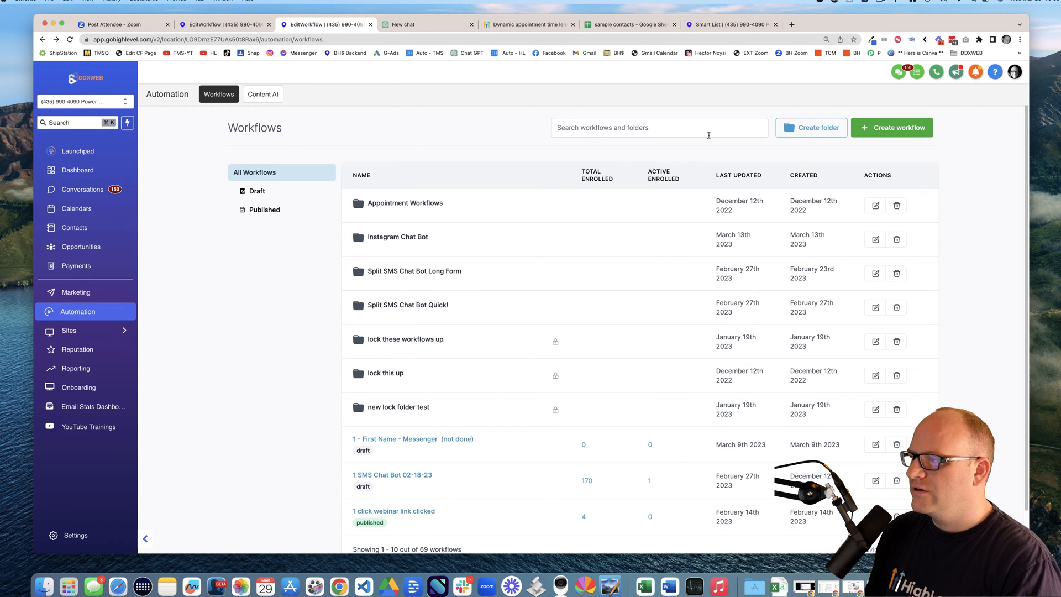
text(168)
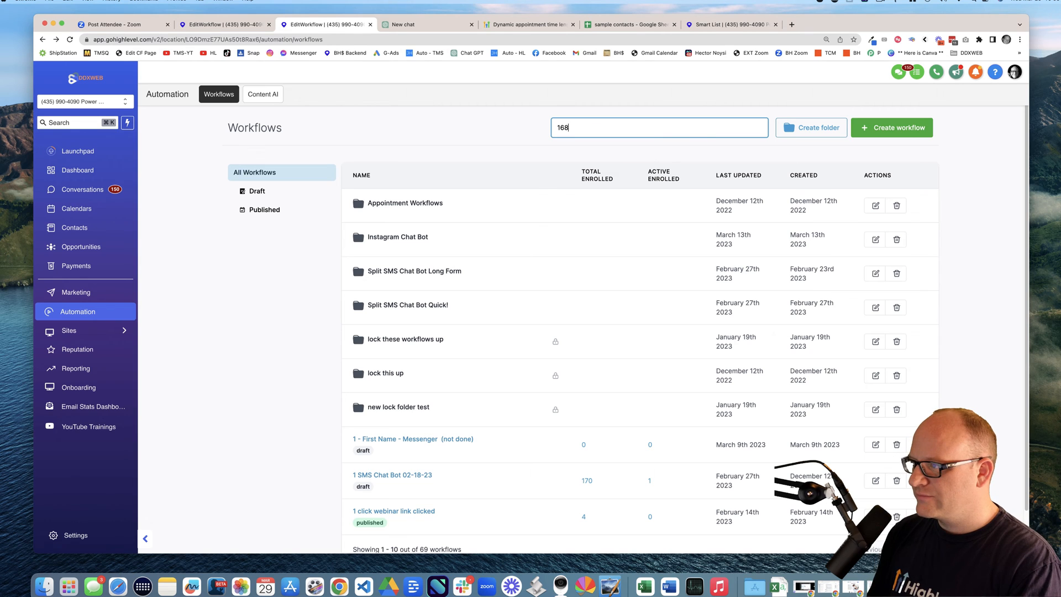
text(9)
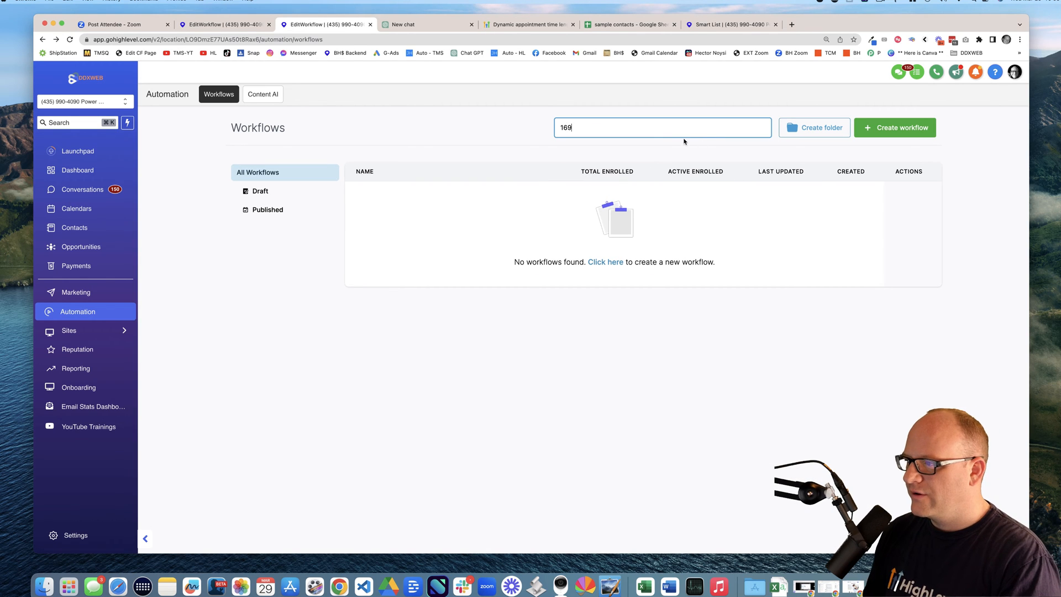
key(Backspace)
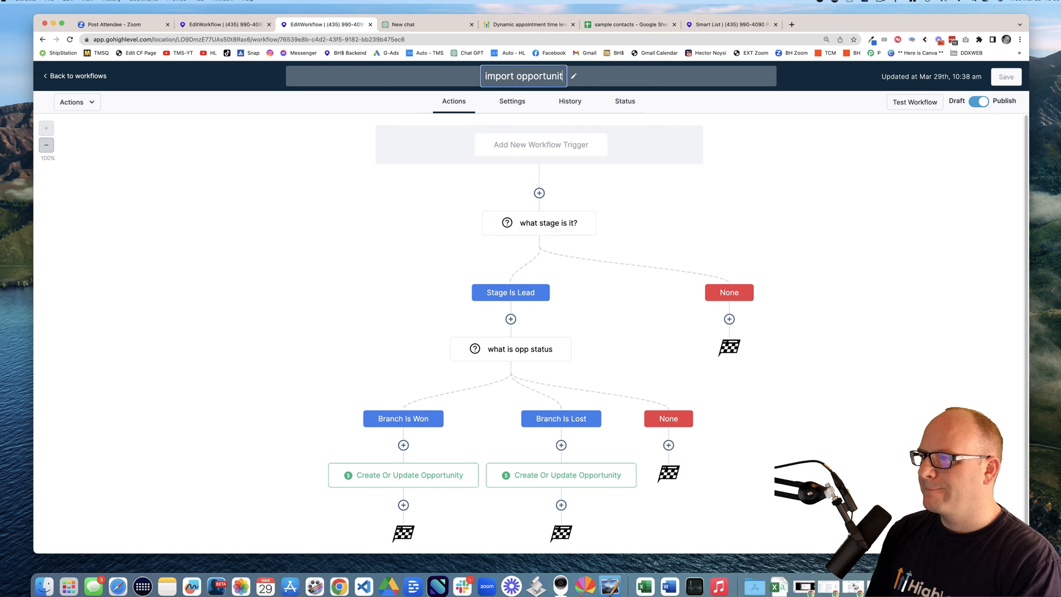
- Rename the workflow to 'import opportunities demo' and save it
text(ies)
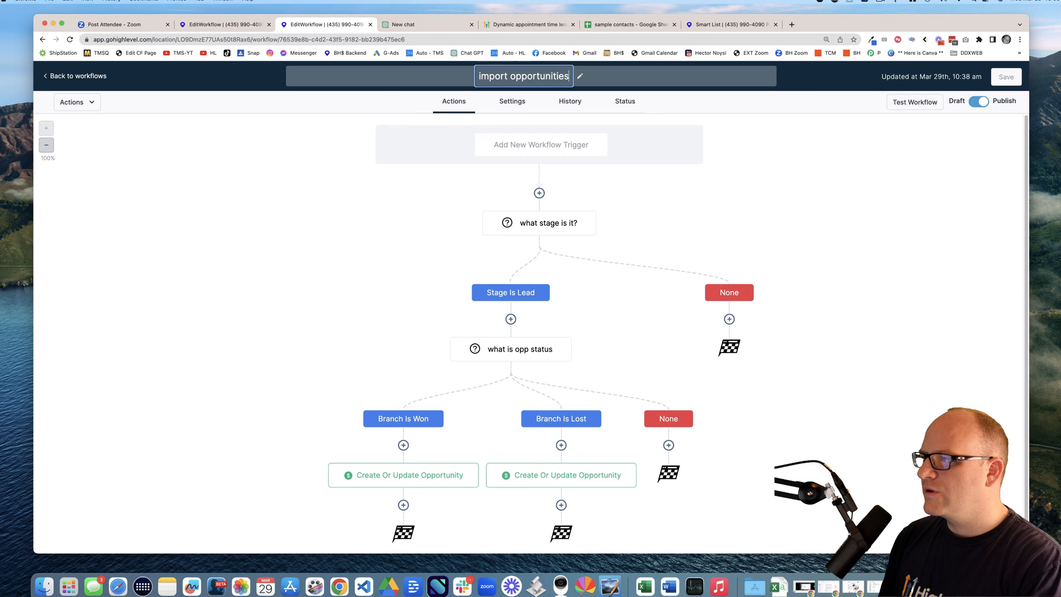
text(demo)
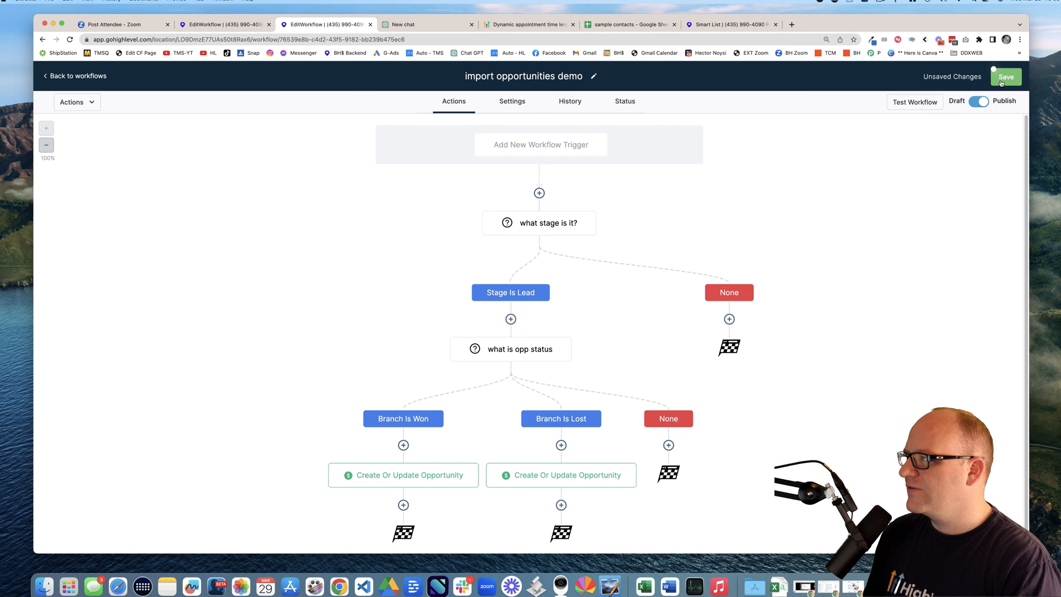
click(1005, 77)
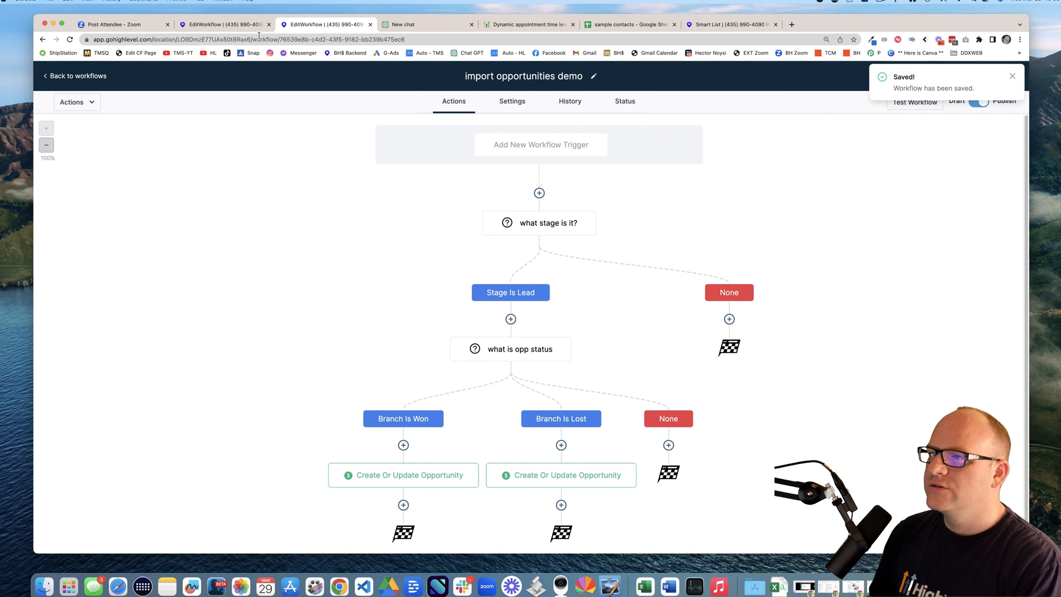
mouse_move(253, 167)
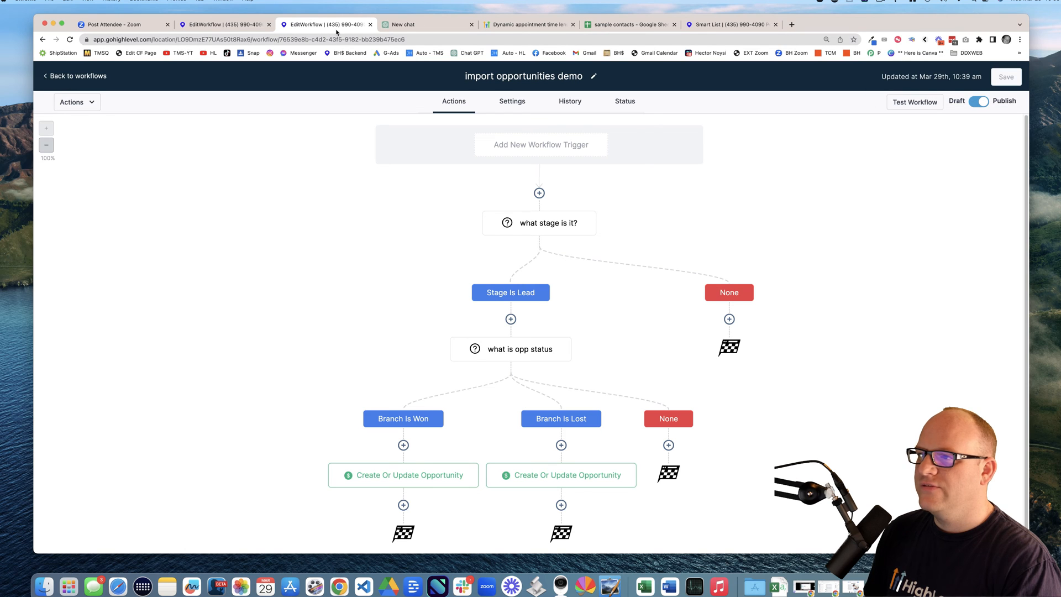
- Duplicate the workflow's browser tab
right_click(328, 24)
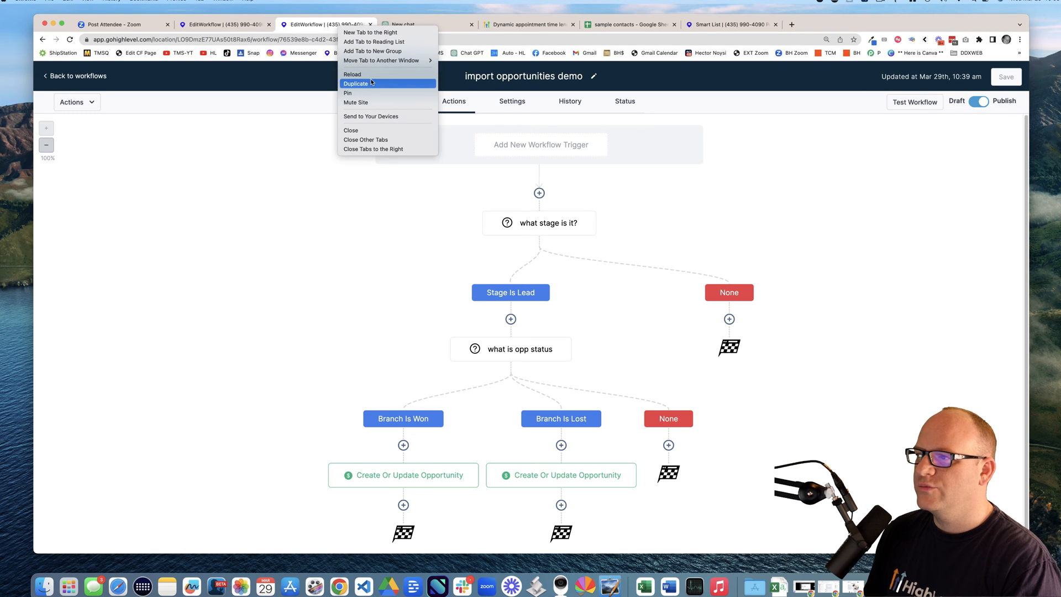
click(355, 83)
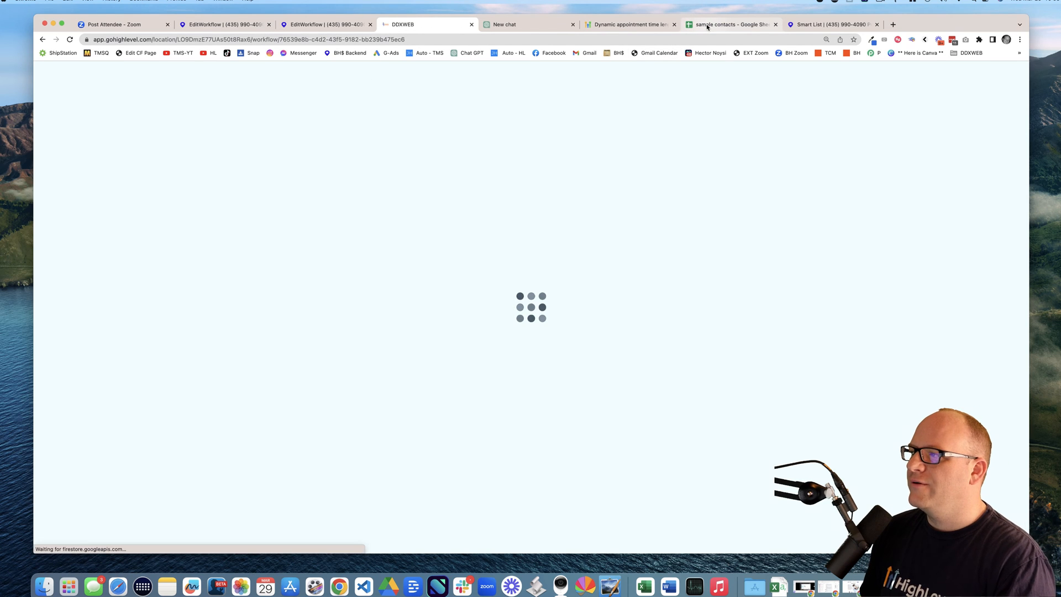
- Switch to the sample contacts sheet and bring up its File menu for downloading a CSV
click(730, 24)
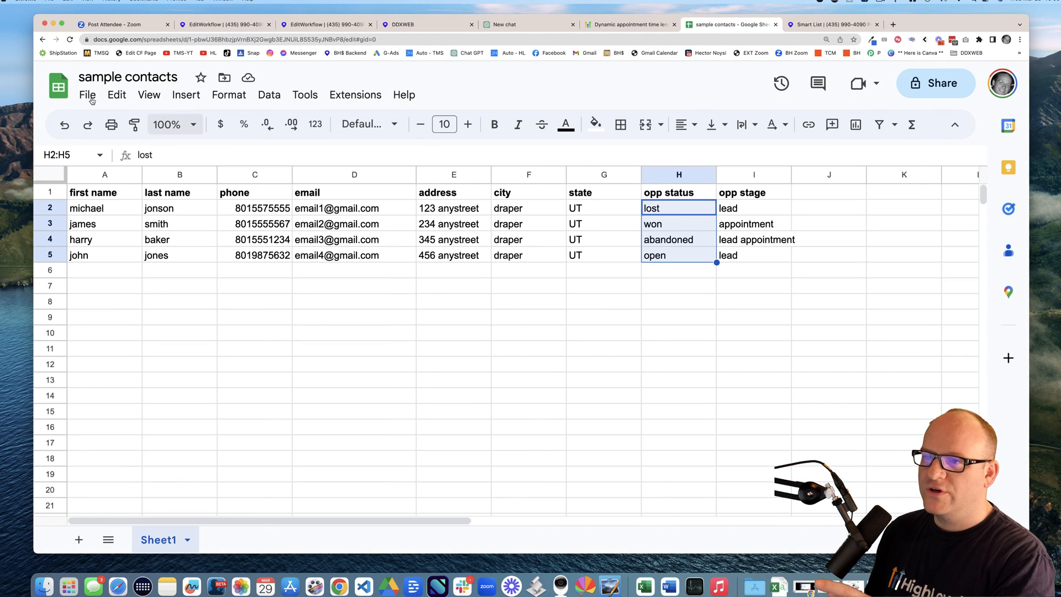
click(86, 95)
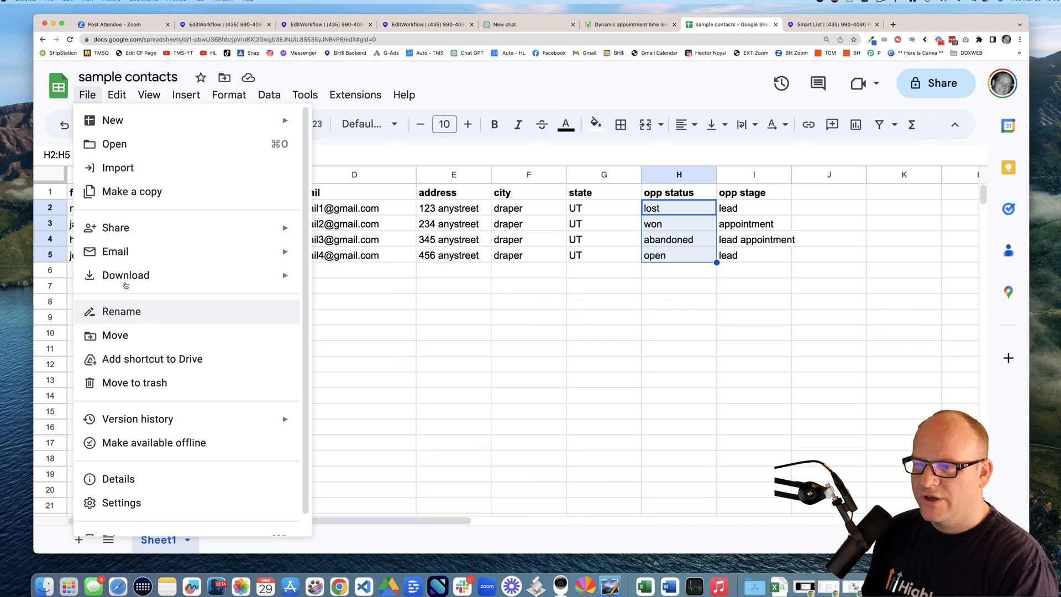
mouse_move(115, 227)
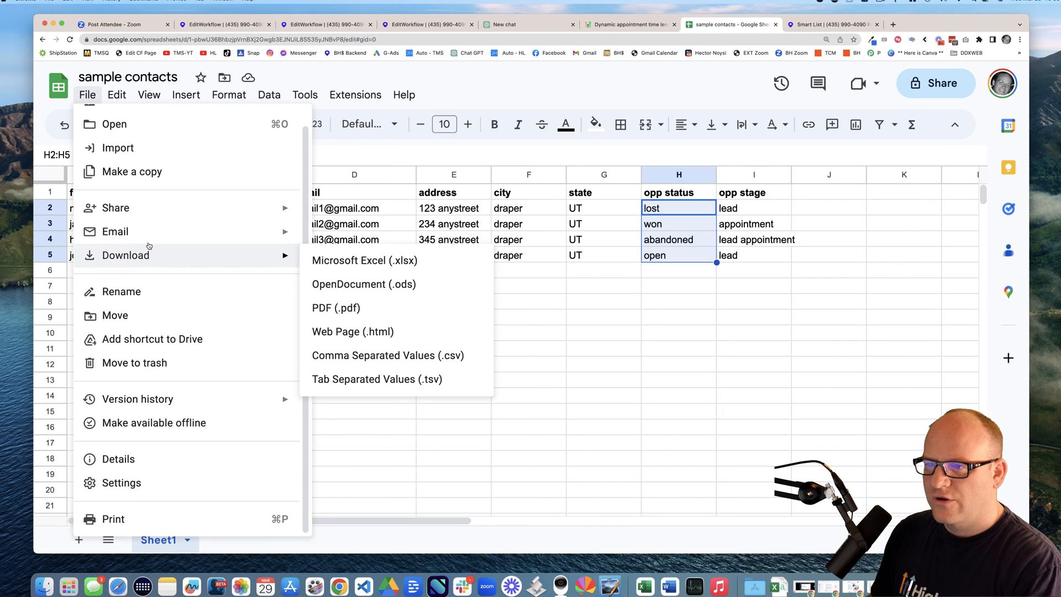
mouse_move(275, 278)
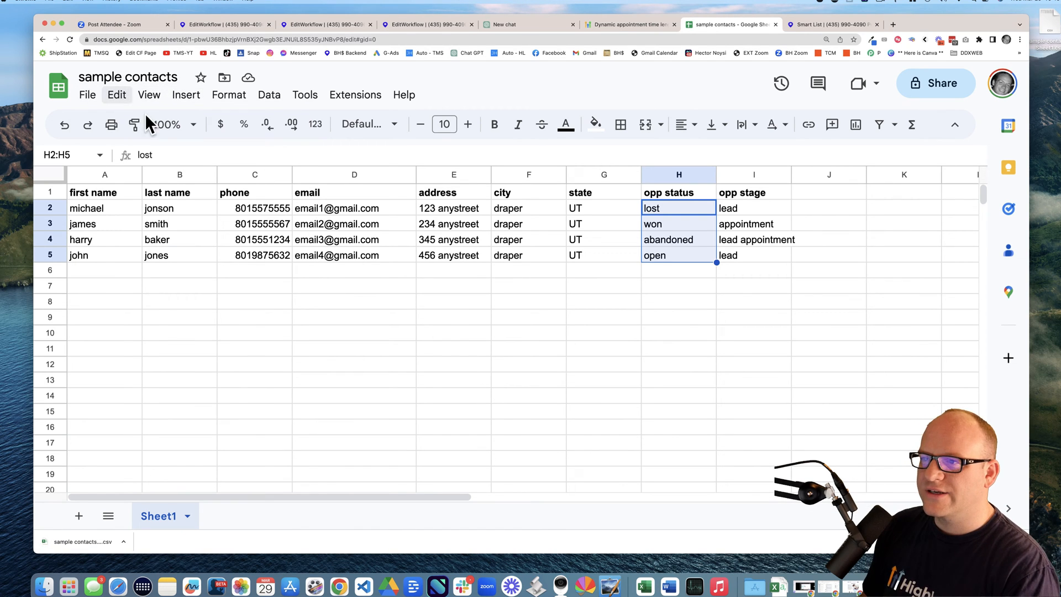
mouse_move(328, 24)
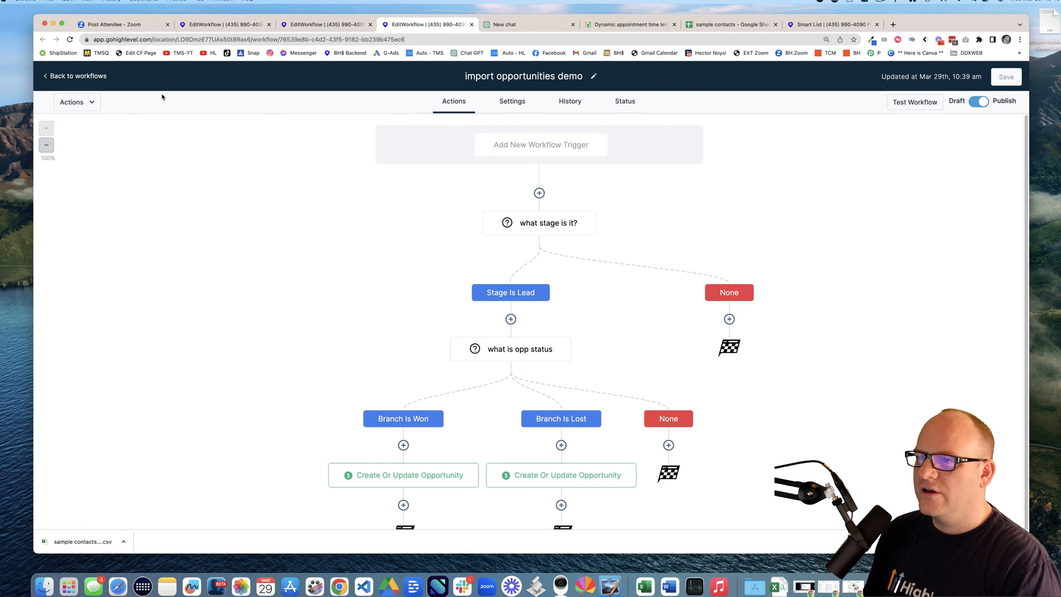
- Leave the workflow, go to Contacts and start a contact import from file
click(74, 76)
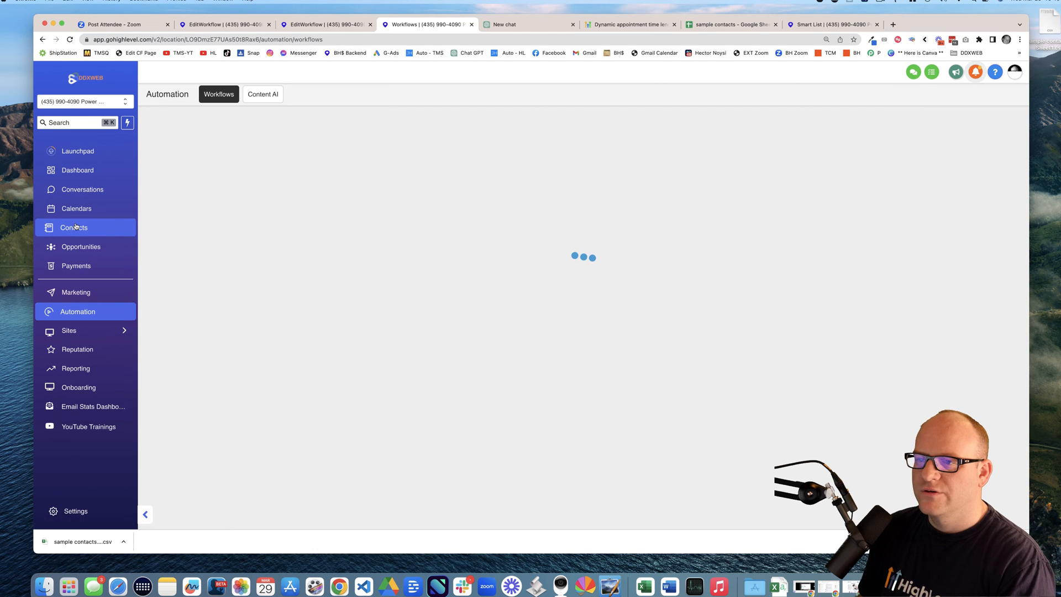
click(74, 228)
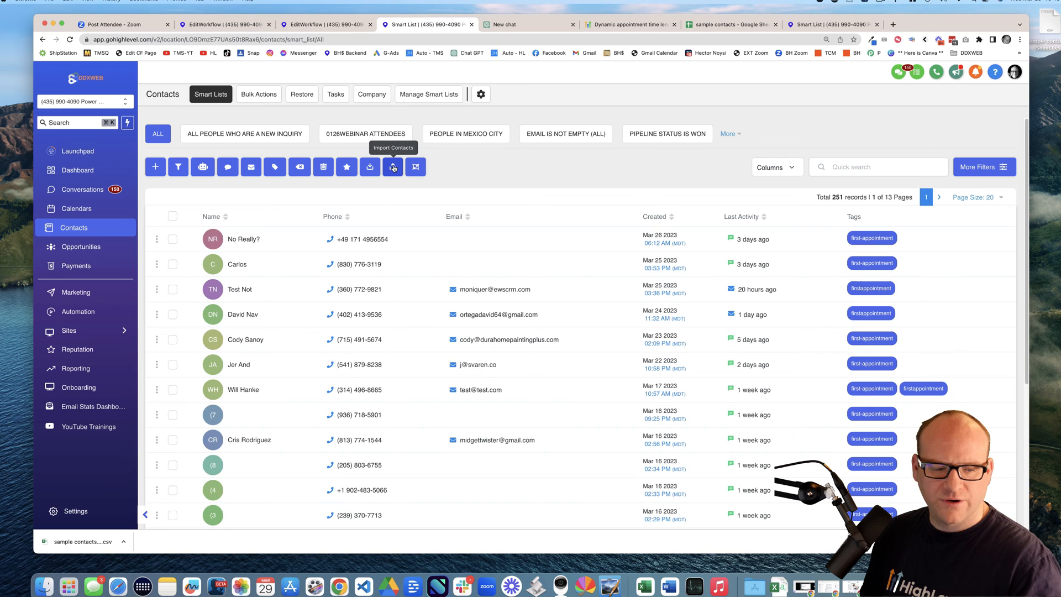
mouse_move(201, 167)
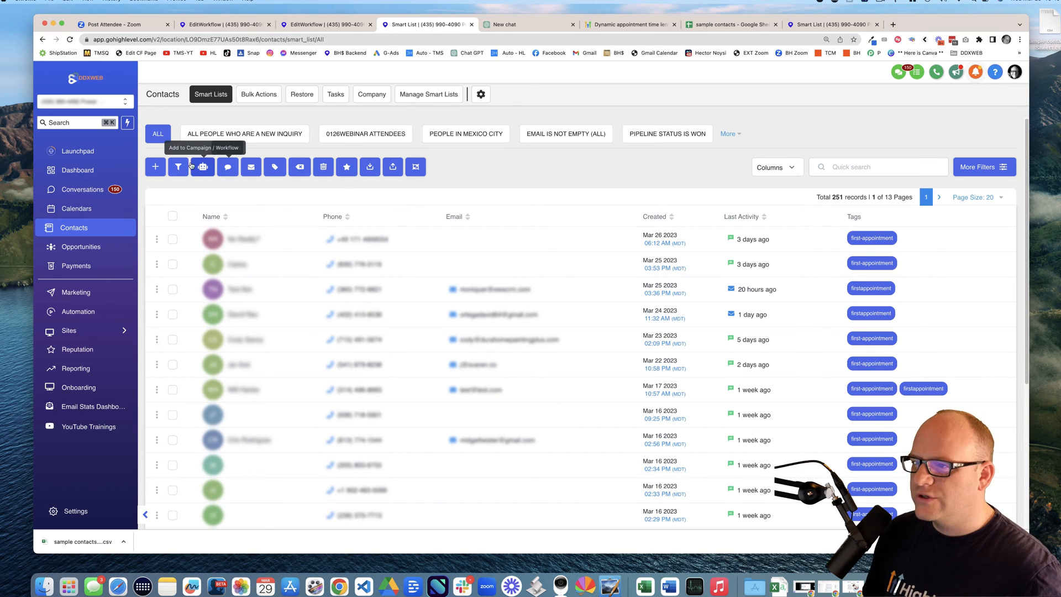
mouse_move(391, 167)
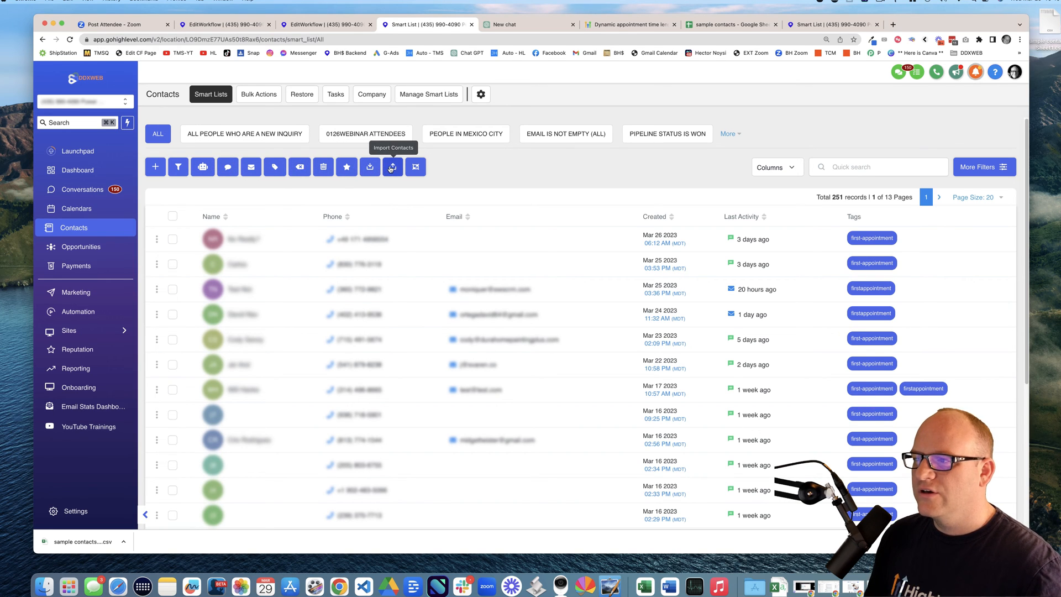
click(392, 166)
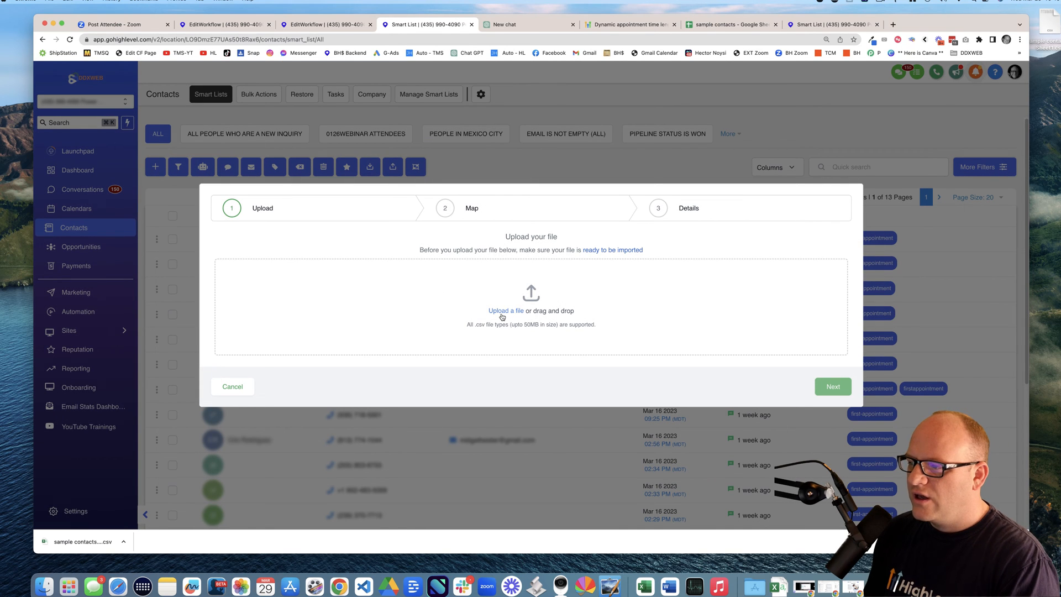
- Upload 'sample contacts - Sheet1.csv' and continue to the column mapping step
click(505, 310)
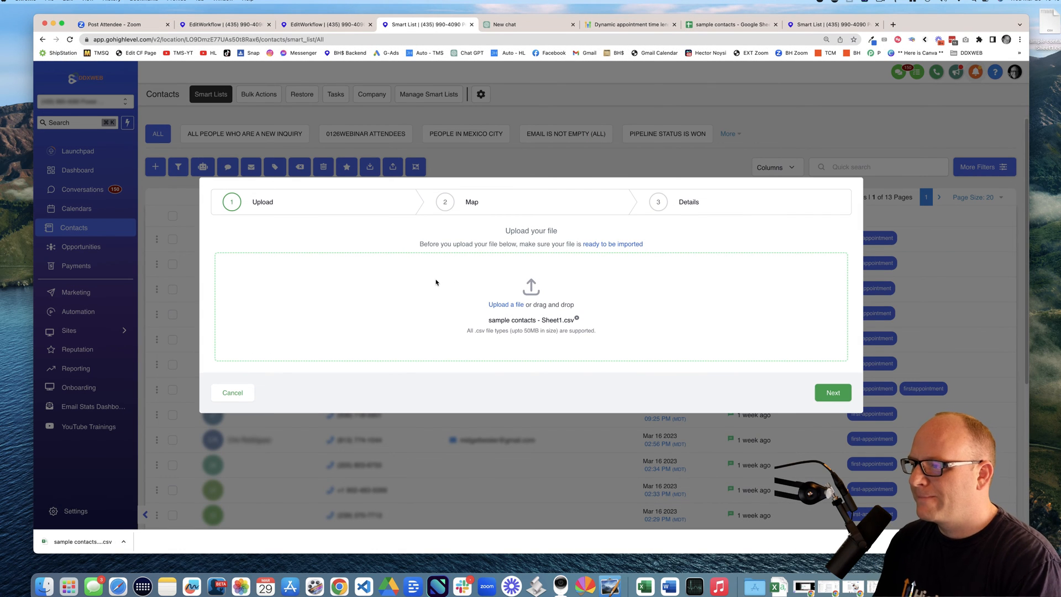
mouse_move(829, 384)
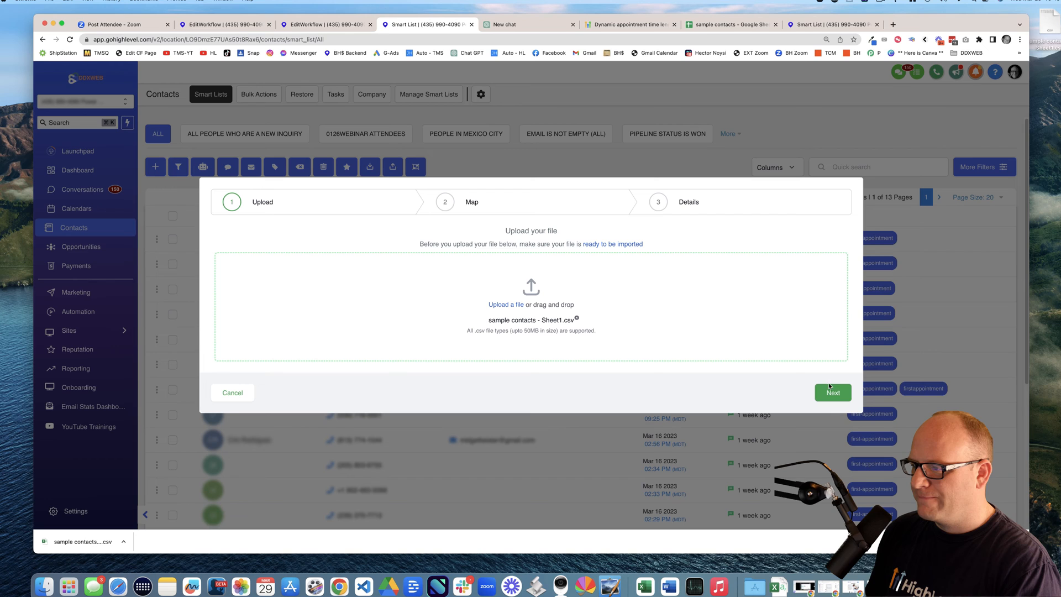
mouse_move(755, 397)
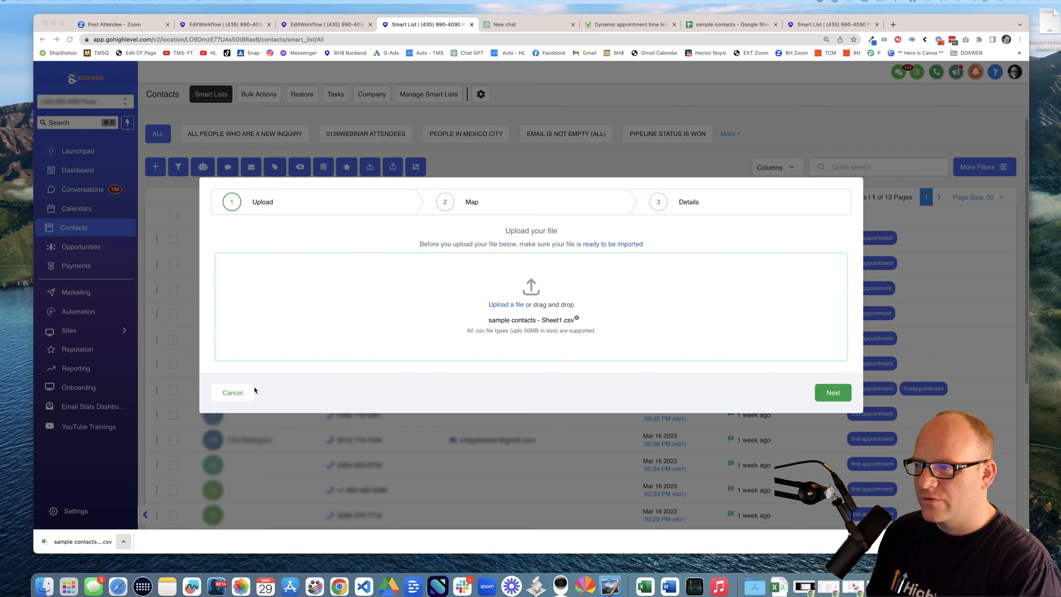
click(505, 304)
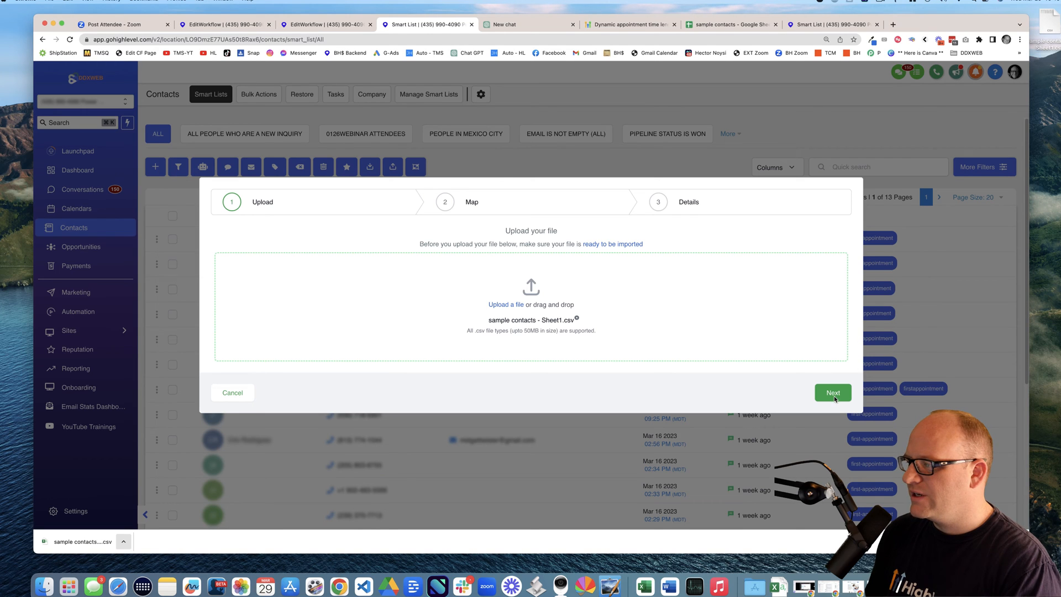
click(832, 392)
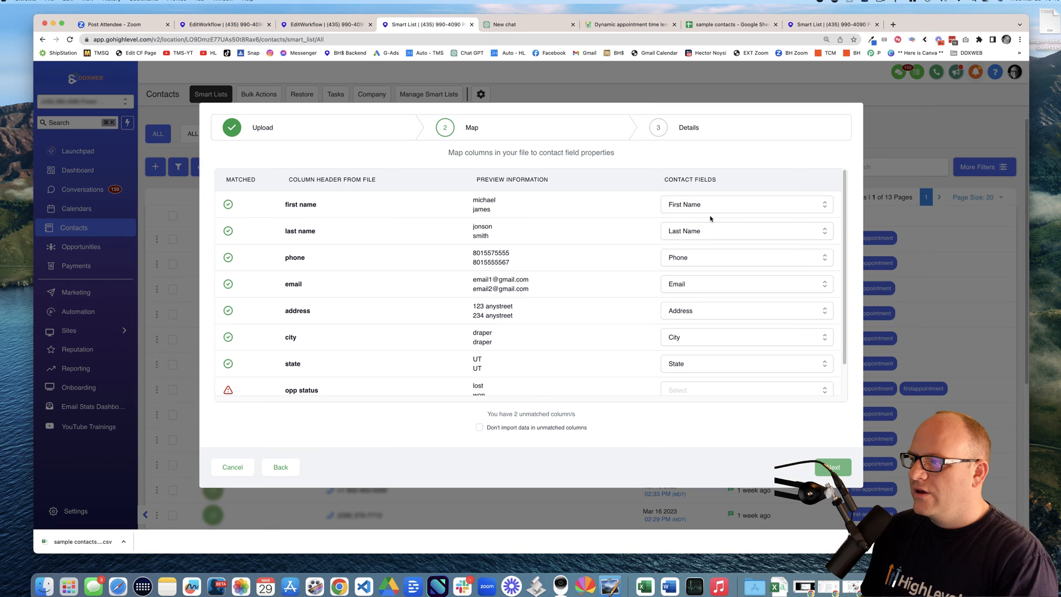
mouse_move(704, 211)
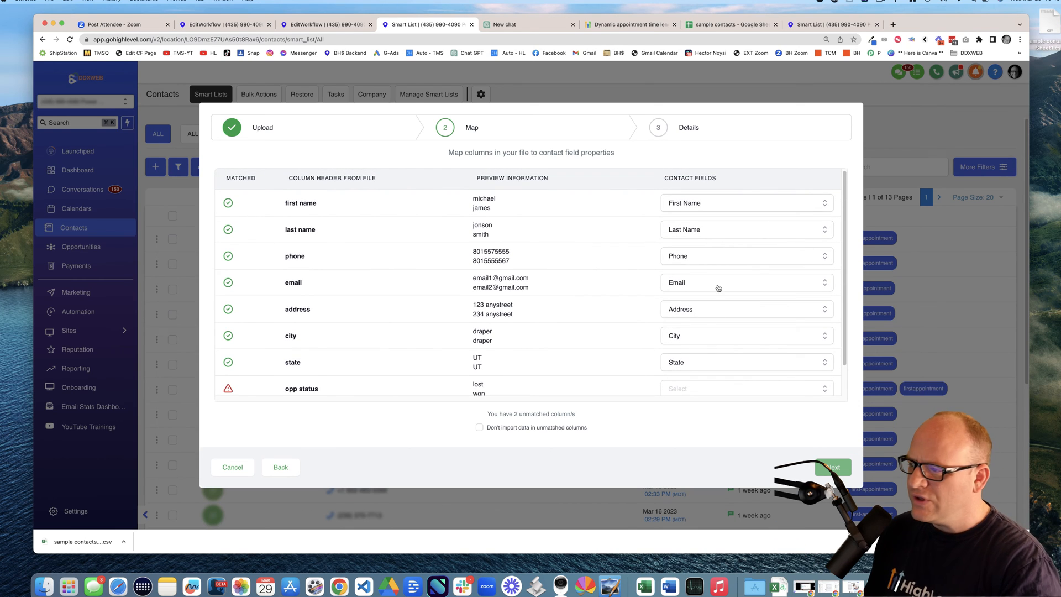
- Map opp status and opp stage to the opportunity status 1 and opportunity stage 1 fields, then continue to Details
scroll(down, 3)
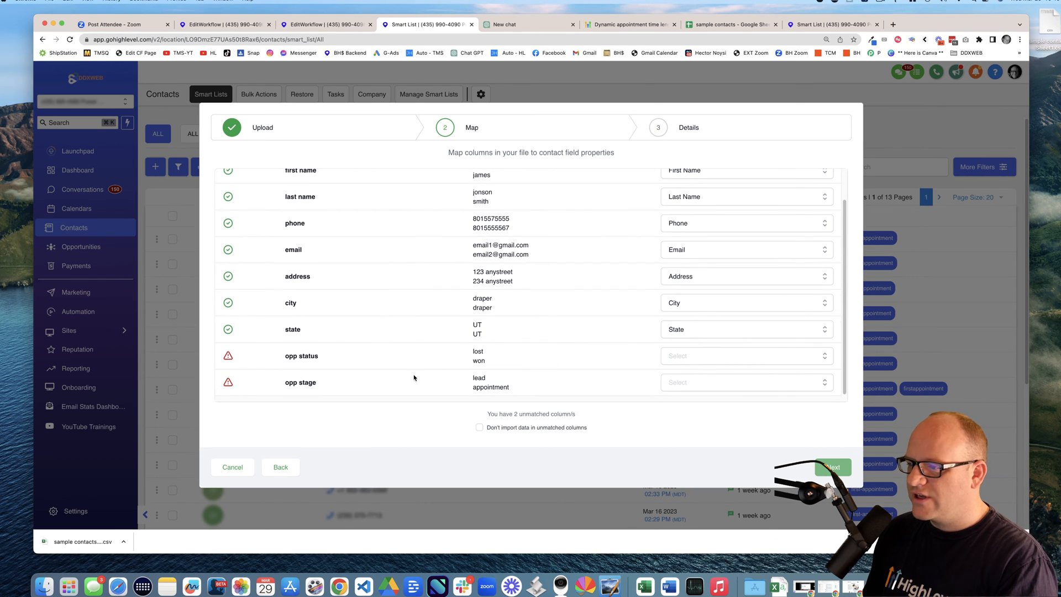
mouse_move(686, 366)
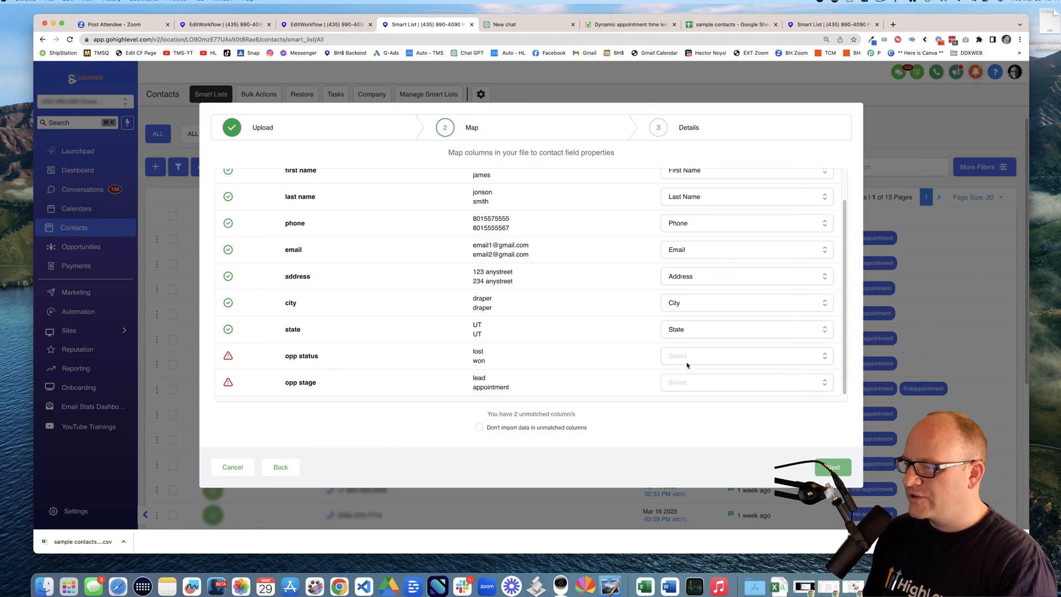
click(743, 381)
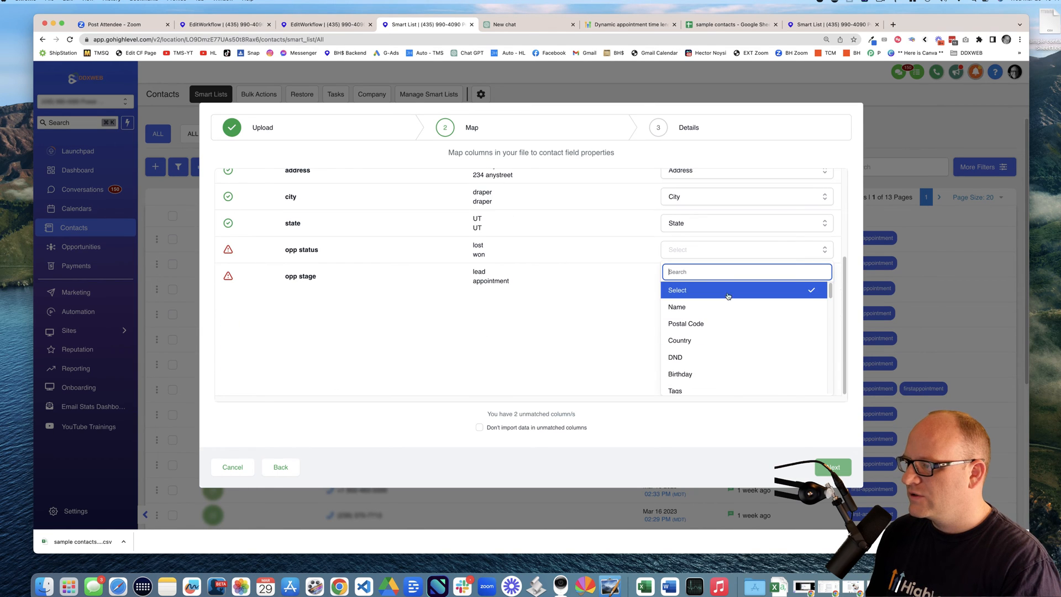
text(opp)
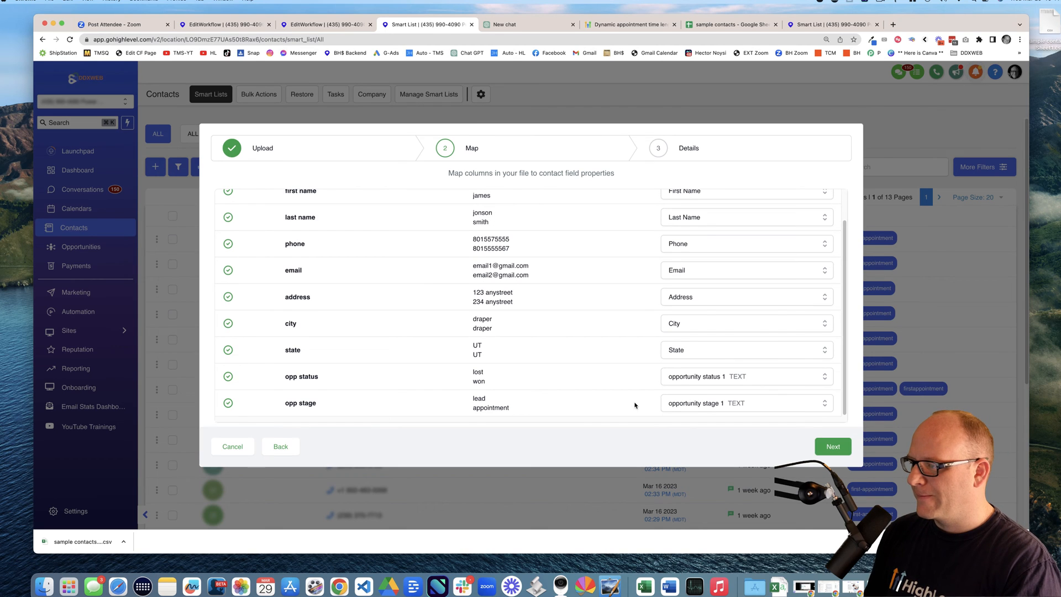
scroll(up, 3)
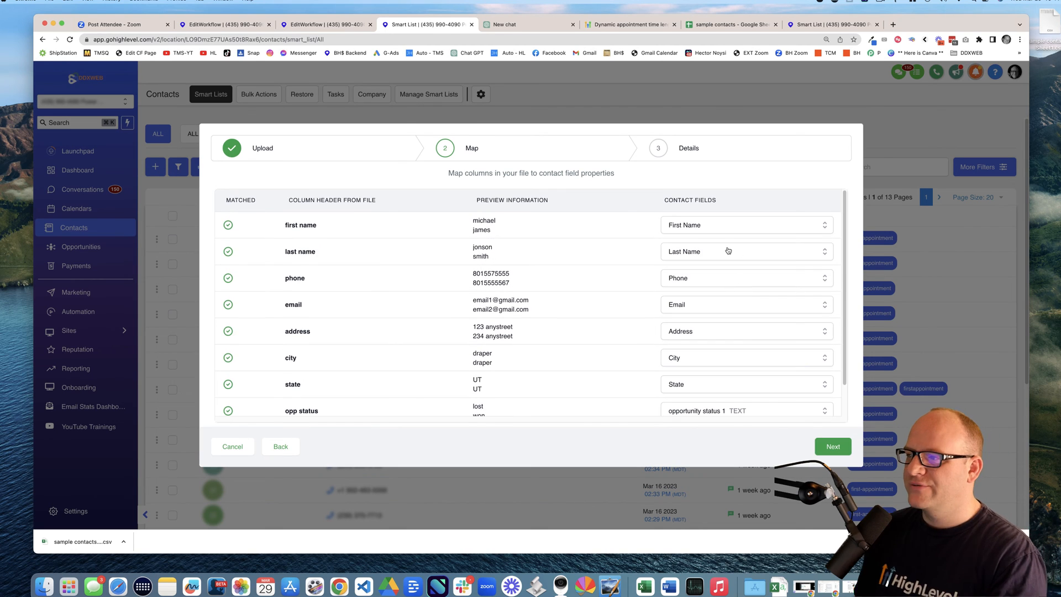
scroll(down, 3)
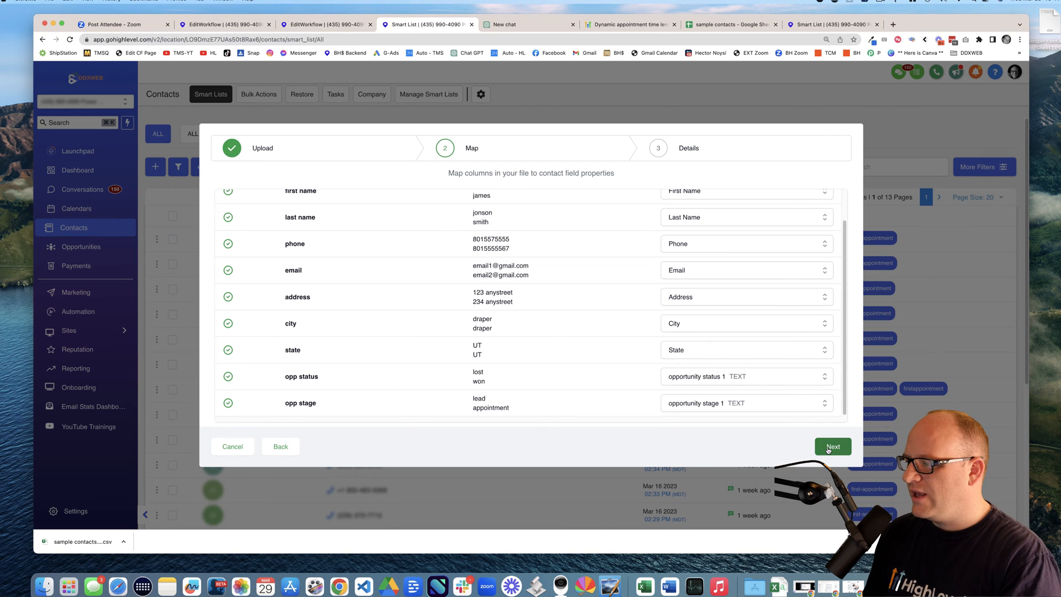
click(831, 445)
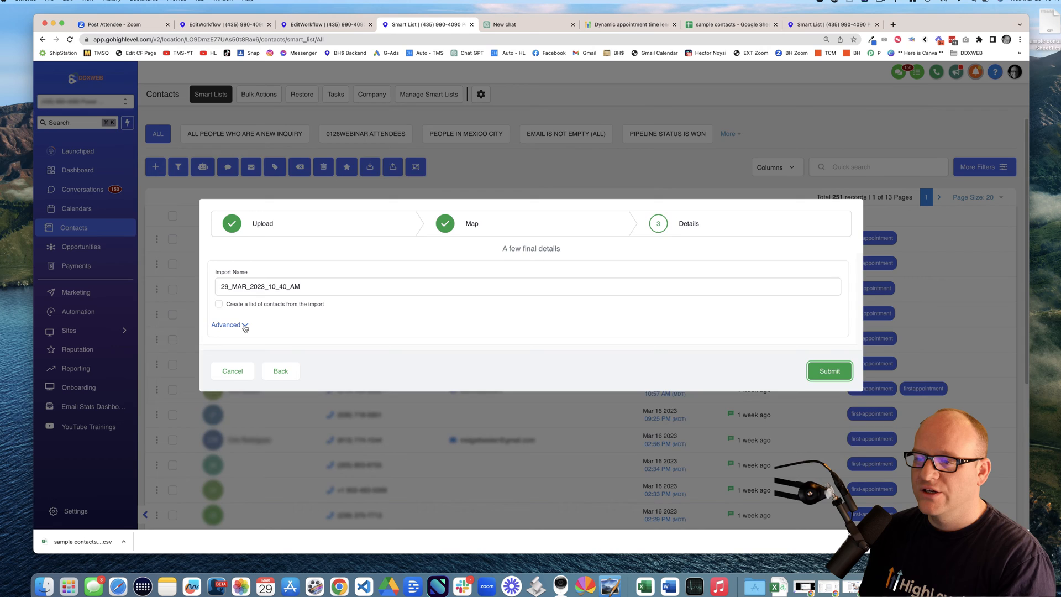
- Under Advanced, add imported contacts to the 'import opportunities demo' workflow and submit the import
click(228, 324)
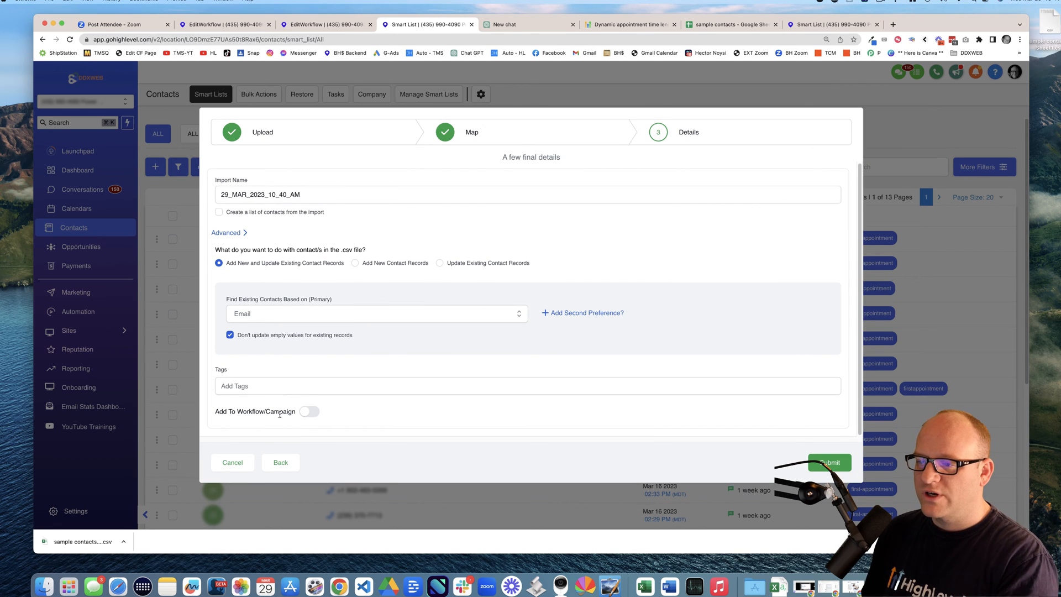
click(309, 411)
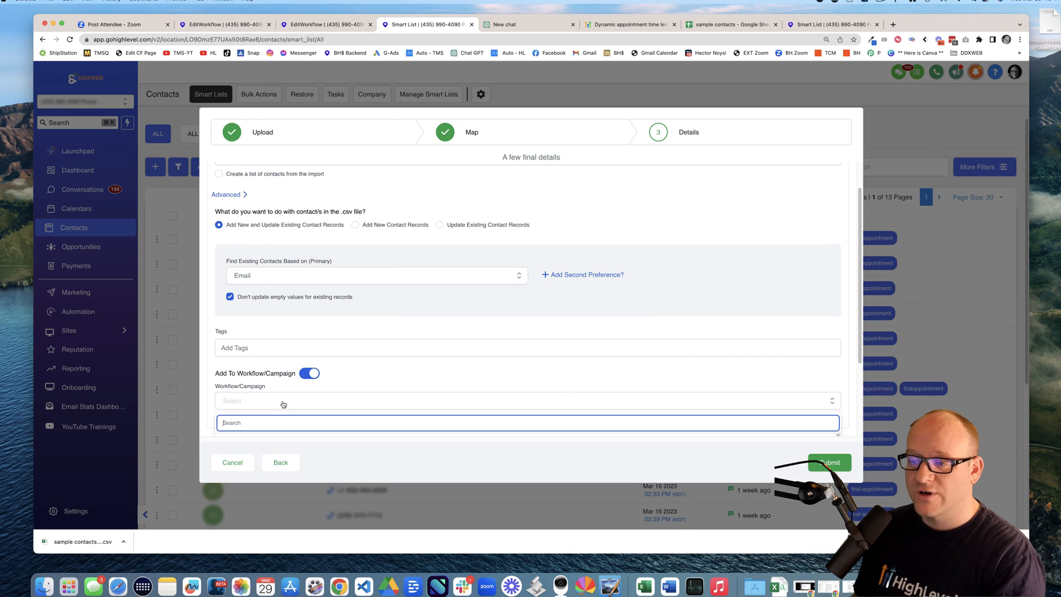
text(demo)
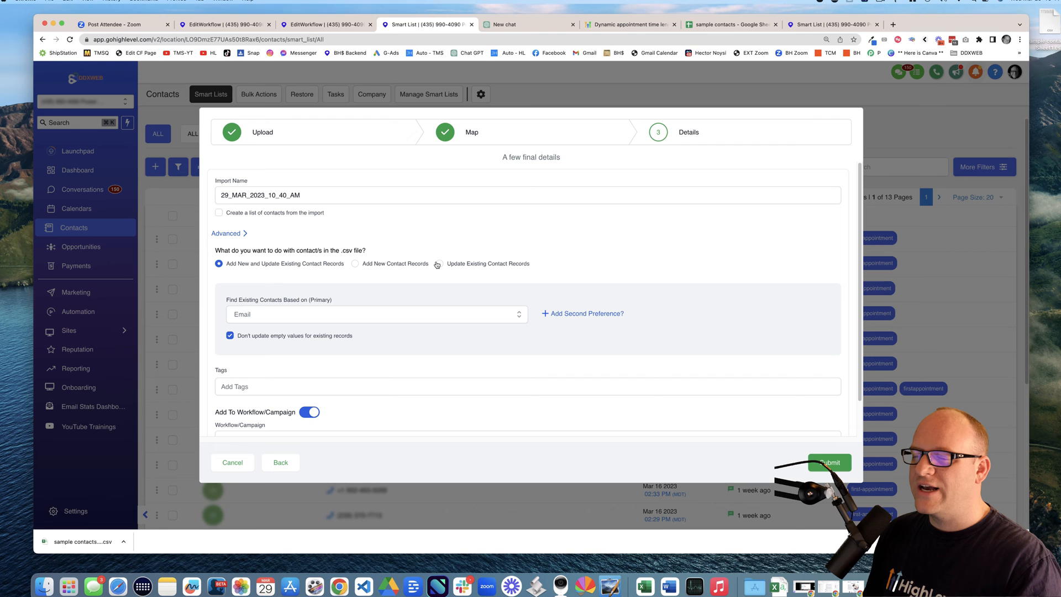
mouse_move(459, 363)
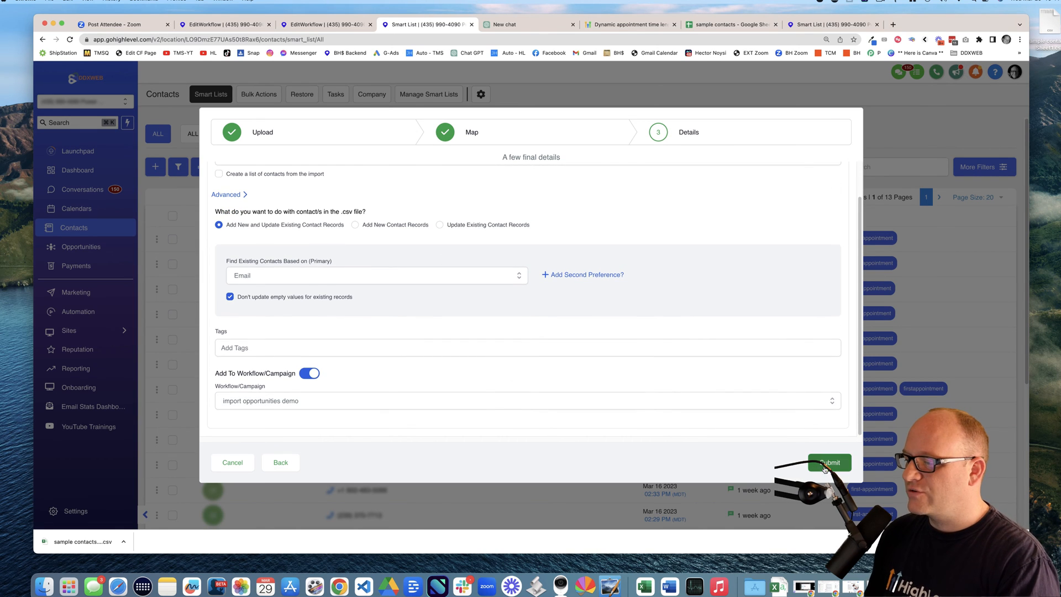
click(828, 462)
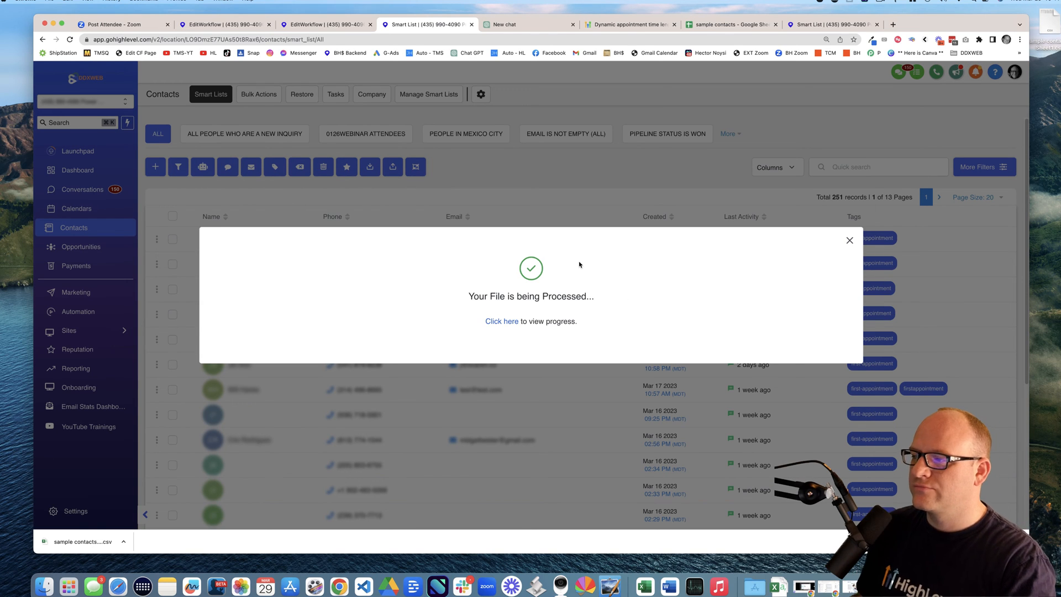
click(730, 24)
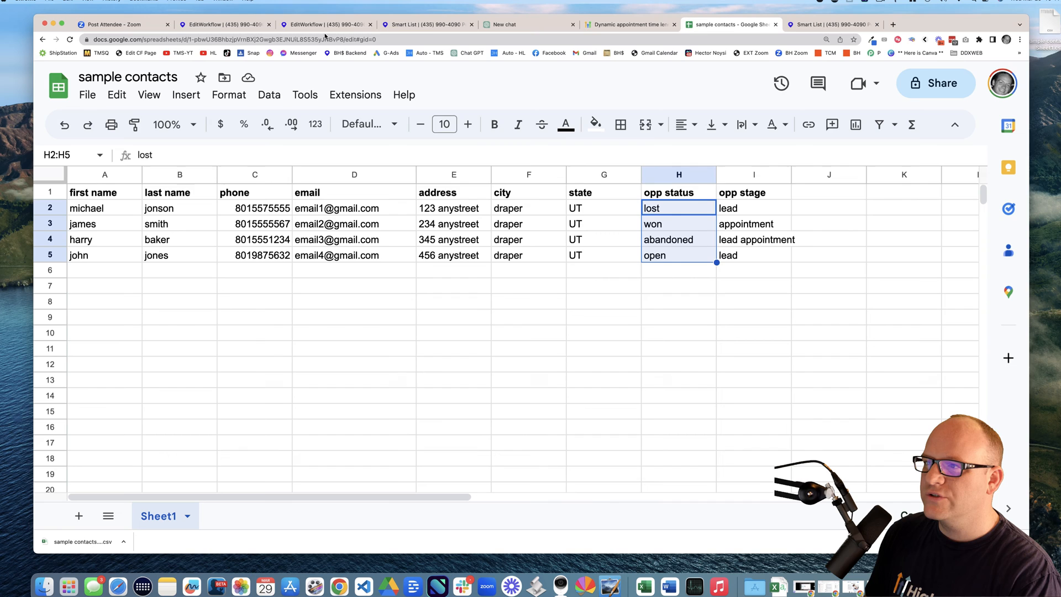
click(328, 24)
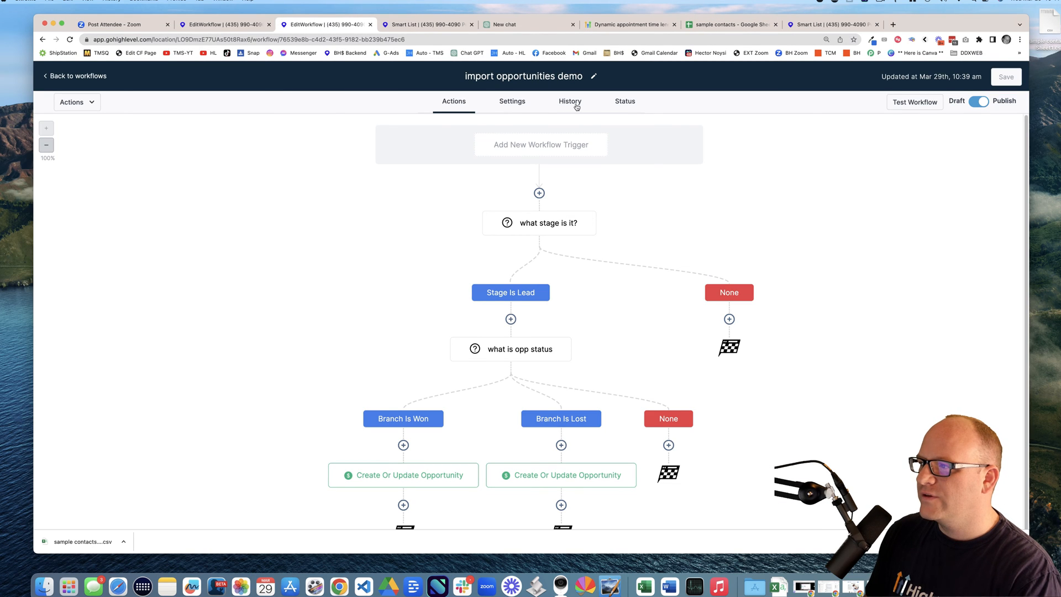
click(569, 101)
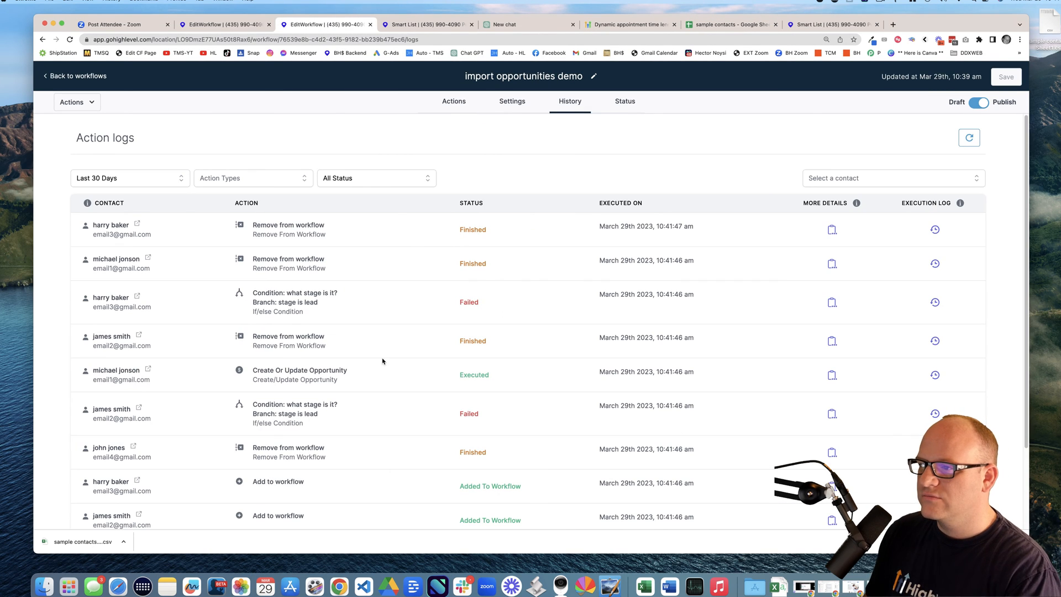
scroll(down, 3)
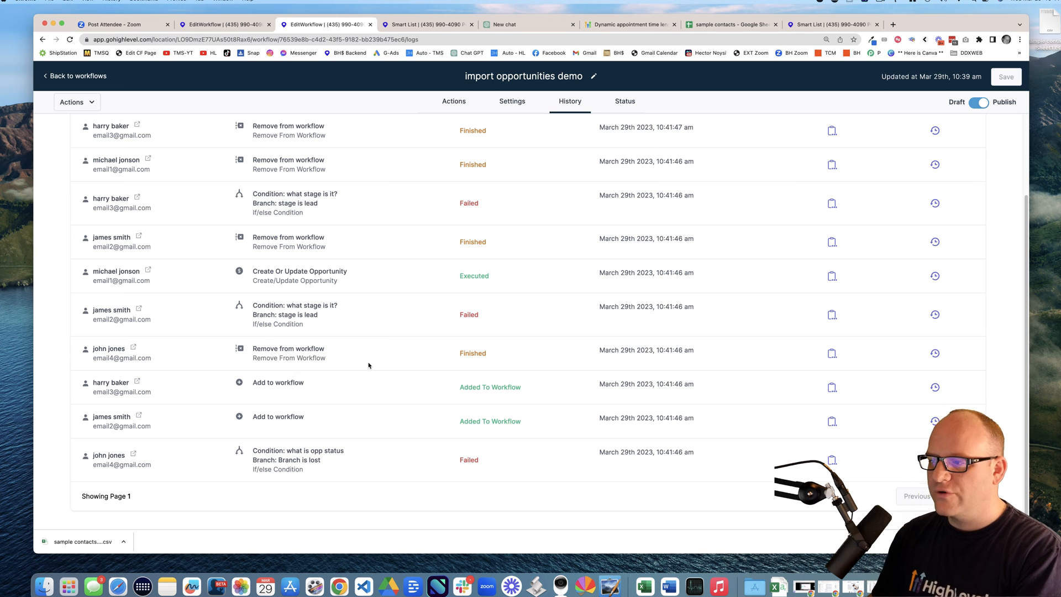
scroll(up, 3)
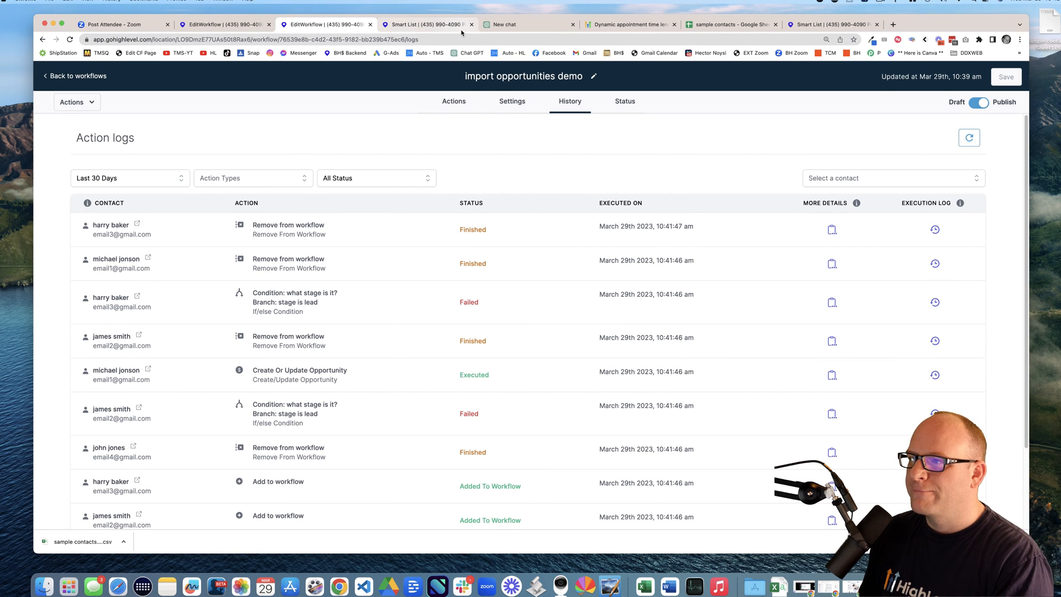
click(424, 25)
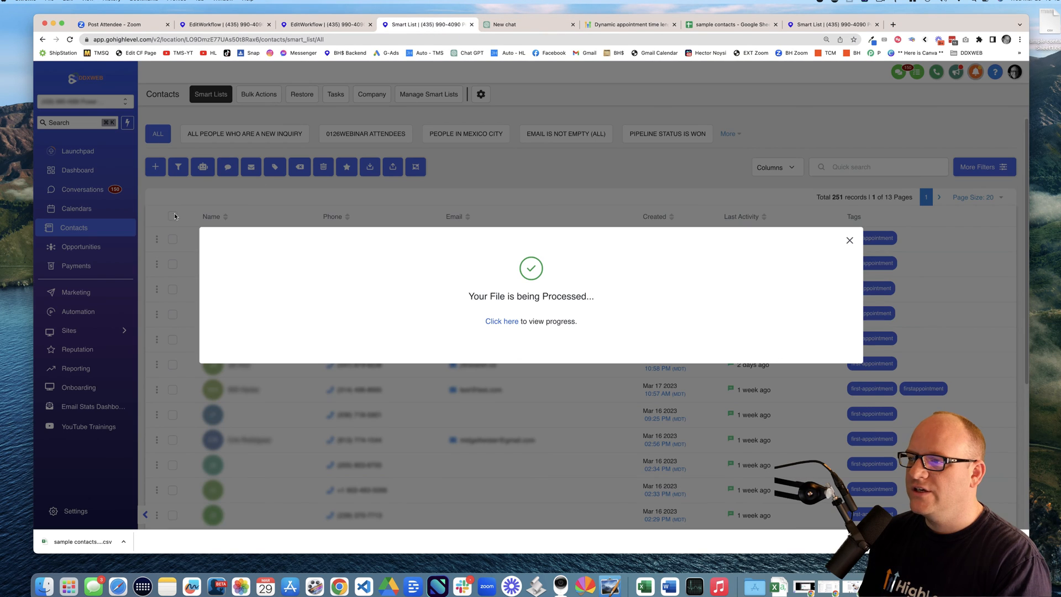
mouse_move(75, 251)
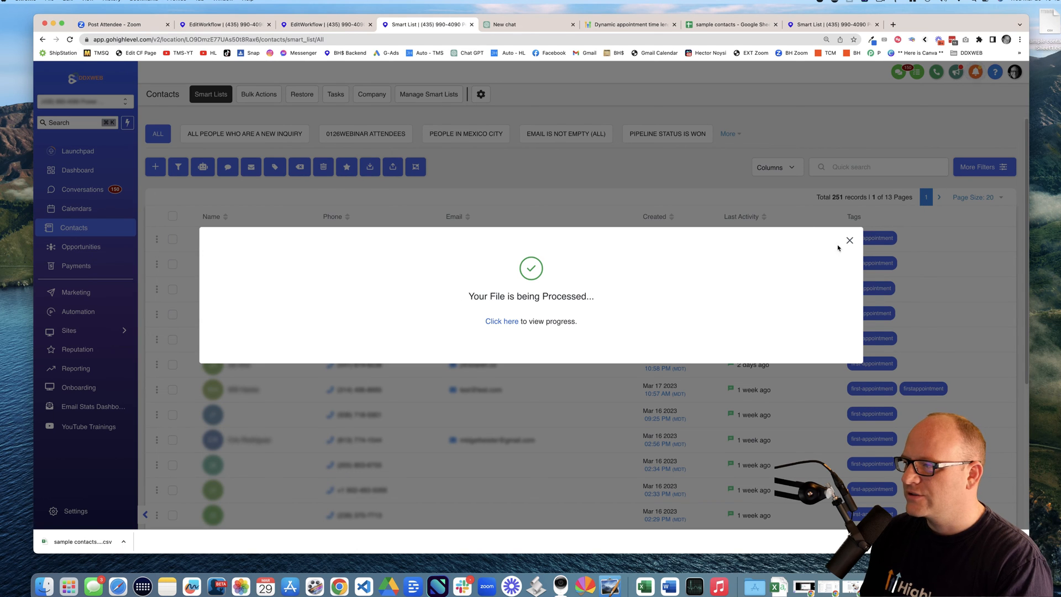
- Dismiss the processing notice and go from Opportunities toward the imported contacts
click(849, 240)
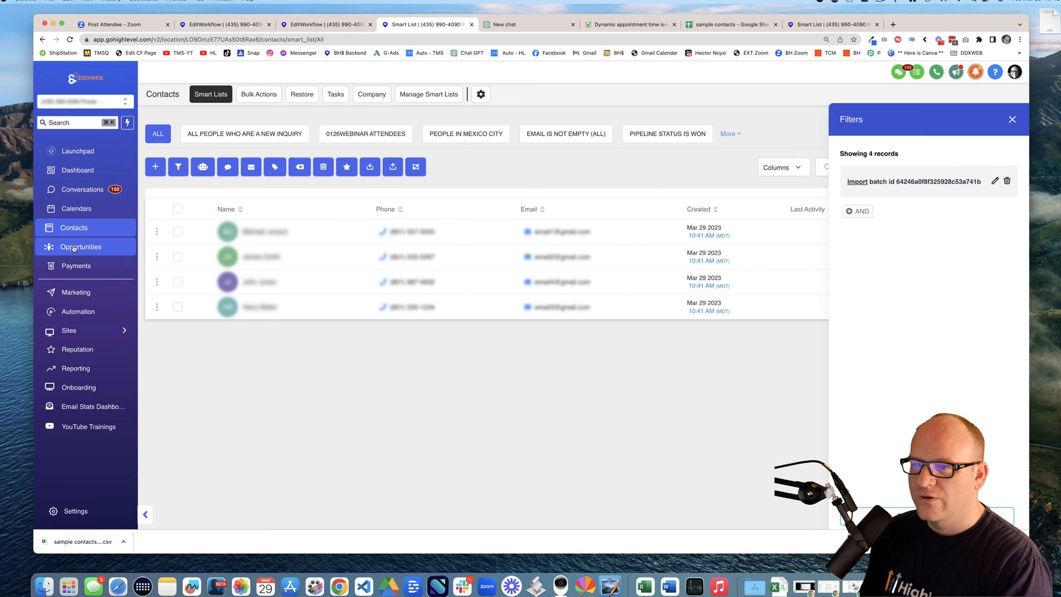
click(80, 246)
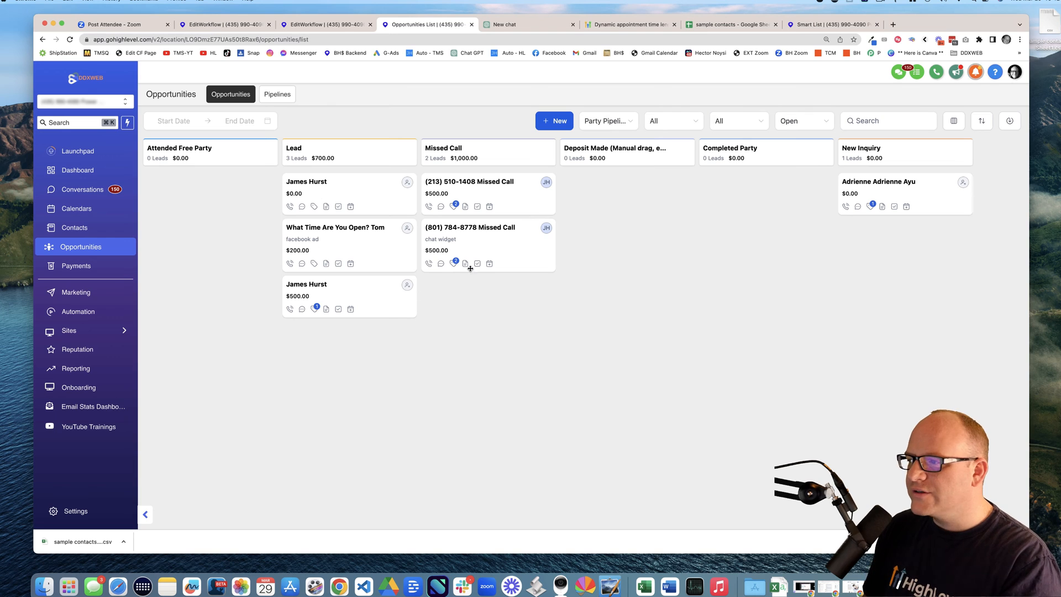
mouse_move(345, 163)
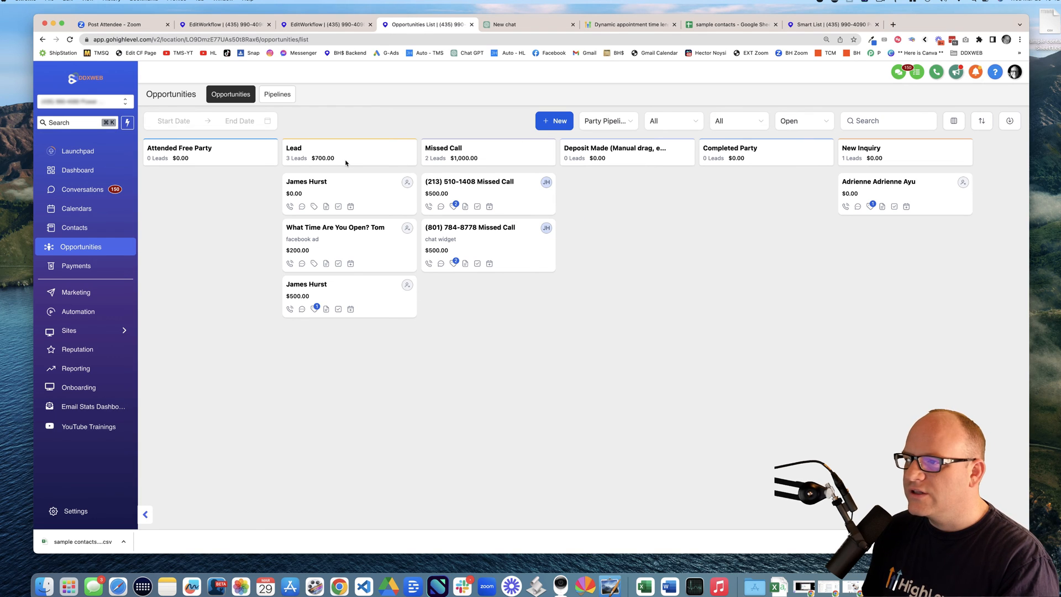
mouse_move(328, 194)
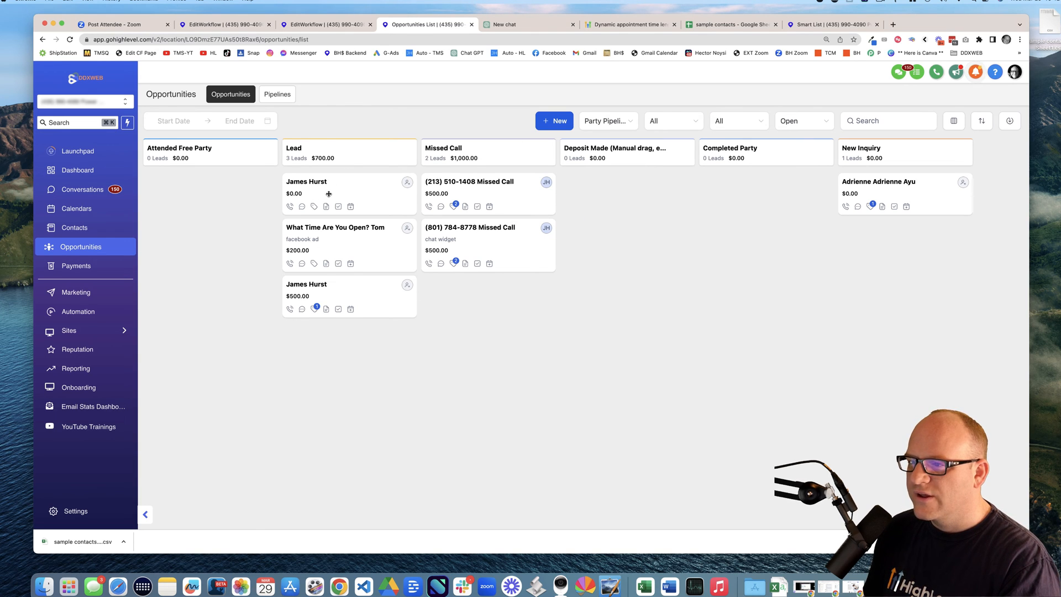
mouse_move(606, 121)
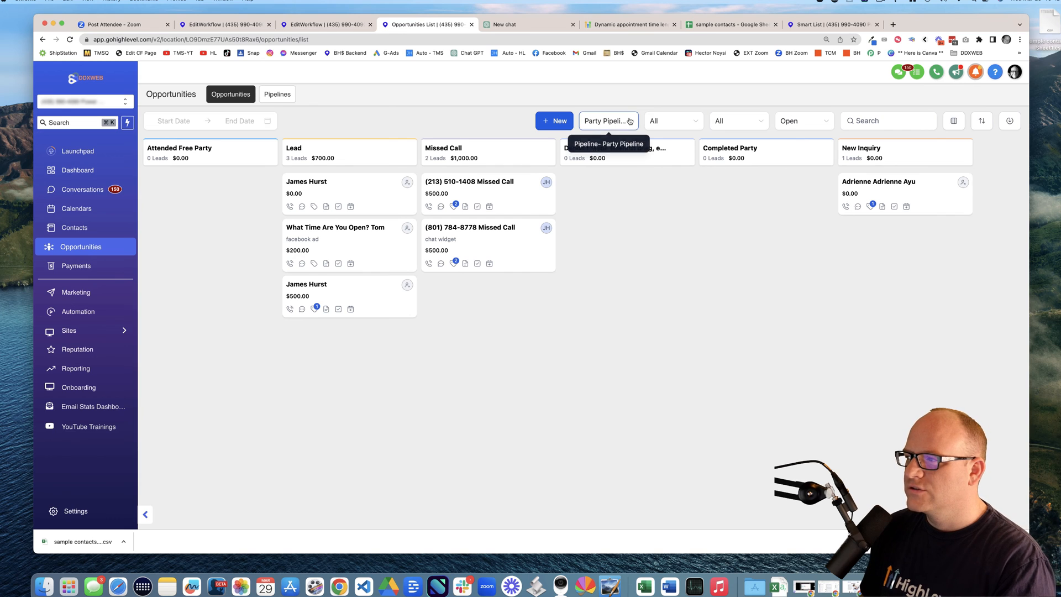
click(607, 120)
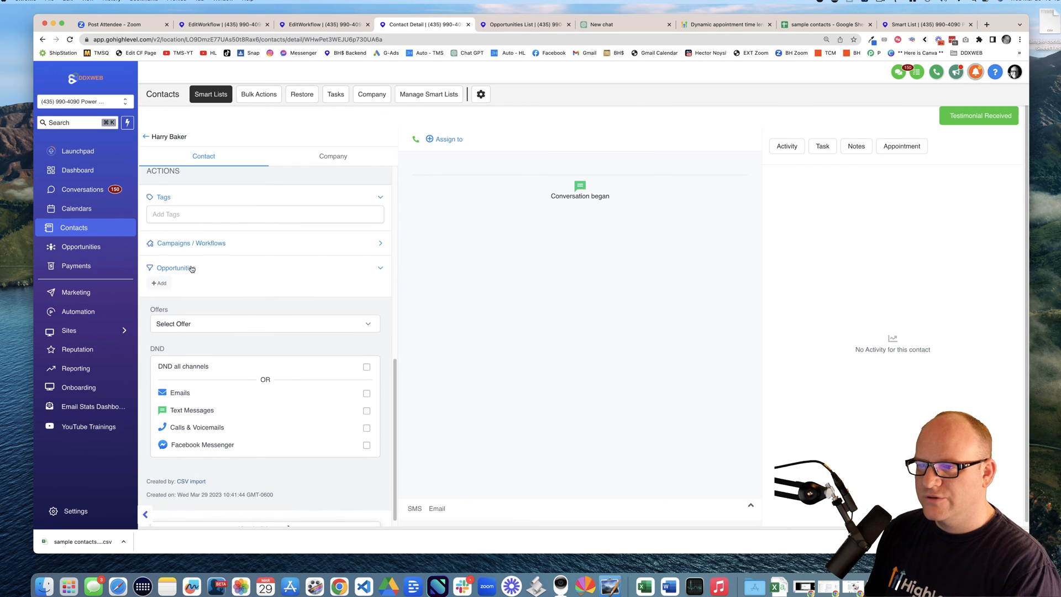
mouse_move(170, 271)
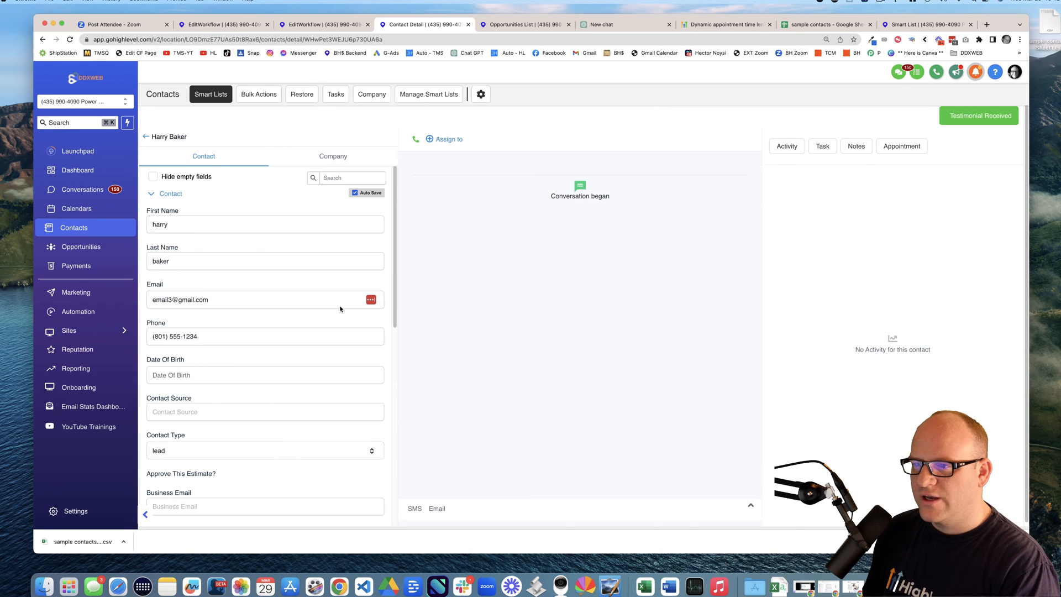
scroll(down, 3)
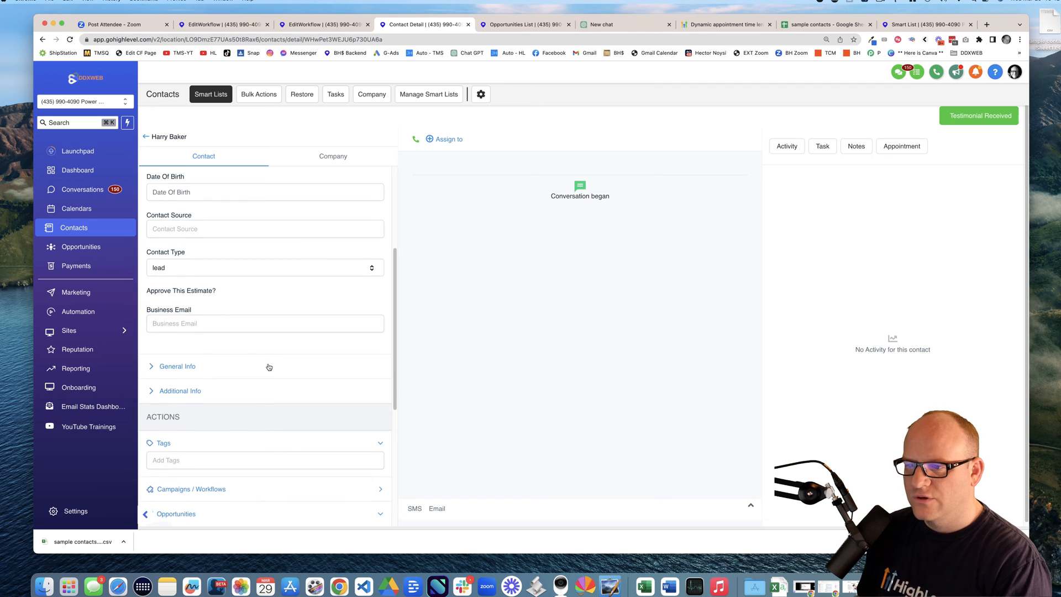
scroll(down, 3)
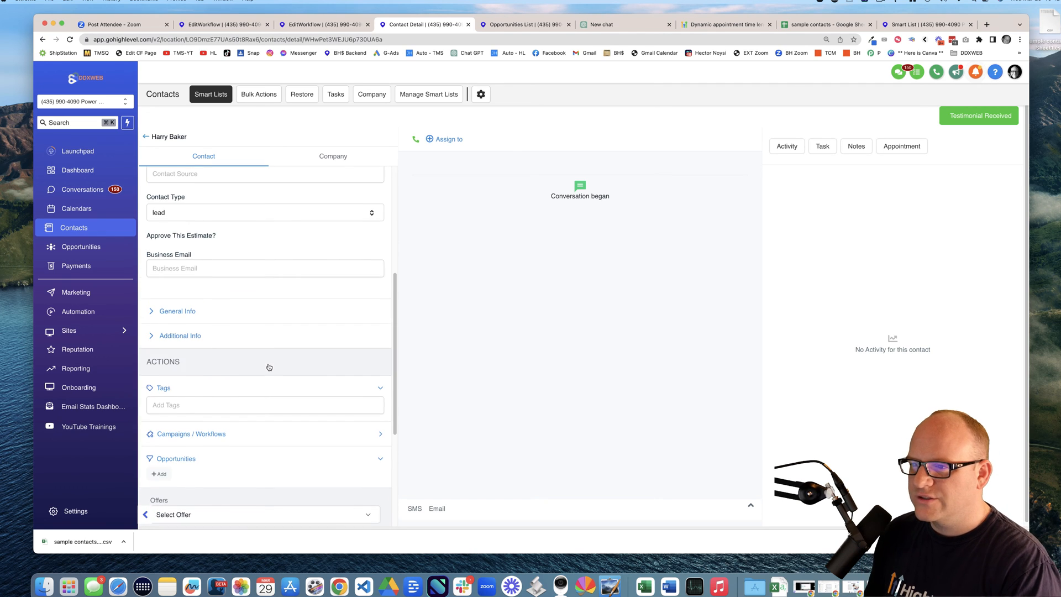
scroll(up, 3)
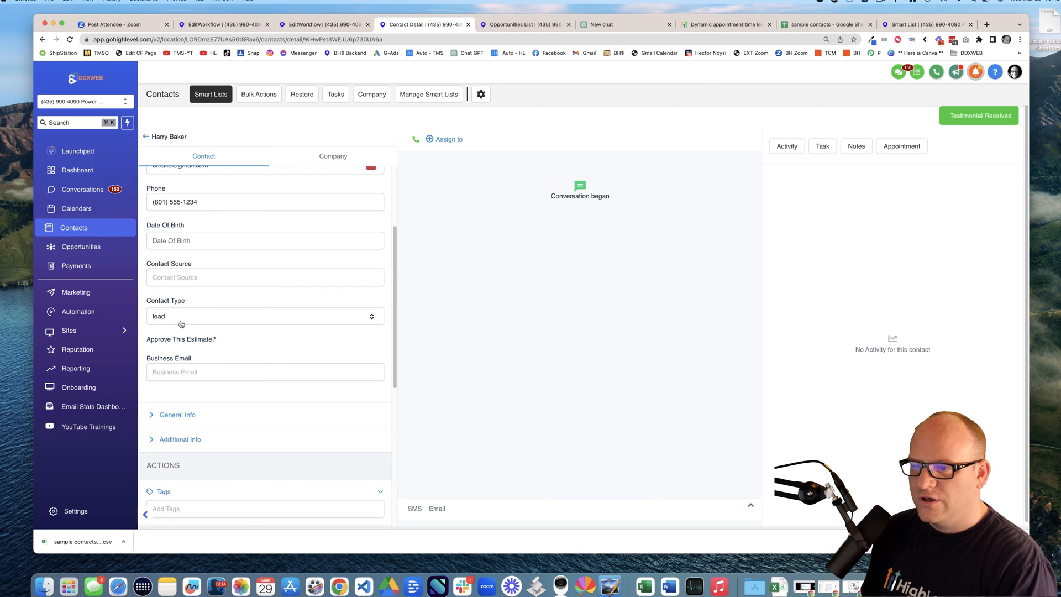
scroll(down, 3)
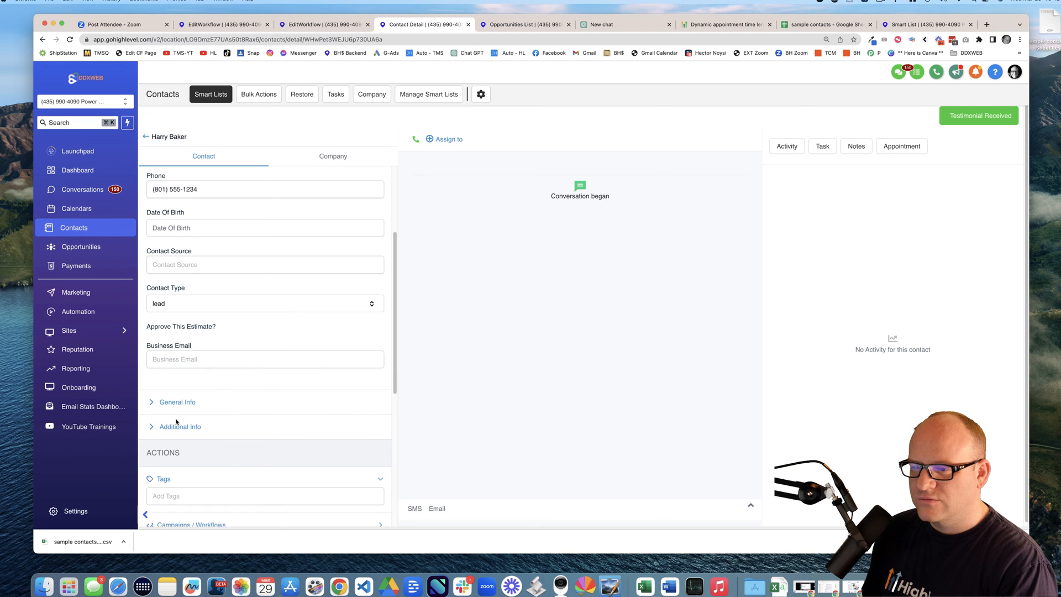
scroll(down, 3)
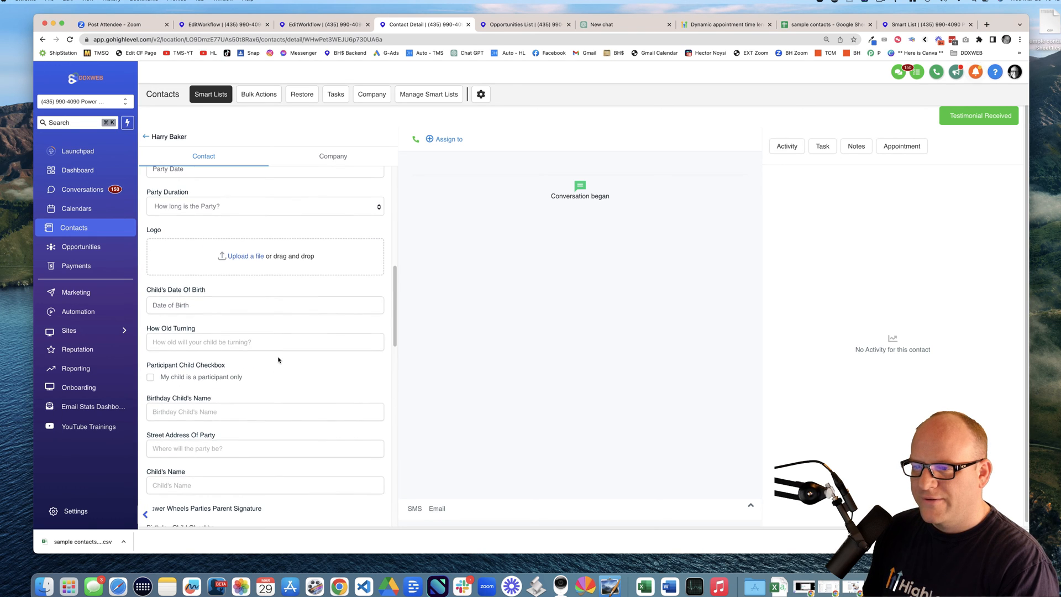
scroll(down, 3)
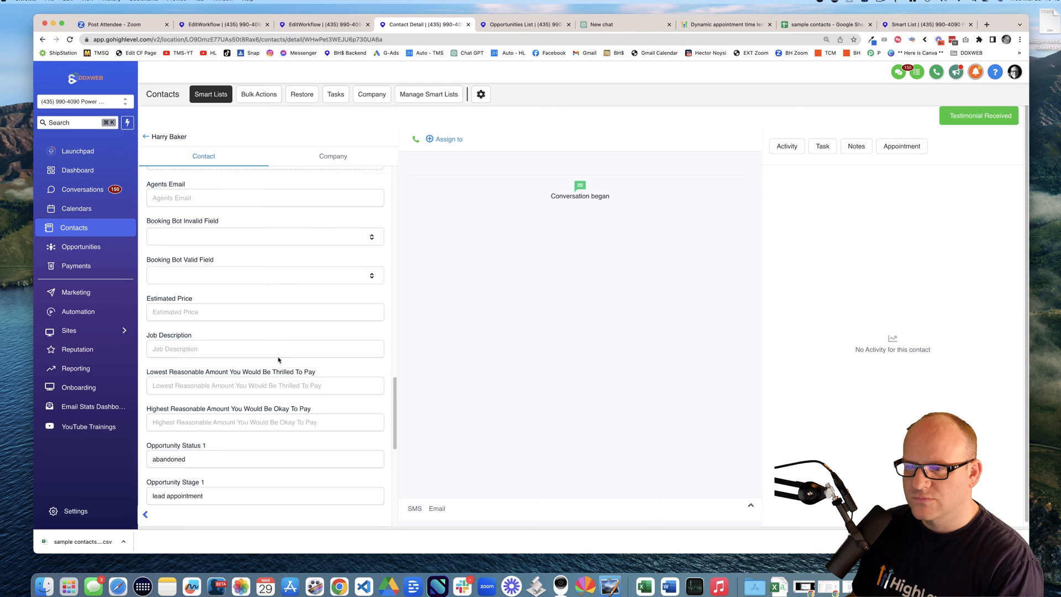
scroll(down, 3)
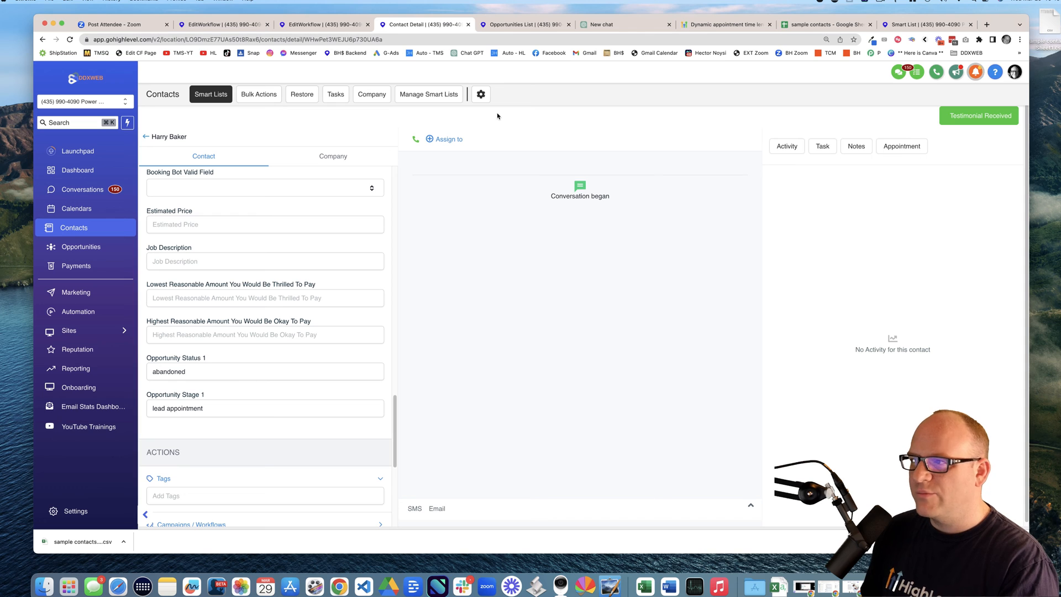
click(826, 24)
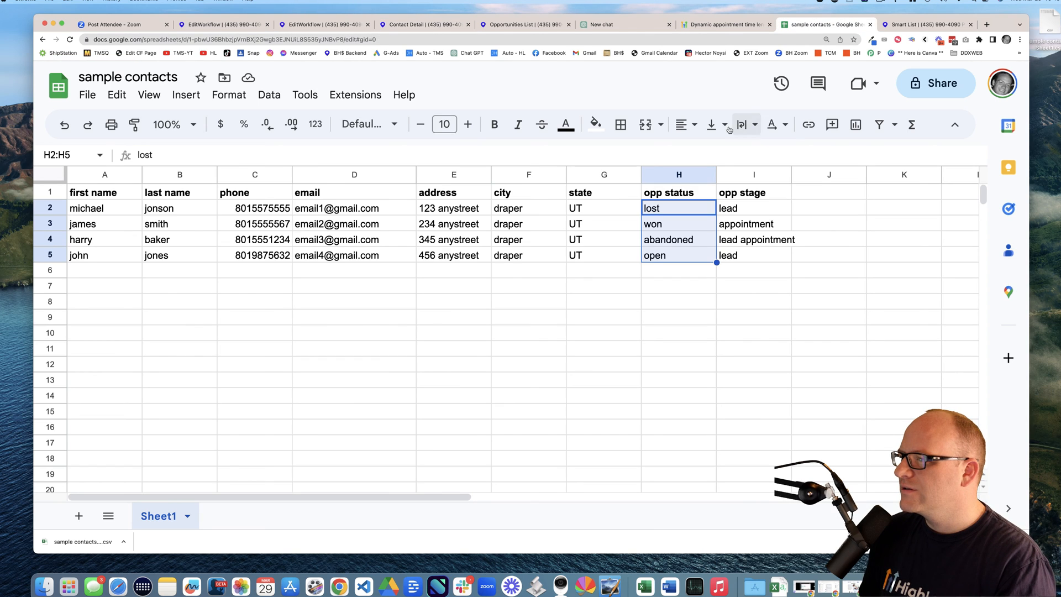
click(753, 208)
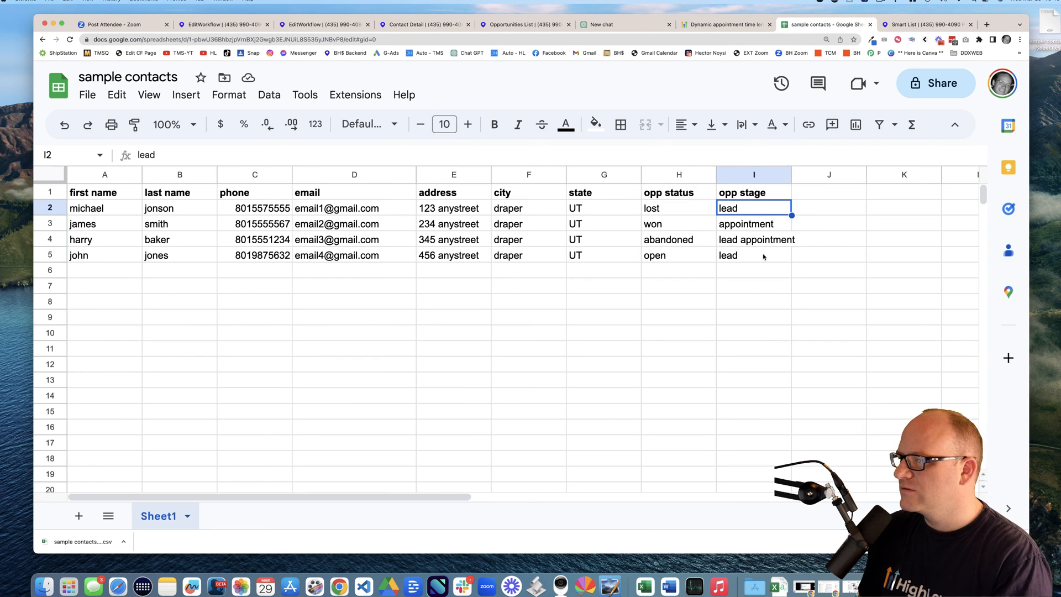
click(754, 239)
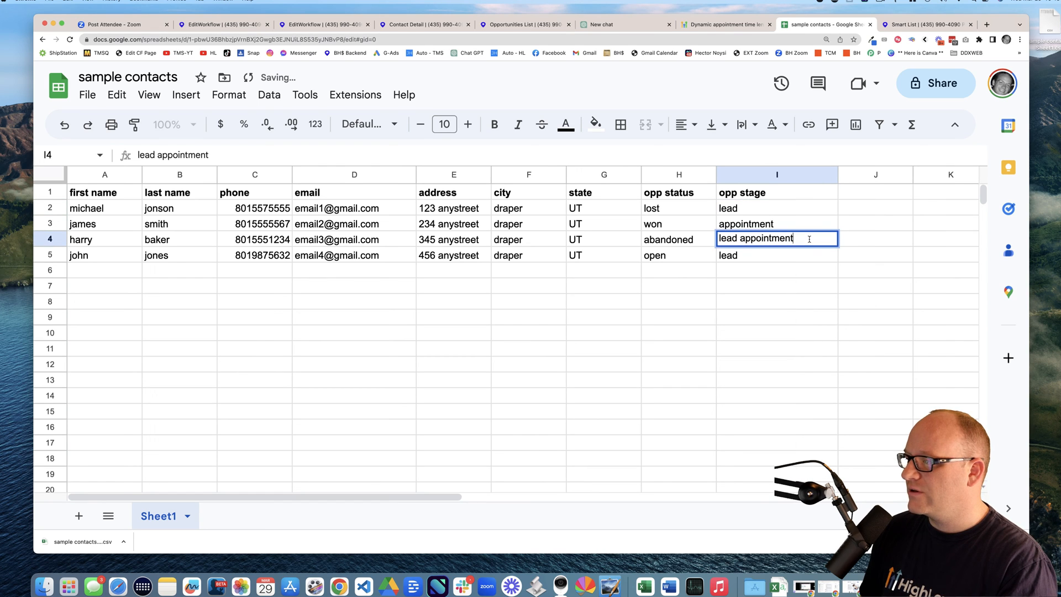
key(backspace)
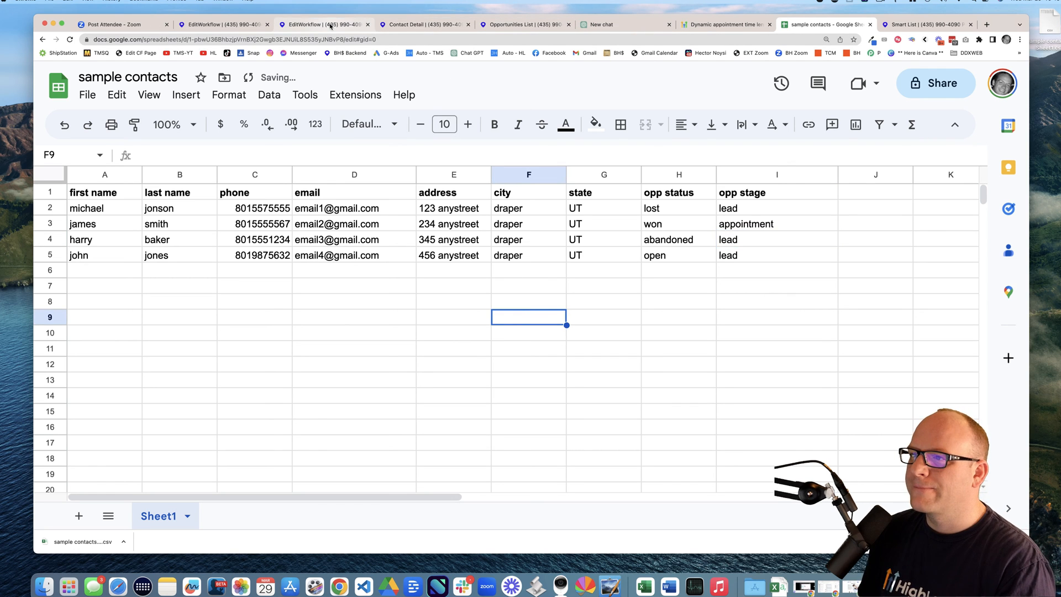
click(325, 23)
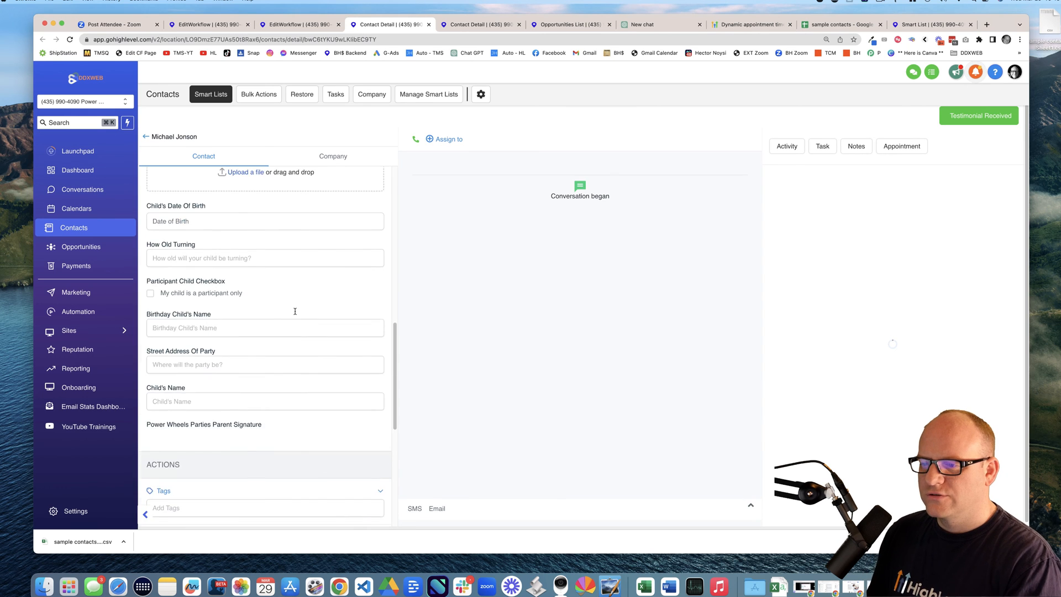
scroll(up, 3)
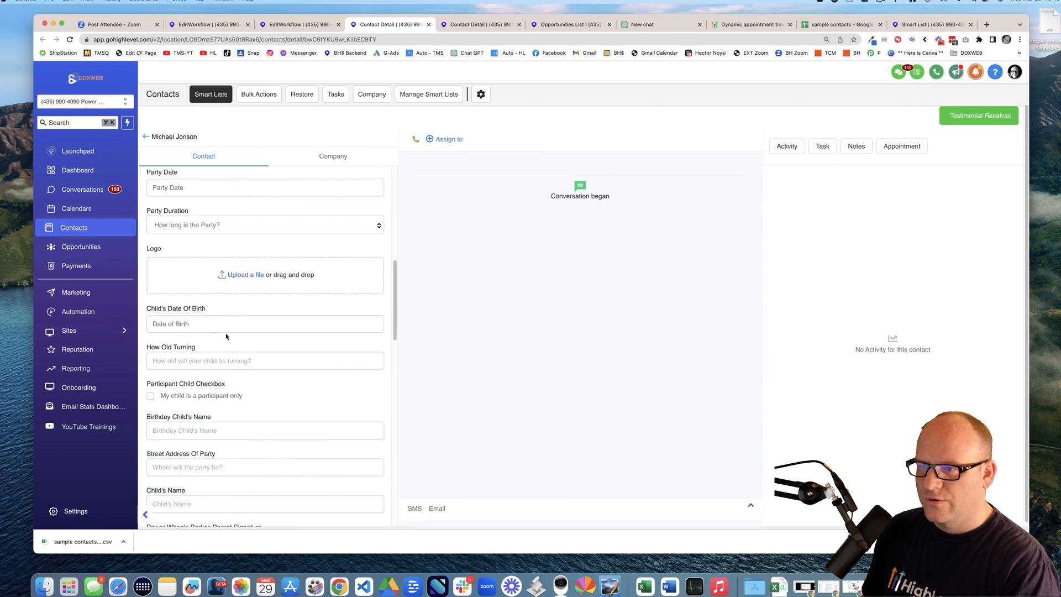
scroll(up, 3)
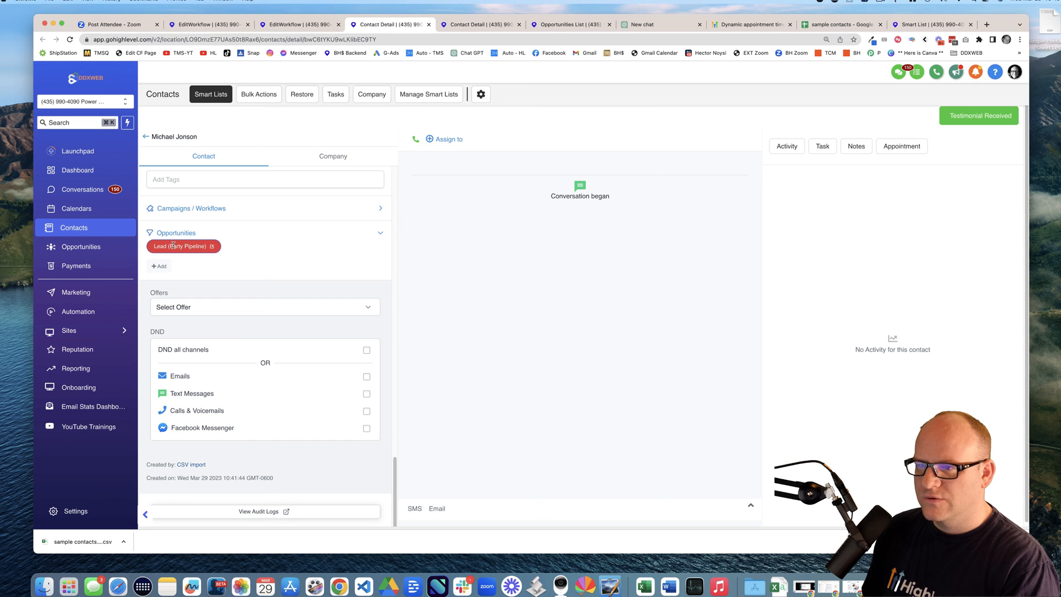
click(211, 245)
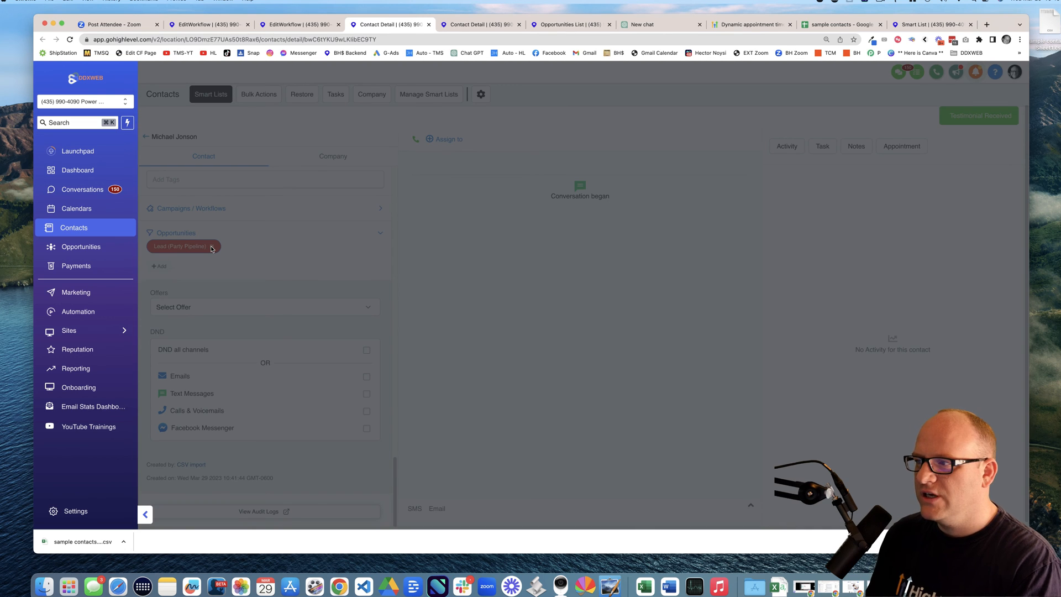
click(179, 245)
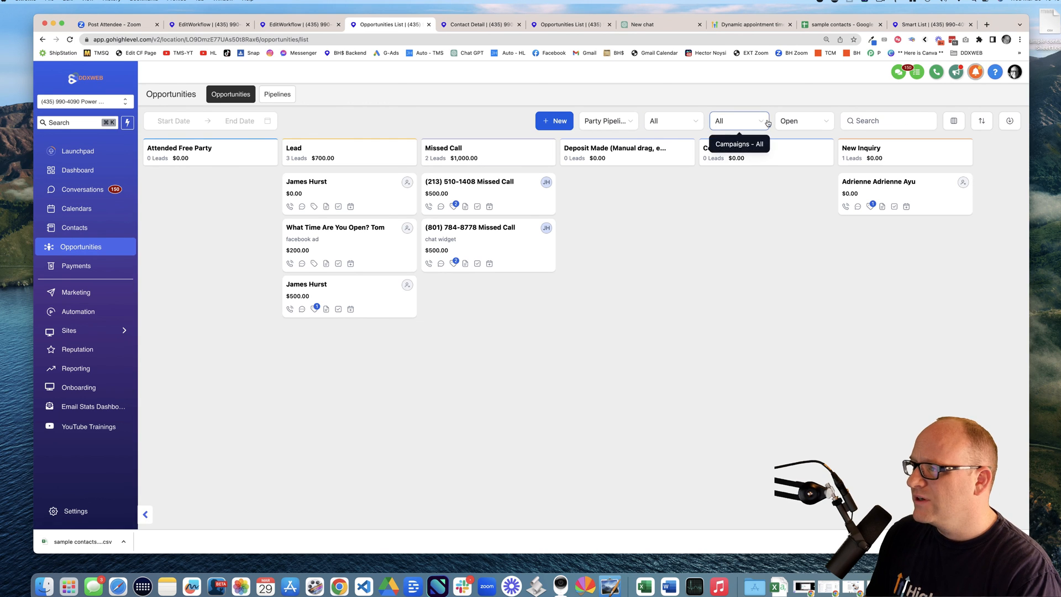
click(802, 120)
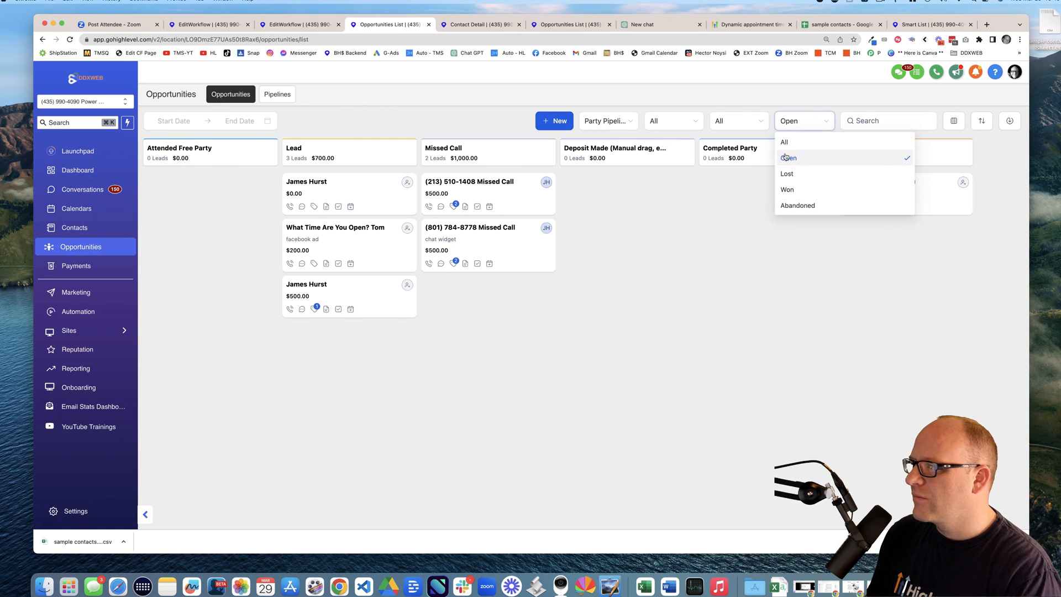
click(785, 142)
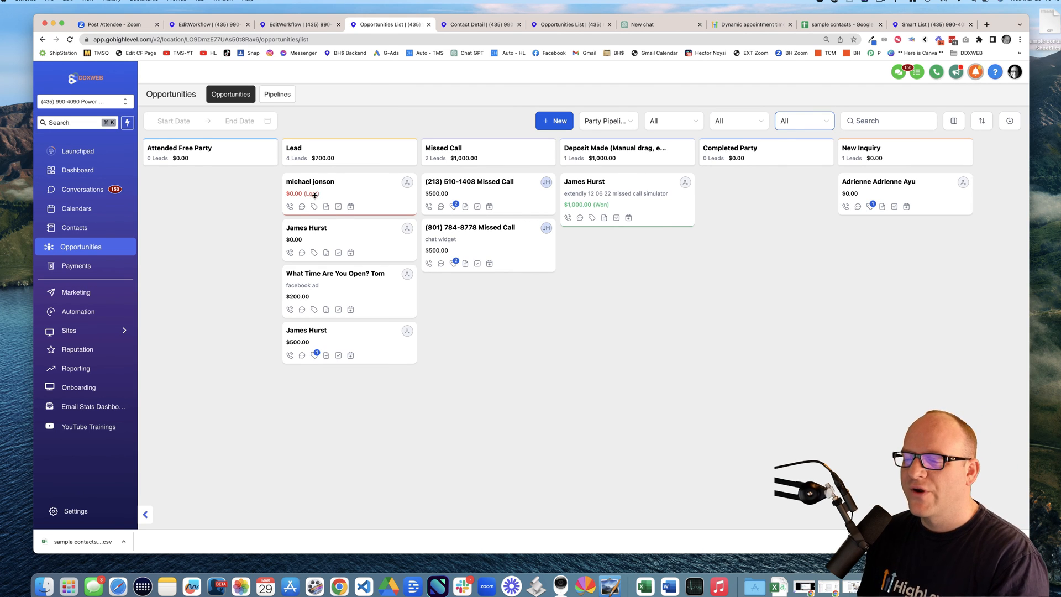
mouse_move(208, 255)
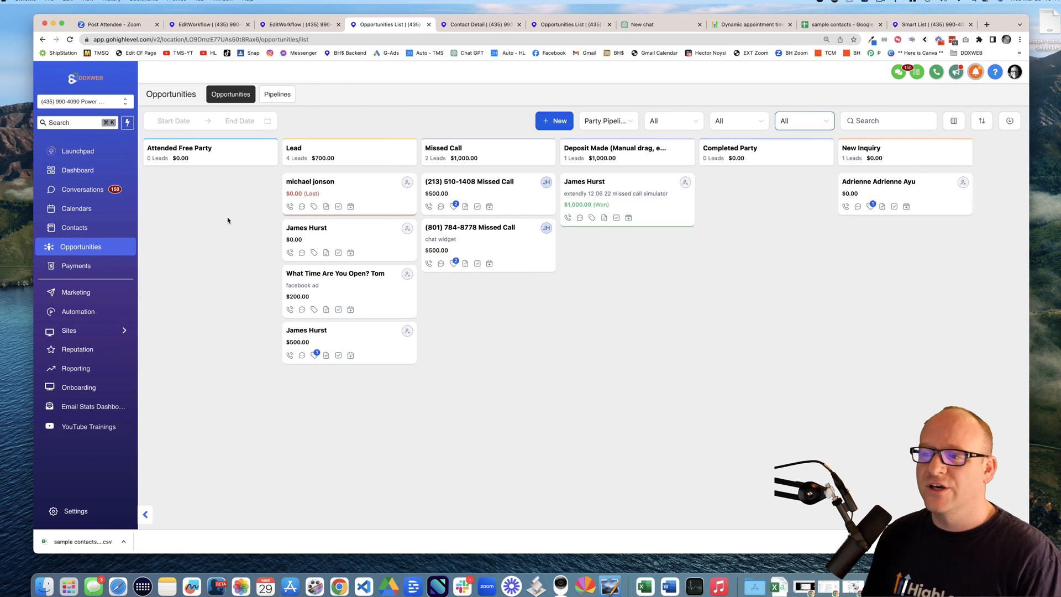
mouse_move(839, 31)
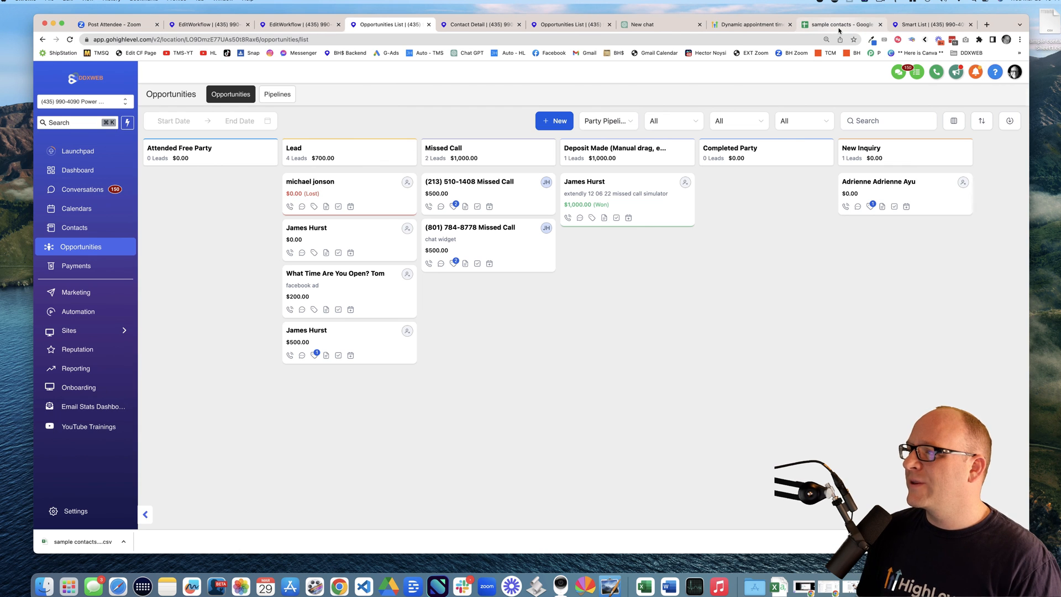
click(841, 24)
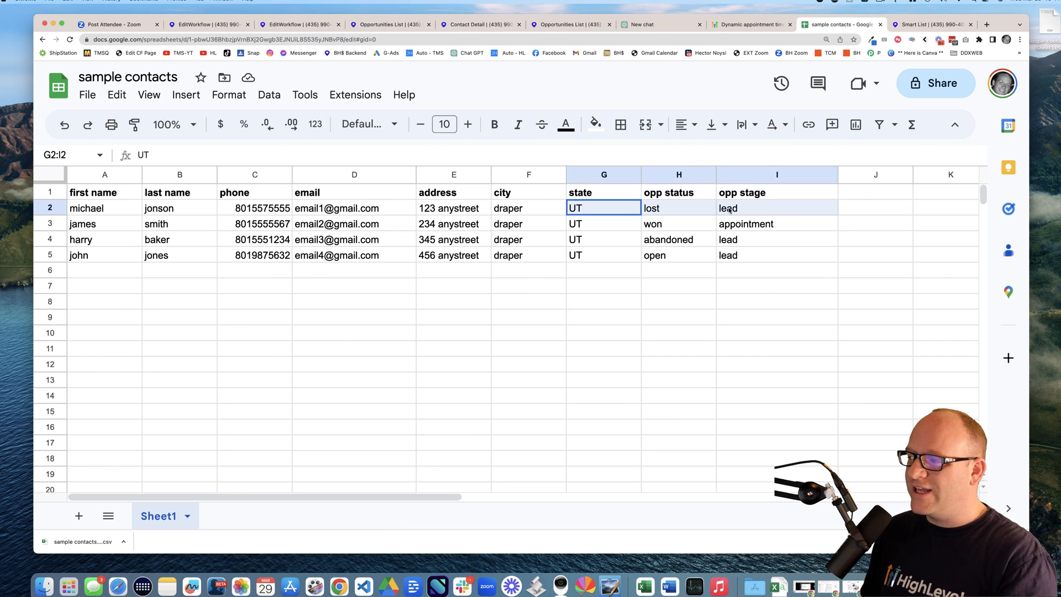
click(775, 208)
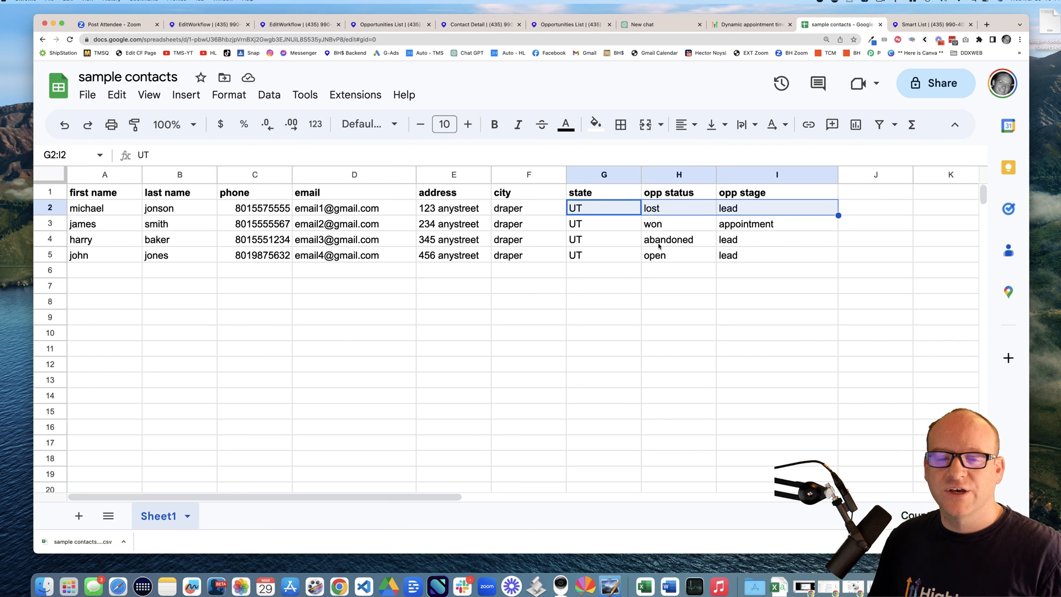
mouse_move(533, 182)
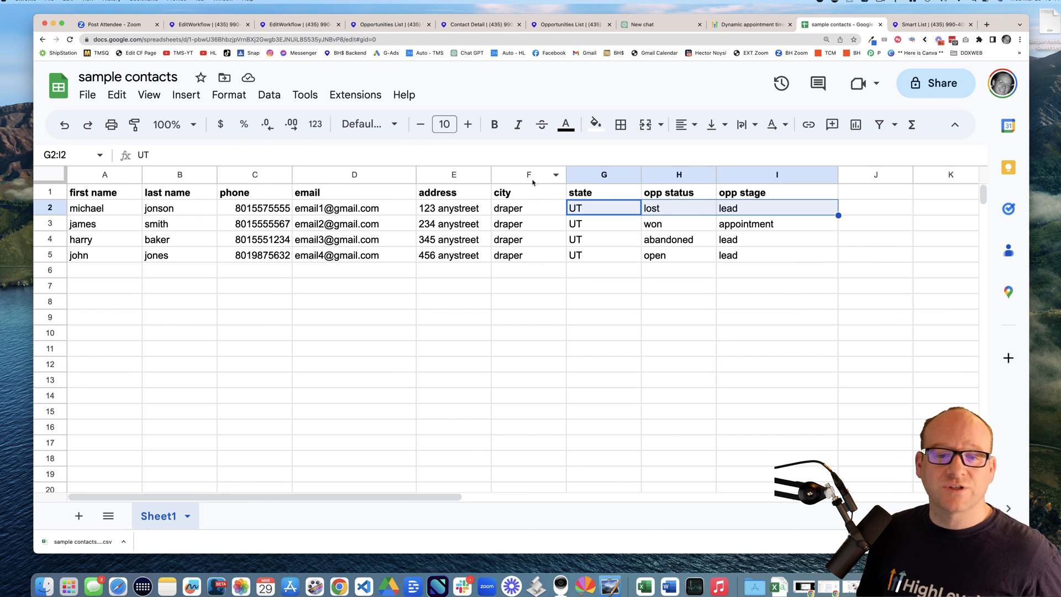
mouse_move(449, 201)
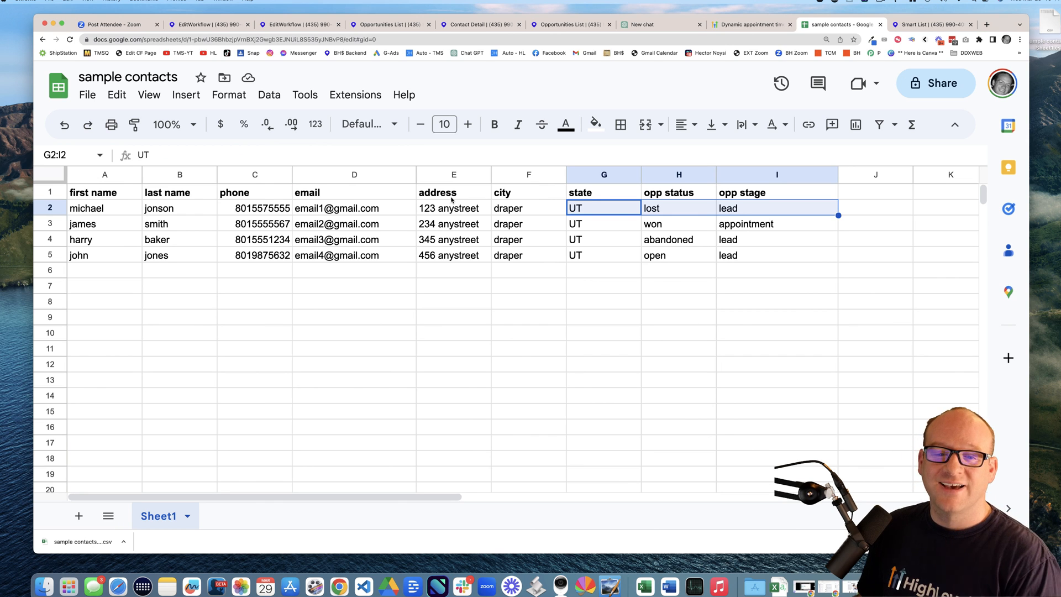